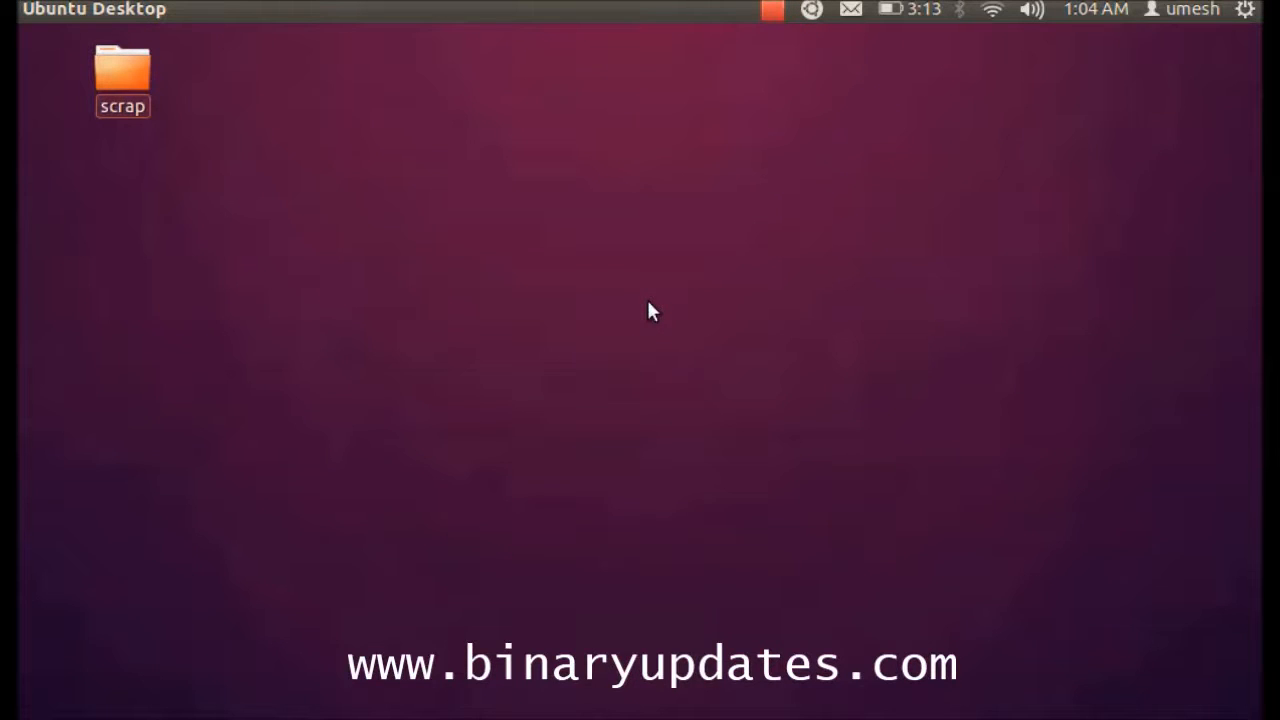
mouse_move(652, 308)
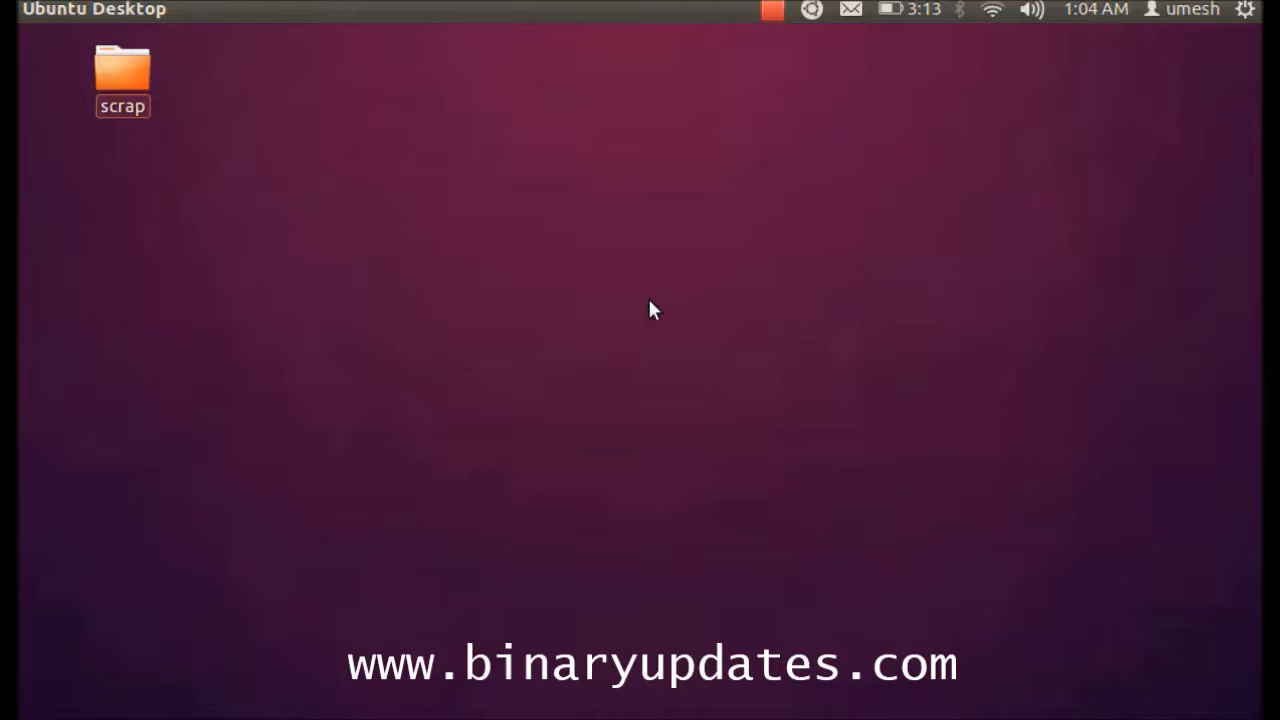
Launch Terminal from the Applications menu and switch to a root shell with sudo su.
click(812, 8)
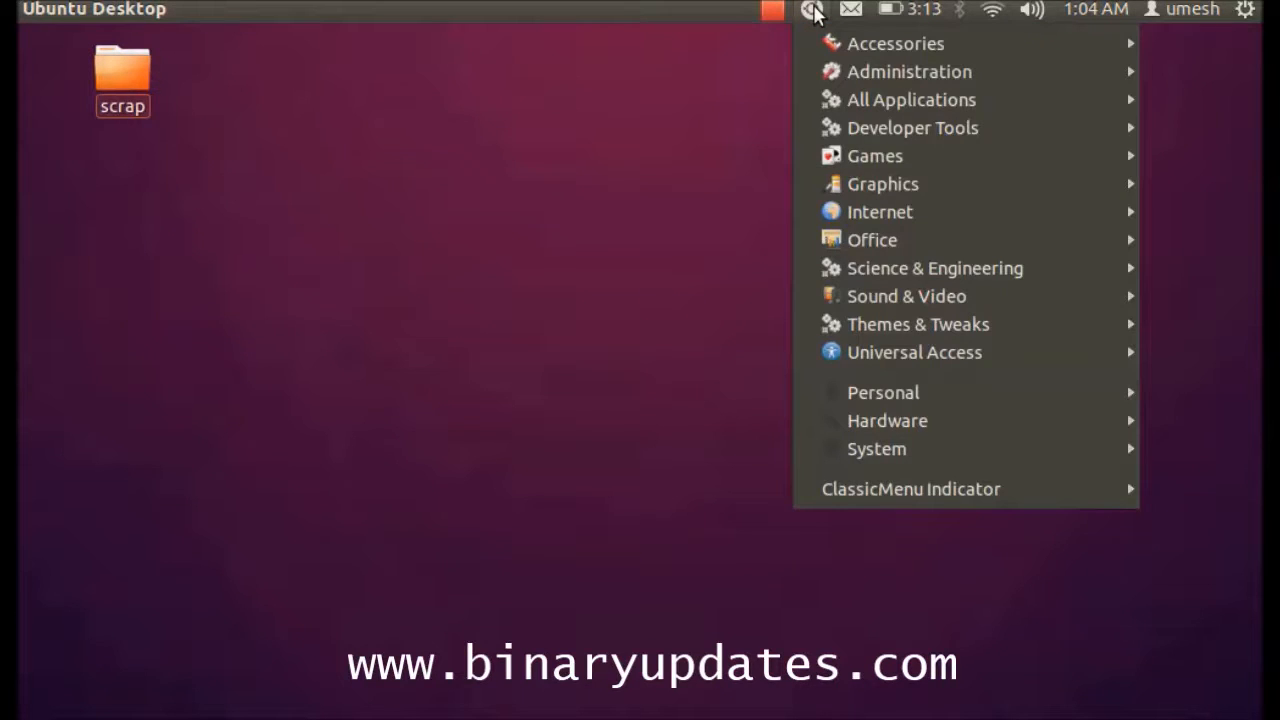
mouse_move(896, 44)
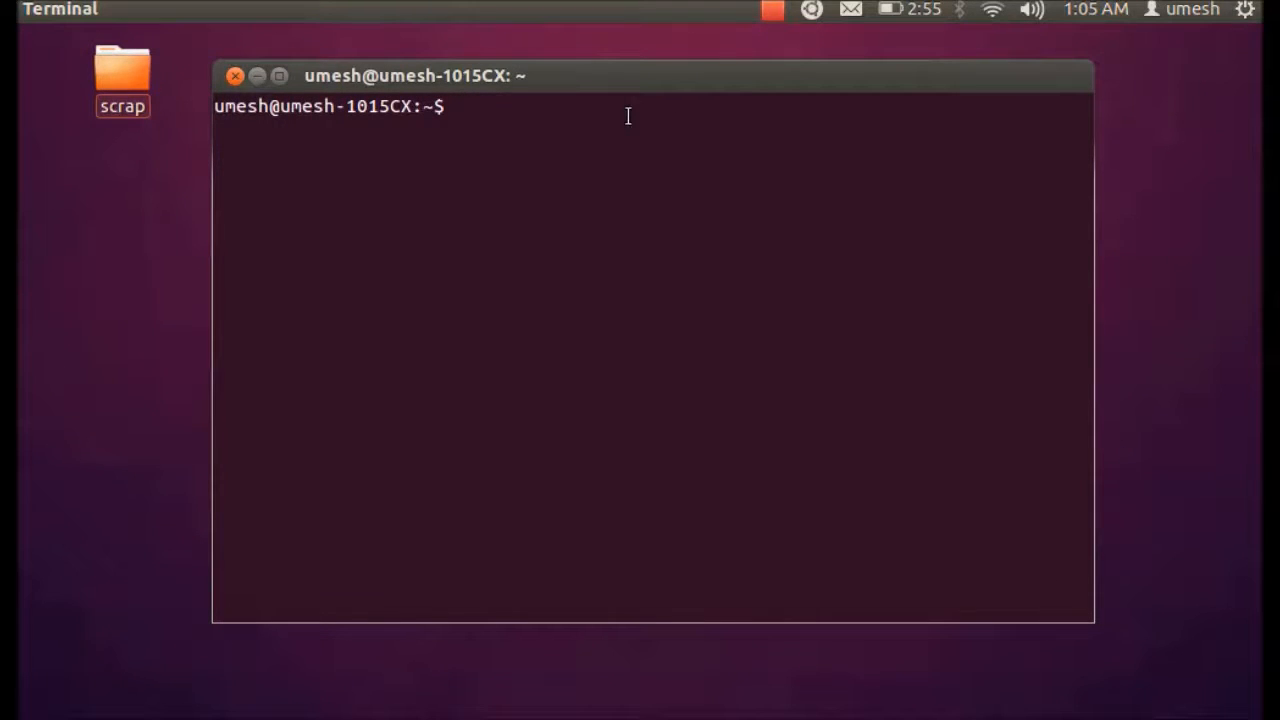
text(sudo su)
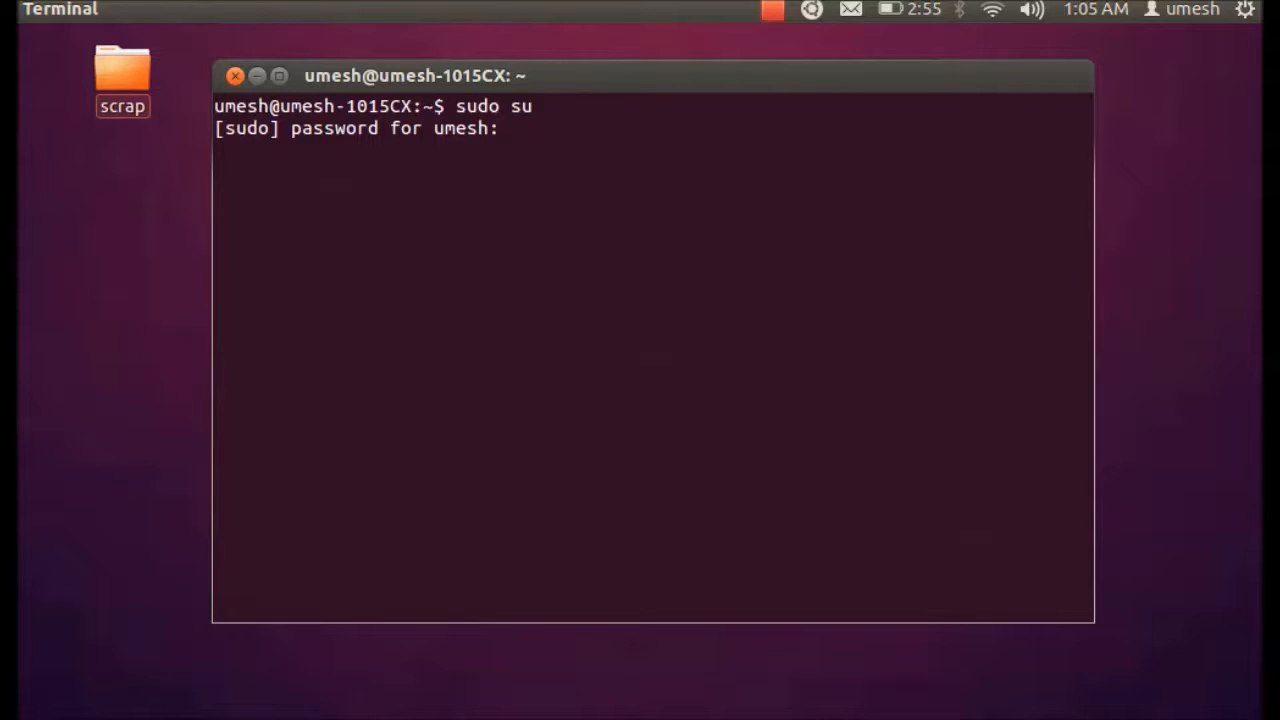
key(Return)
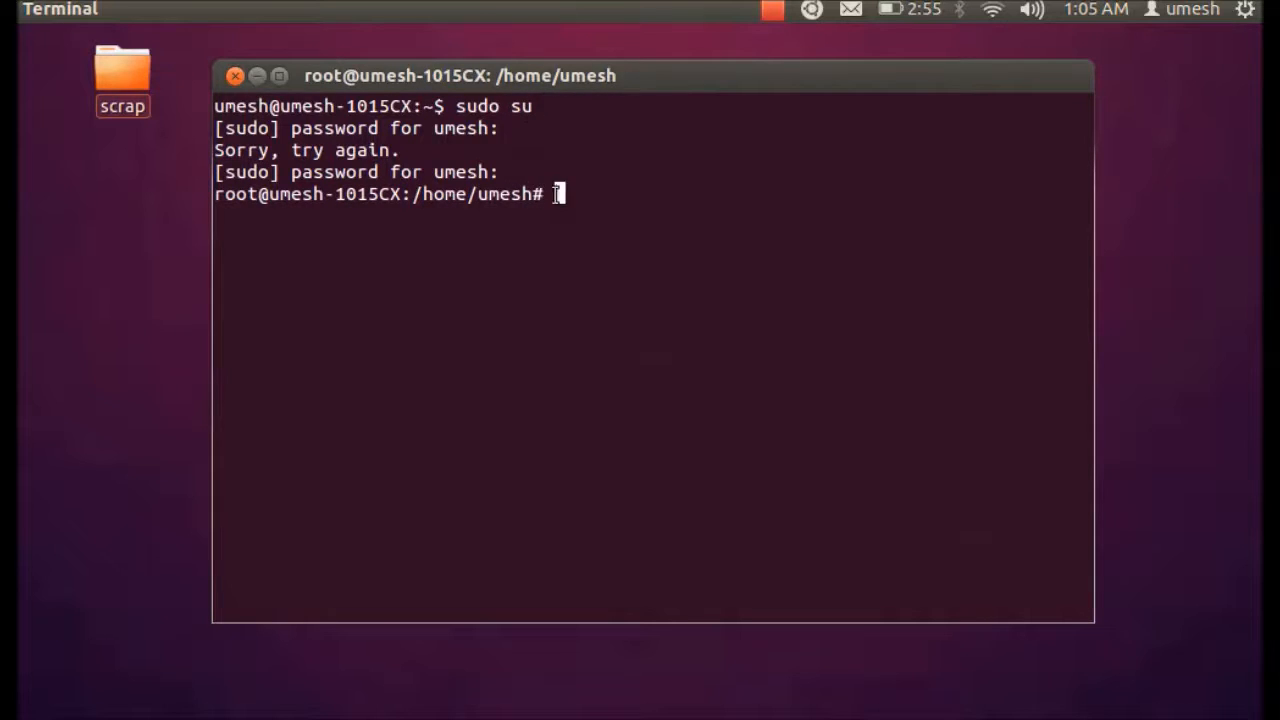
mouse_move(728, 212)
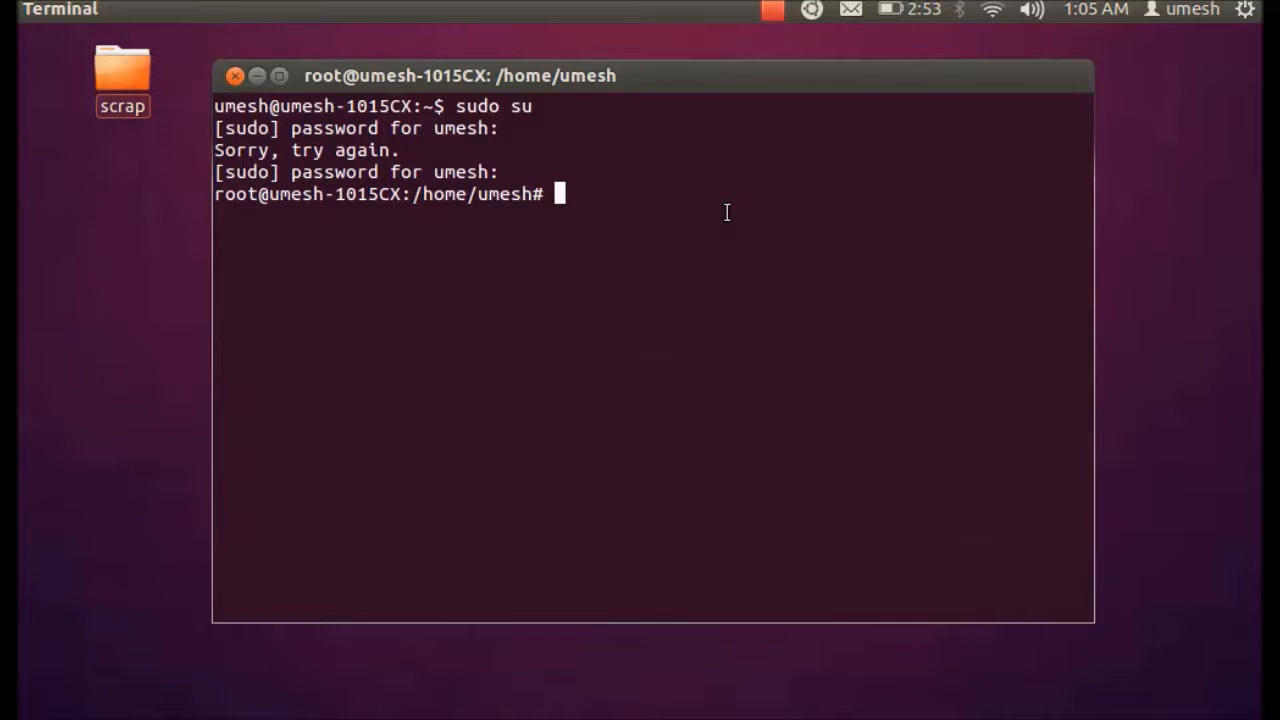
Run sudo apt-get install gcc-avr avr-libc binutils-avr avrdude, all already newest versions.
text(sudo apt)
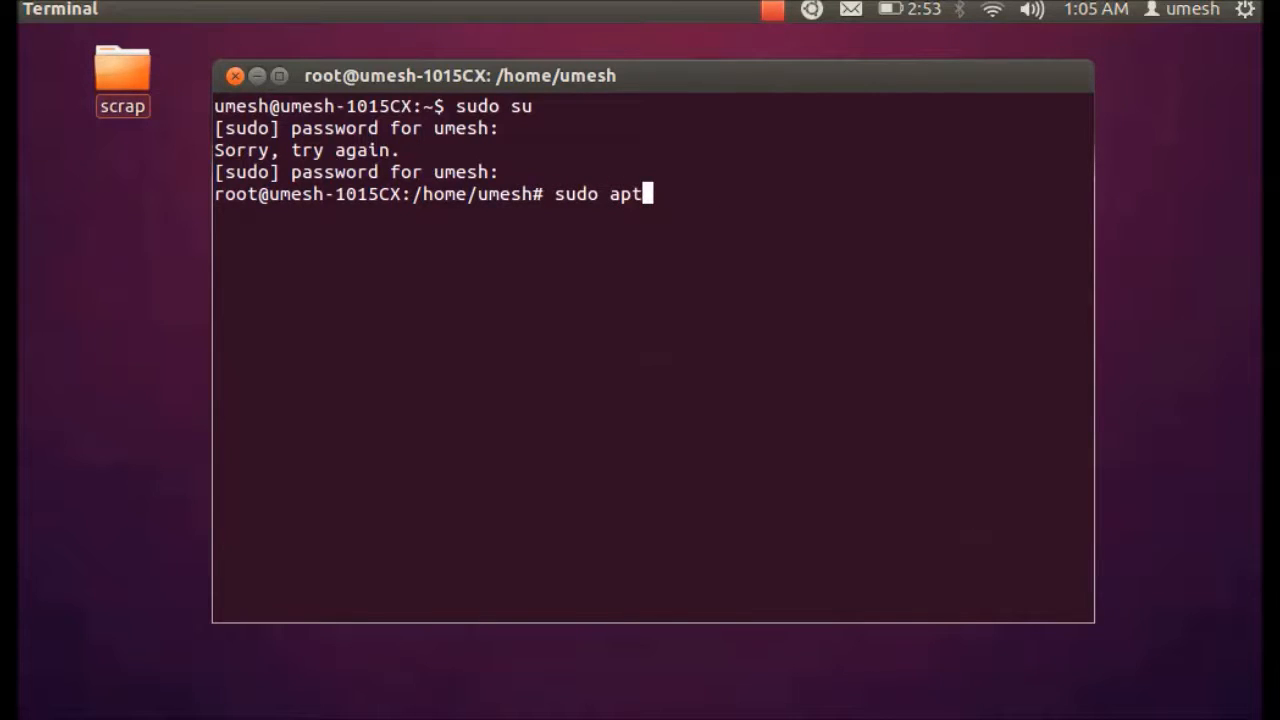
text(-g)
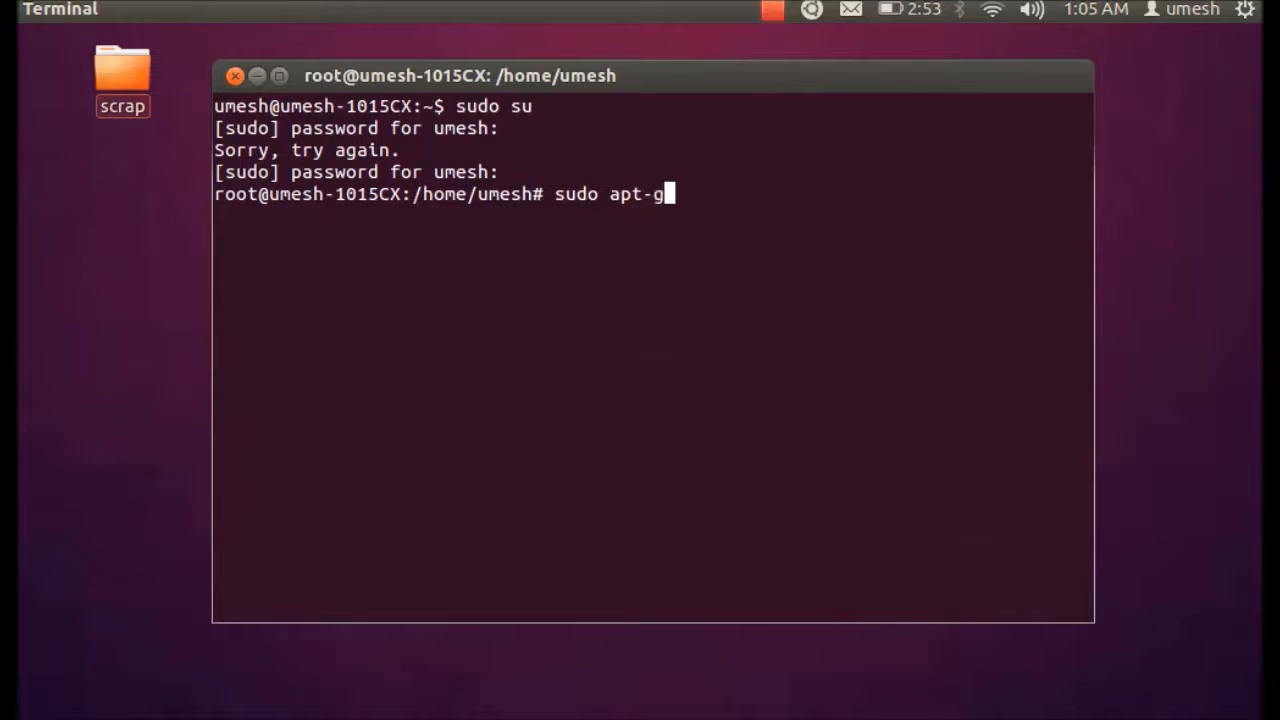
text(et install)
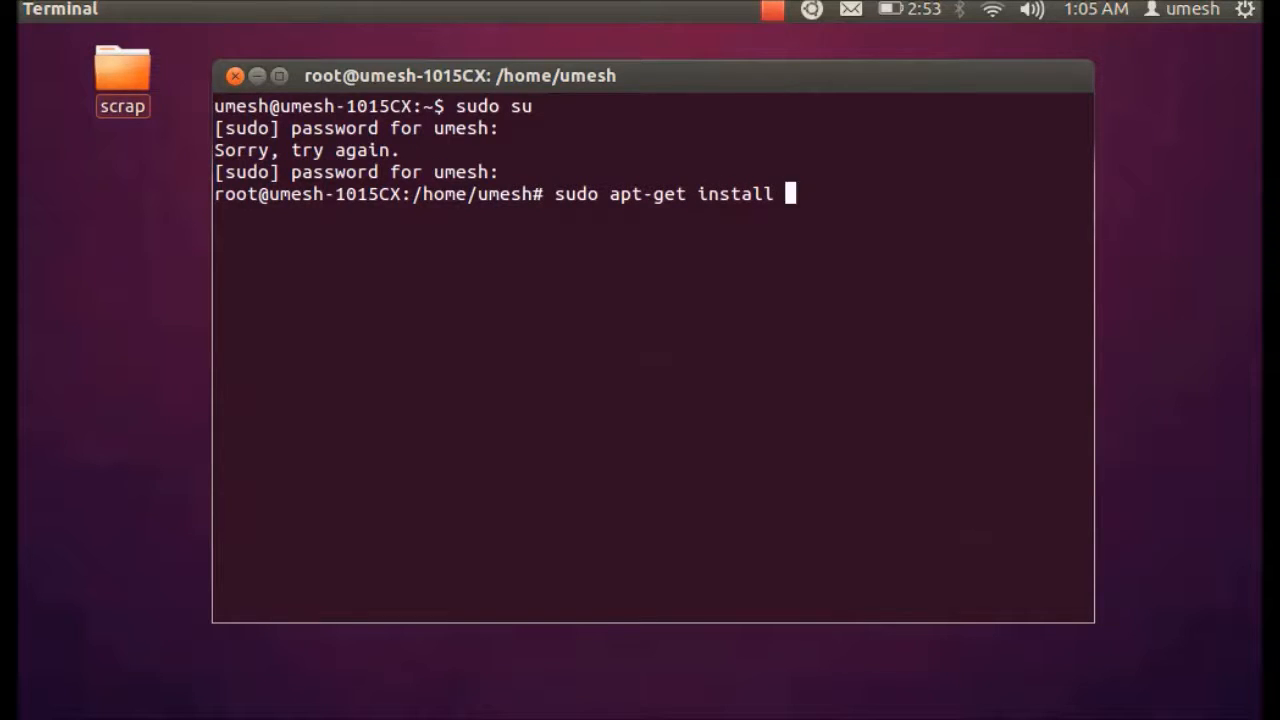
text(gcc-av)
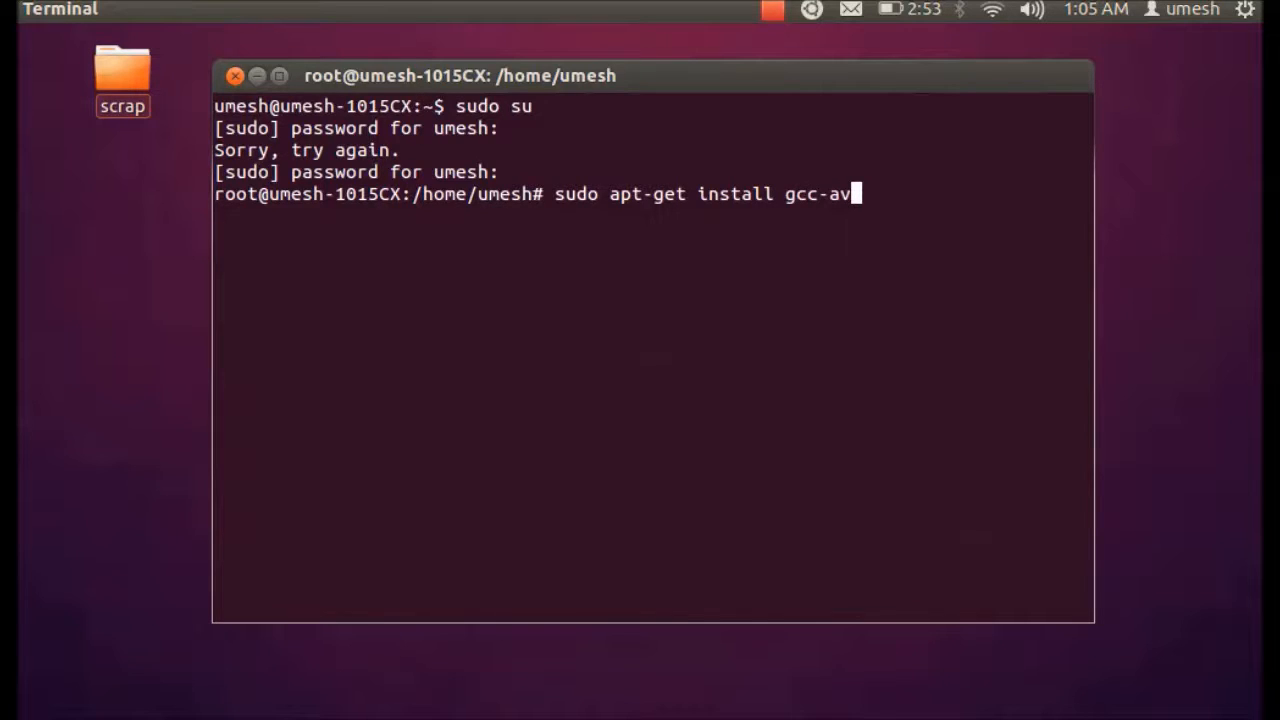
text(r avr-li)
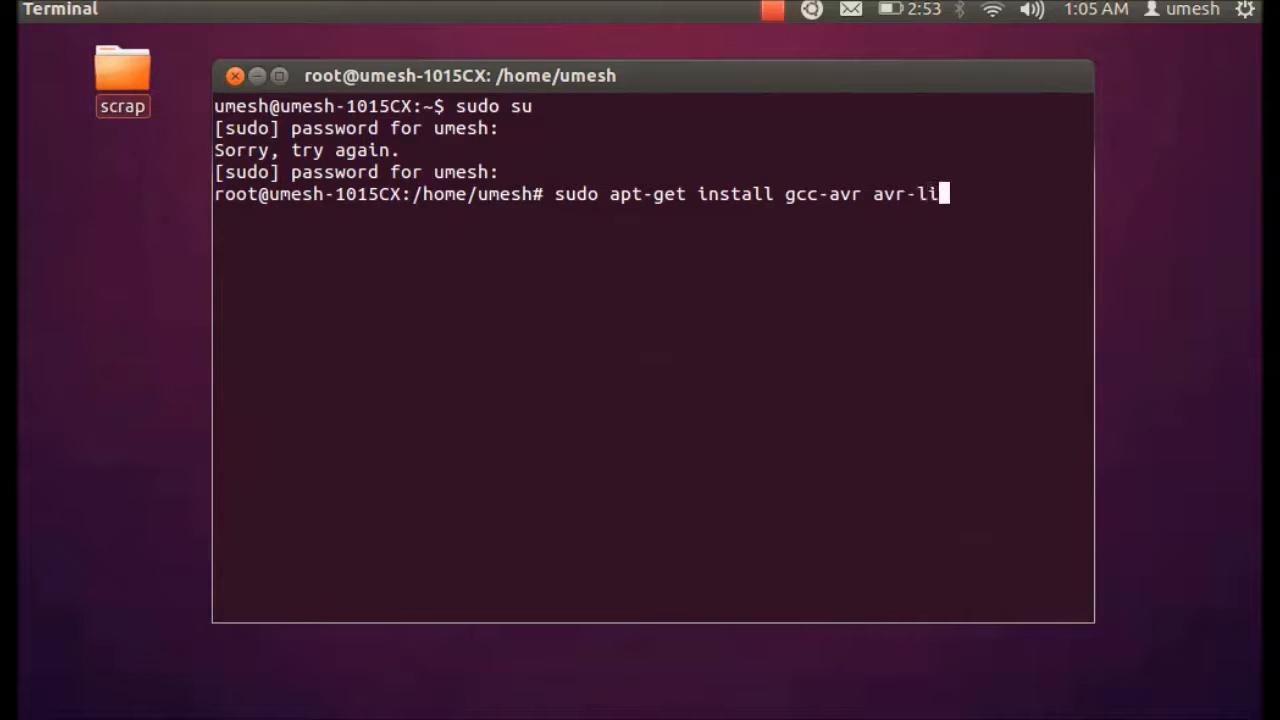
text(bc)
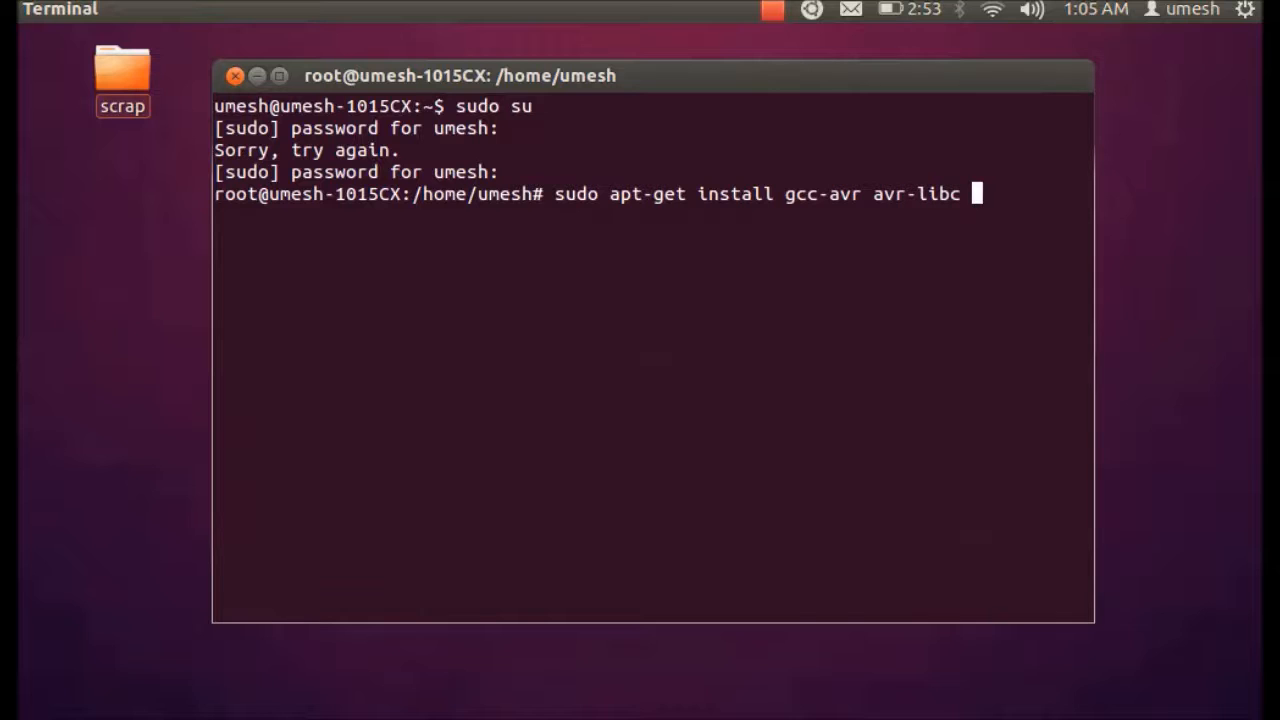
text(bi)
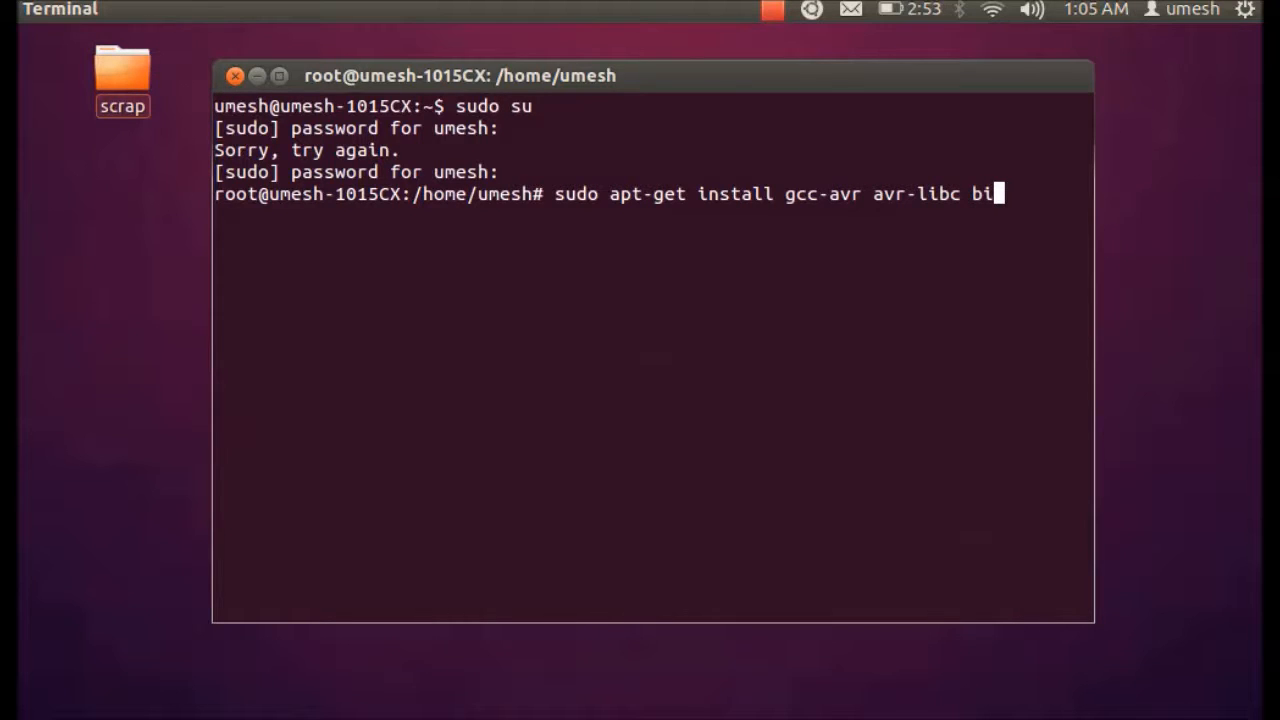
text(nutils-)
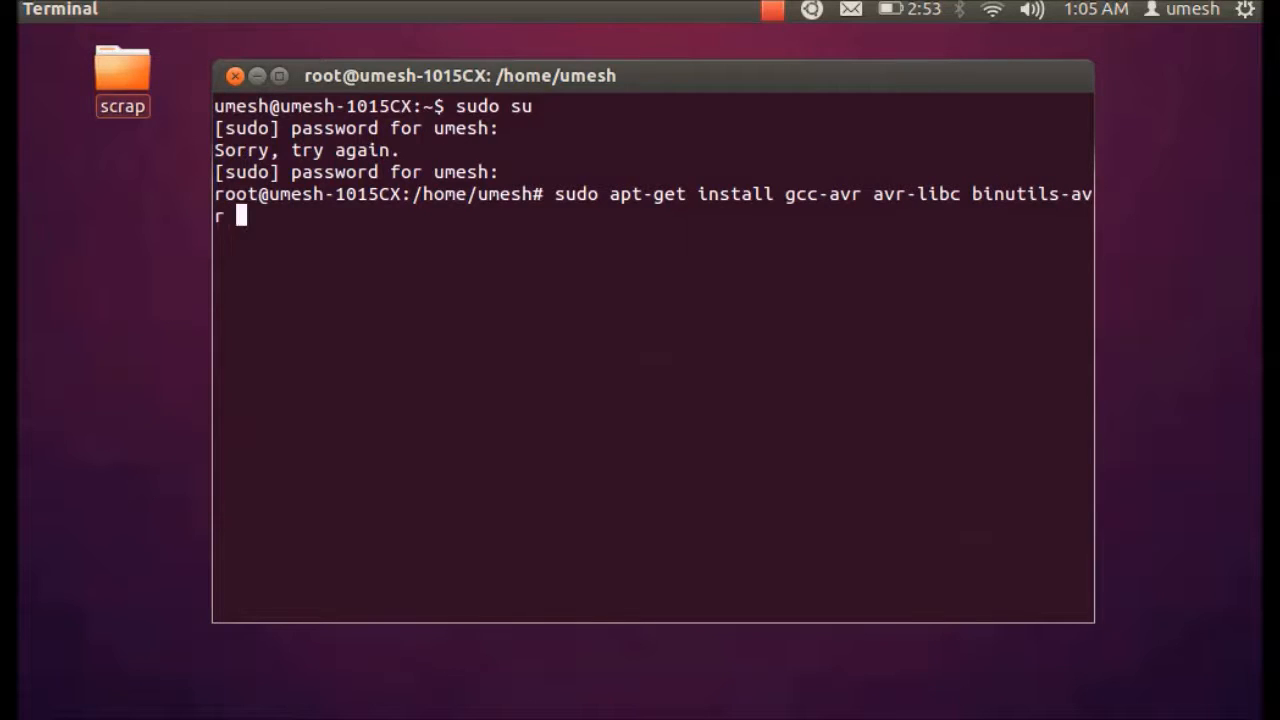
text(avr)
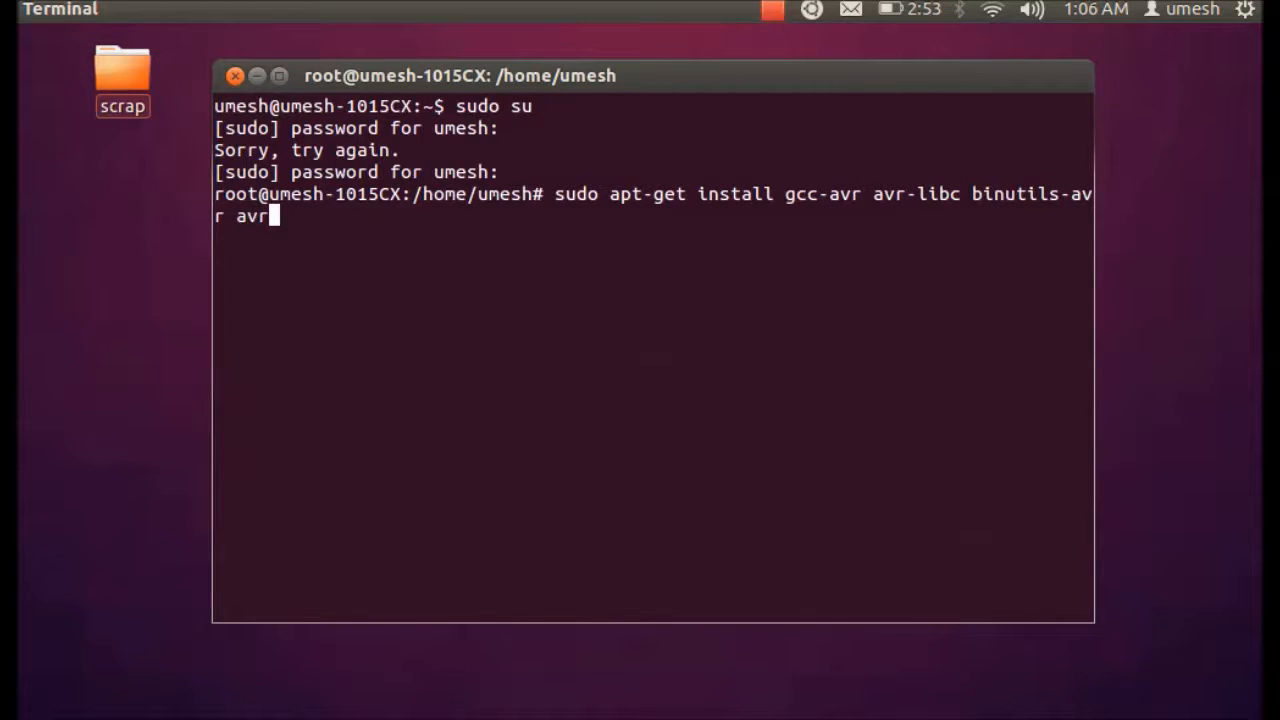
text(dude)
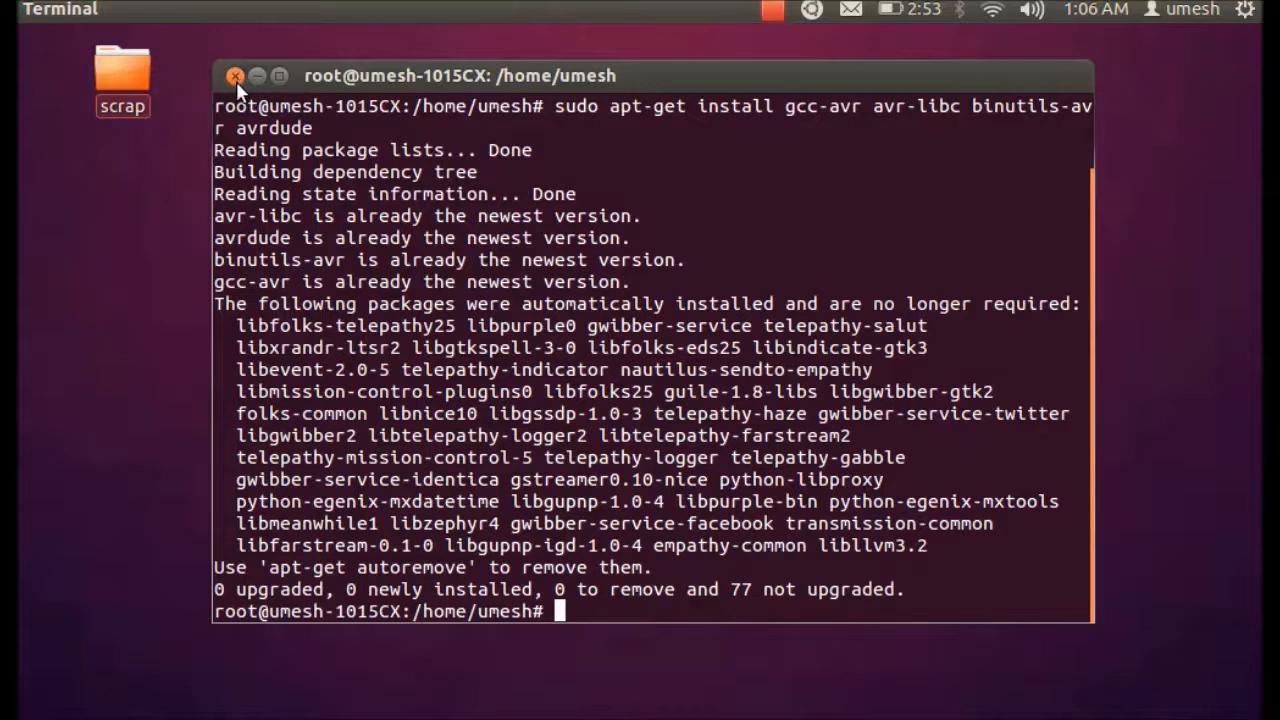
Close the Terminal window and reopen the Applications menu for Ubuntu Software Center.
click(236, 76)
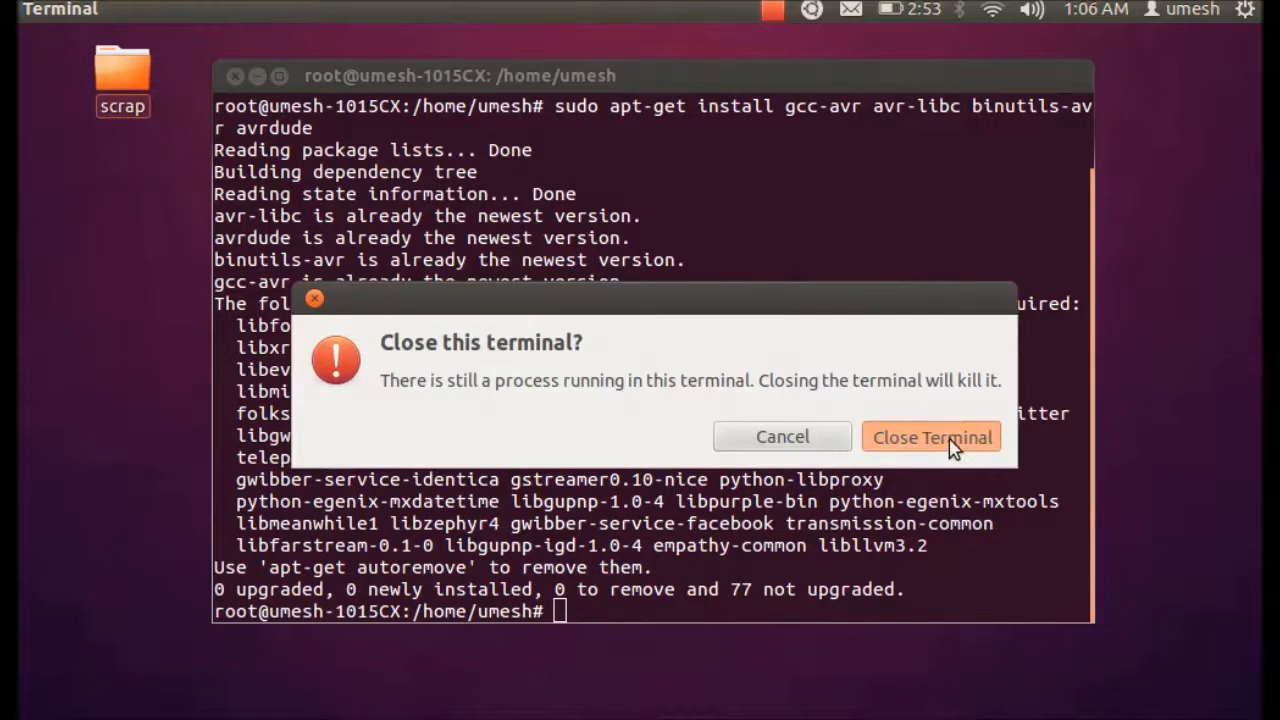
click(930, 436)
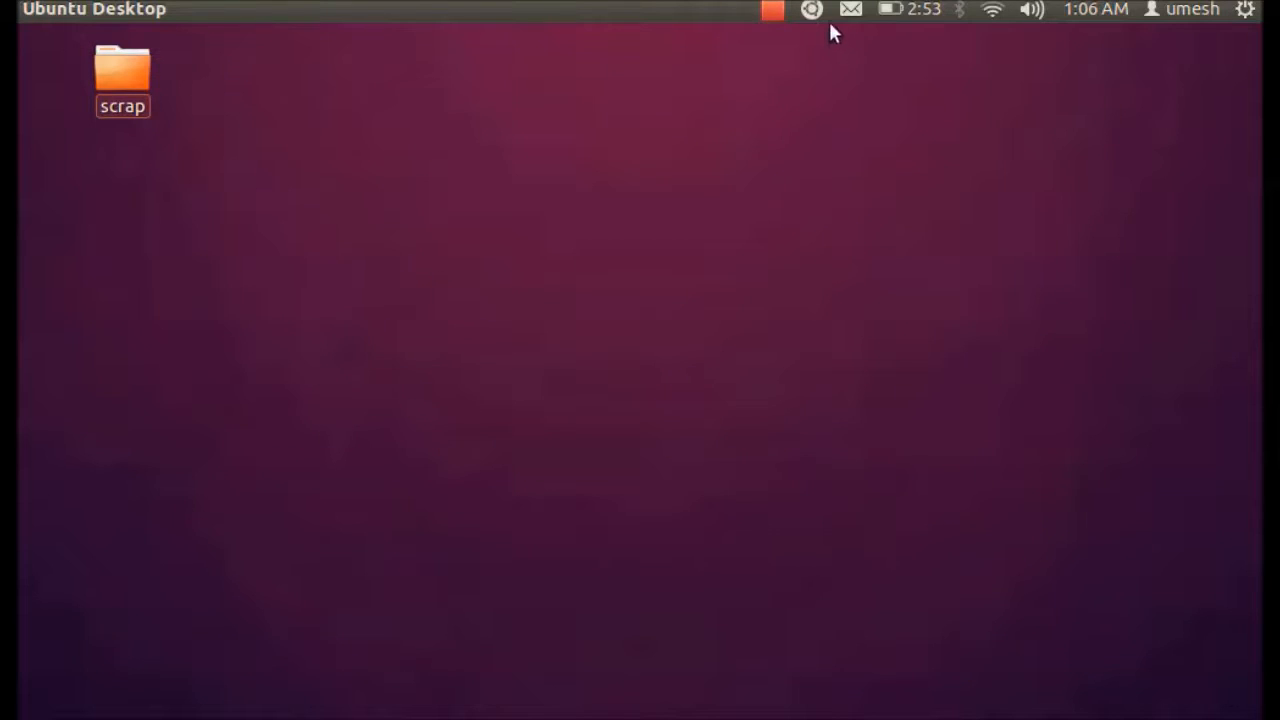
mouse_move(812, 20)
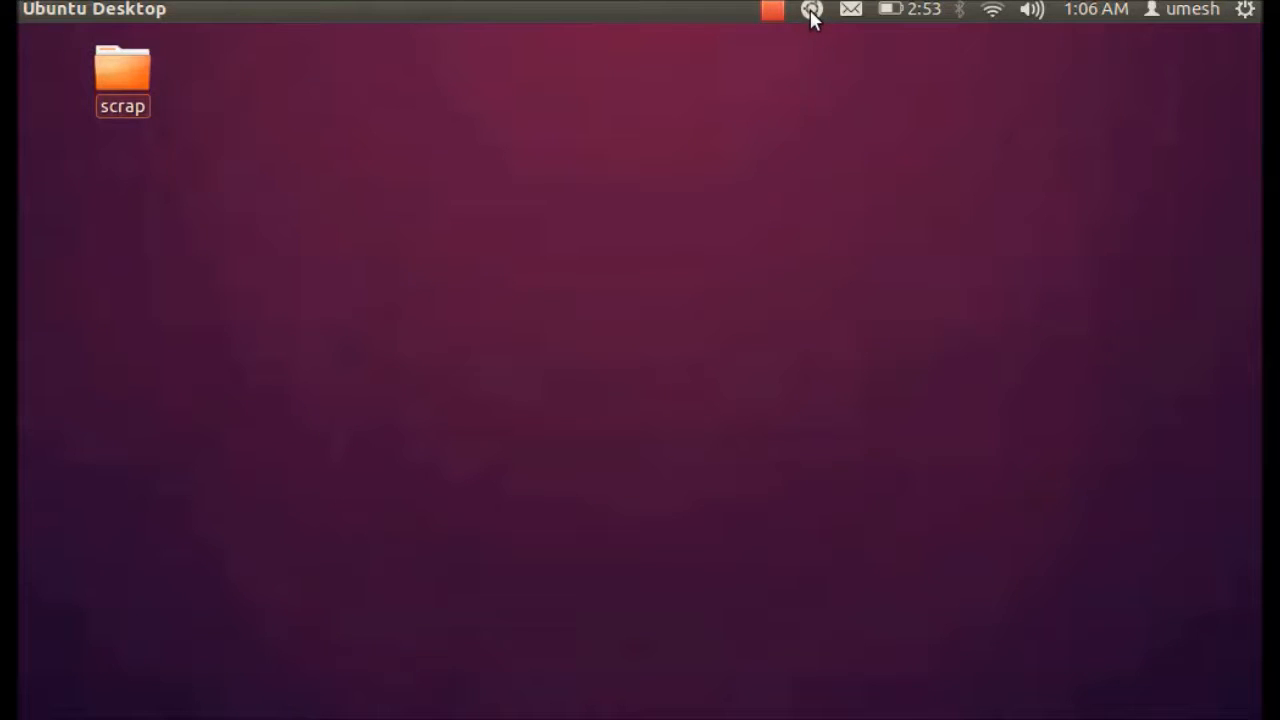
click(812, 8)
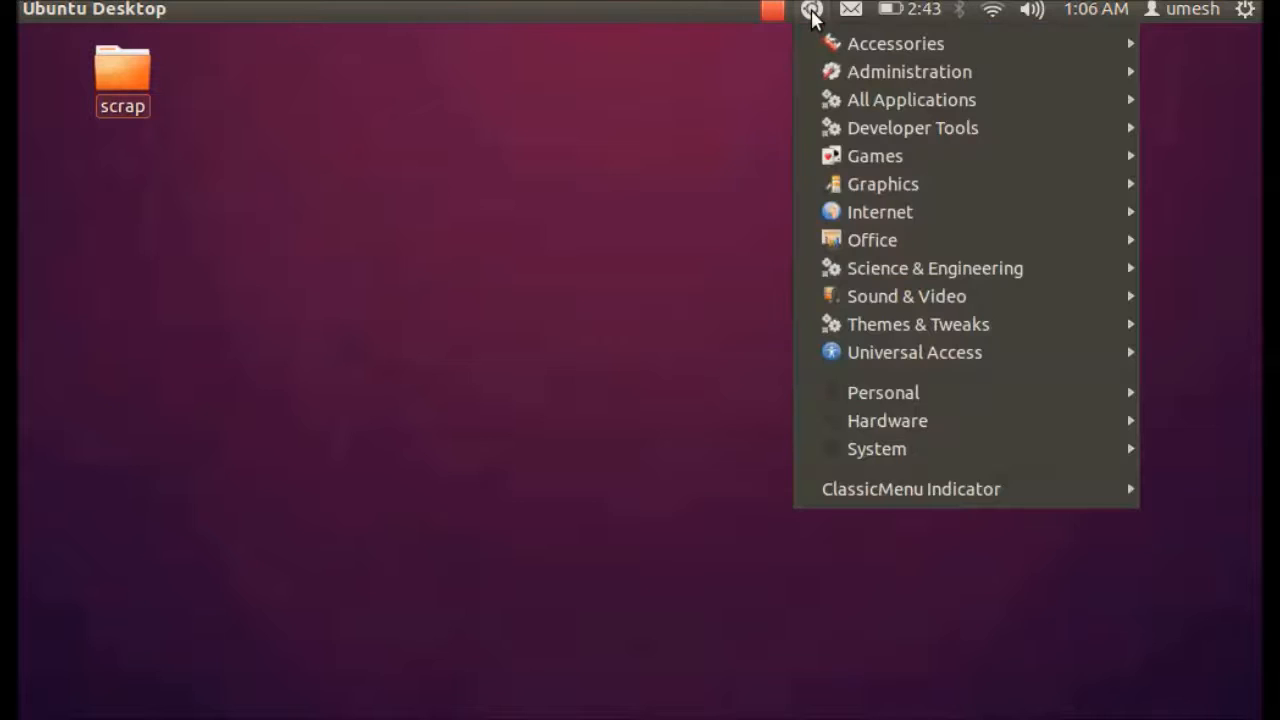
mouse_move(908, 72)
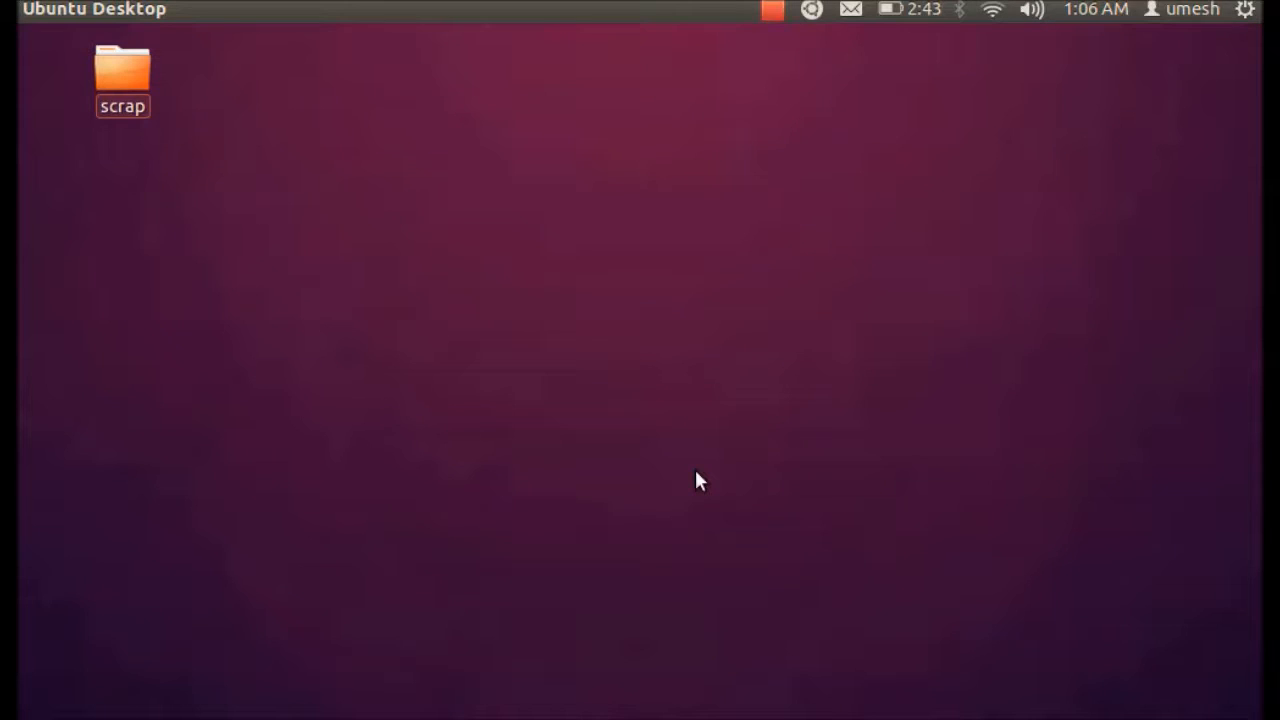
mouse_move(704, 456)
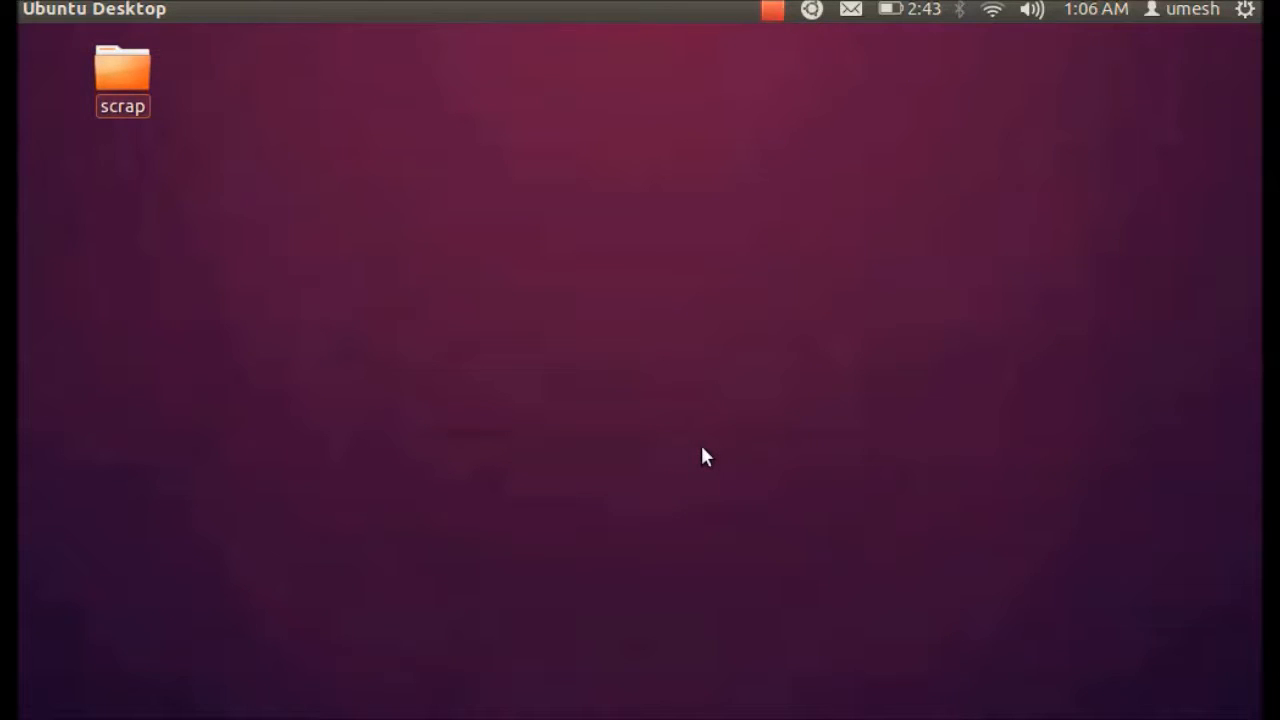
mouse_move(540, 178)
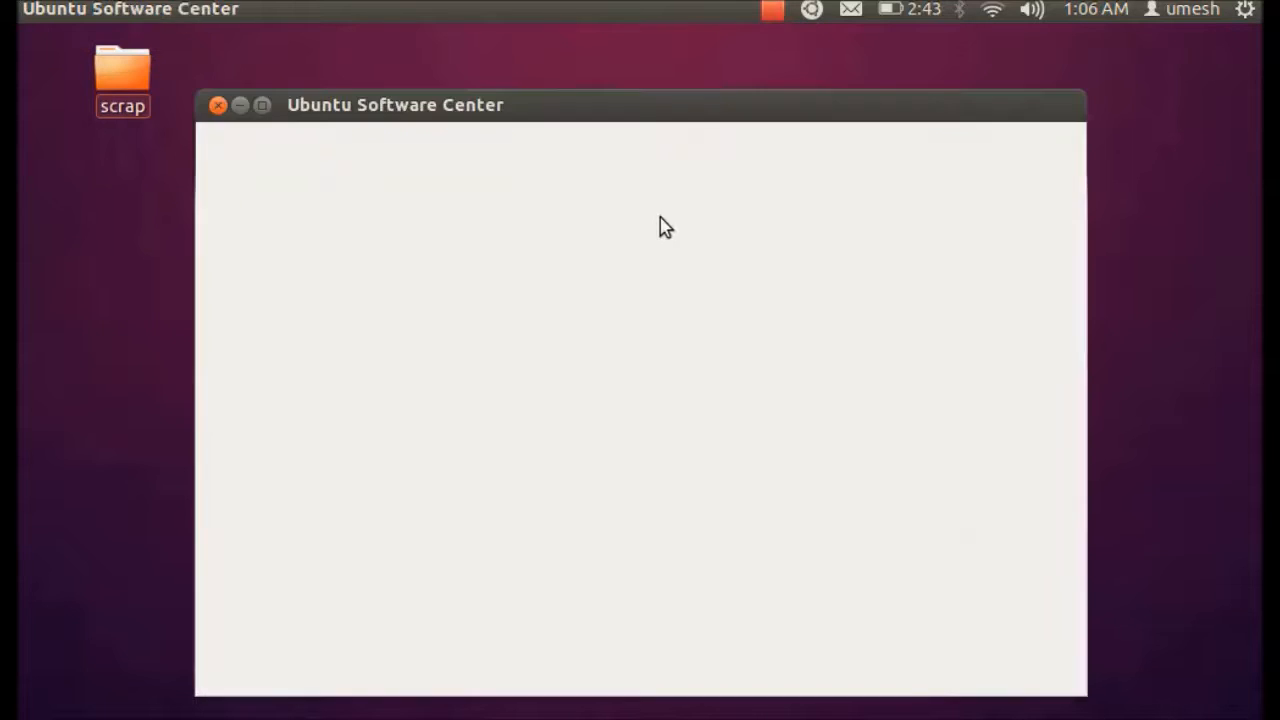
Reposition the Software Center window slightly while its home page loads.
drag(666, 104, 784, 82)
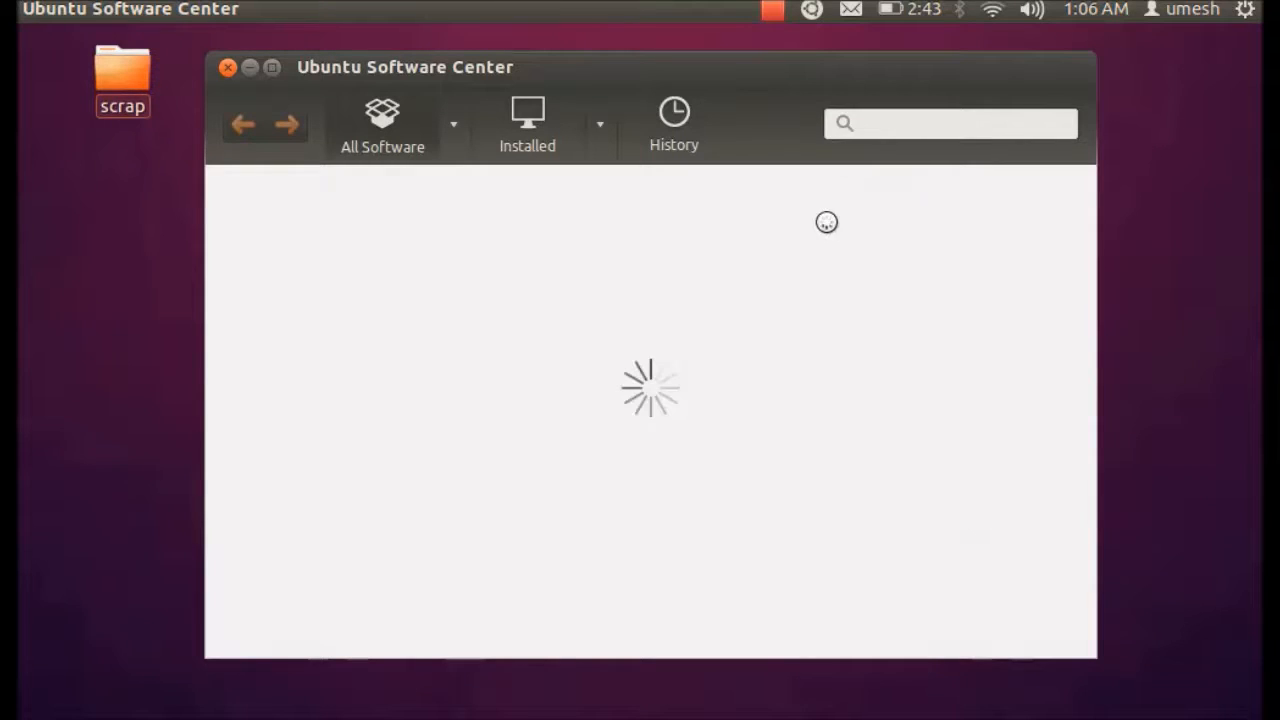
mouse_move(764, 396)
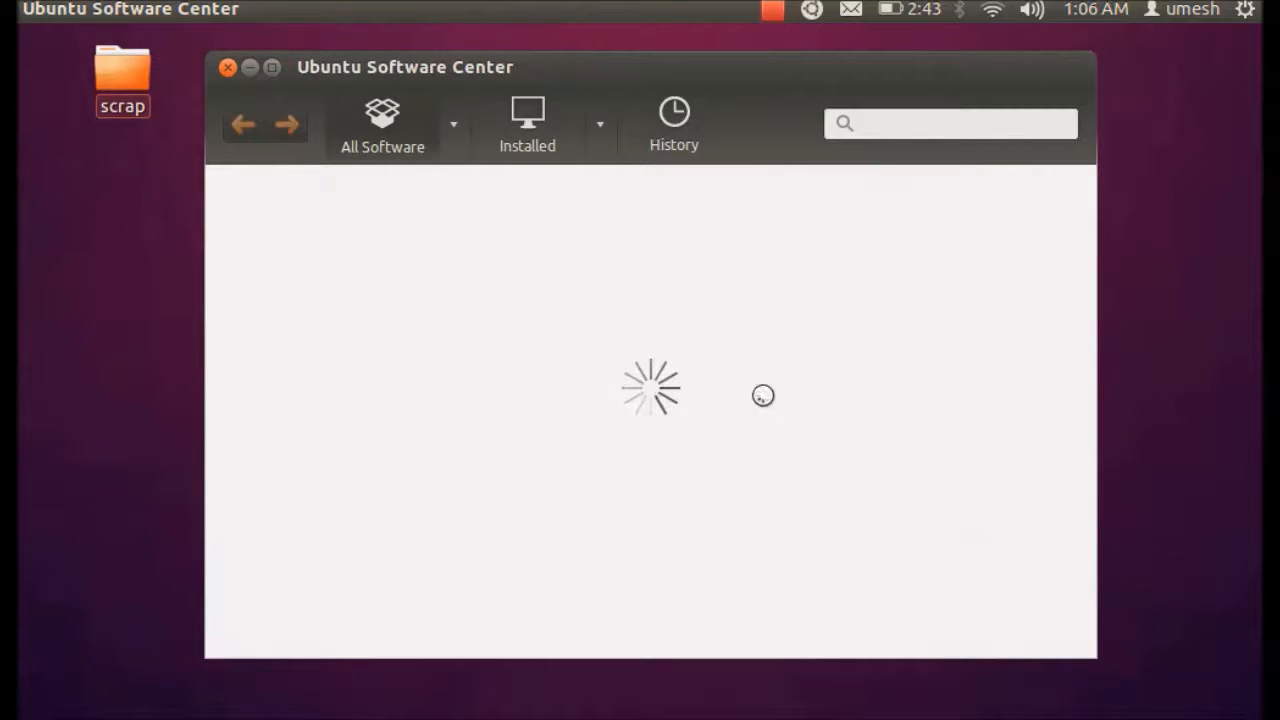
mouse_move(796, 372)
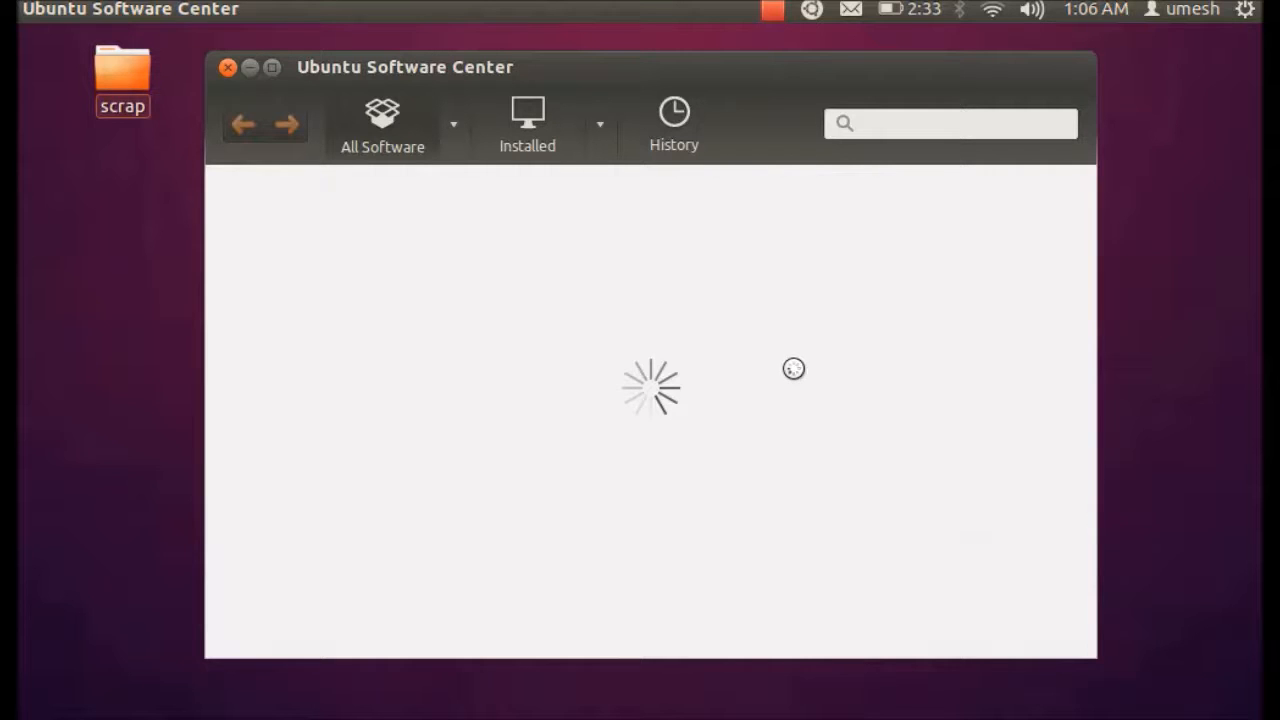
mouse_move(780, 268)
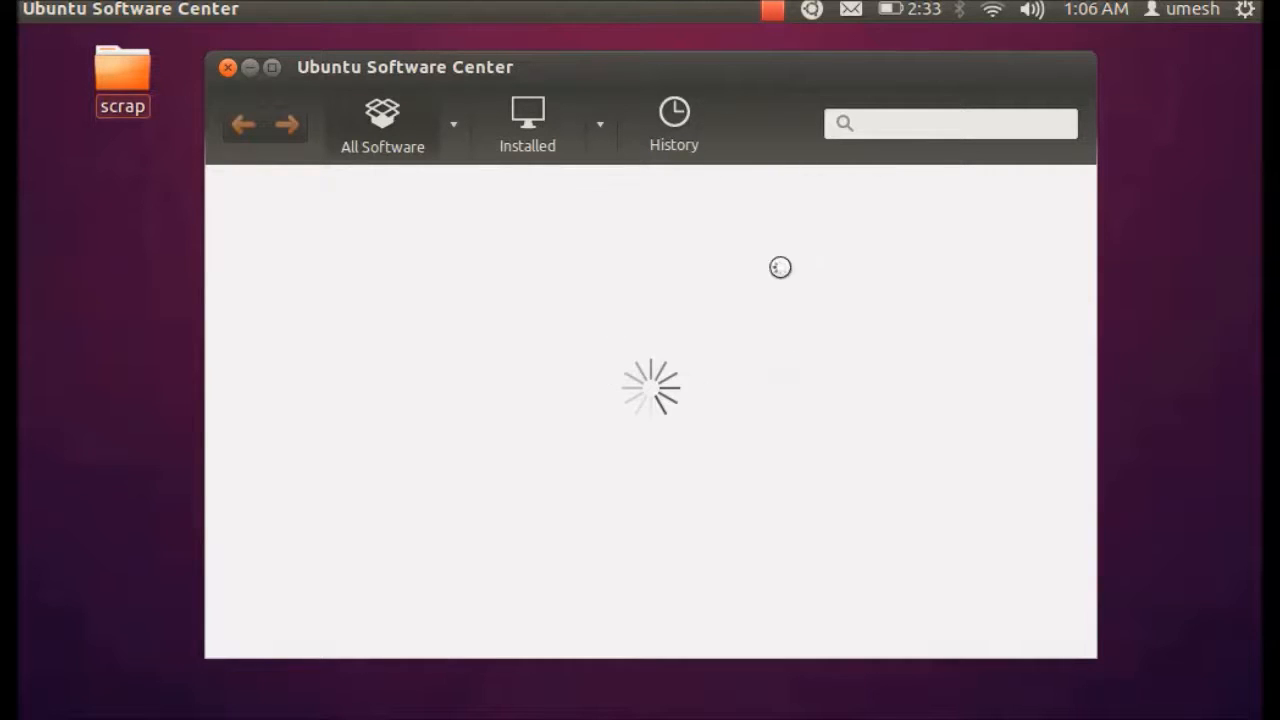
mouse_move(816, 412)
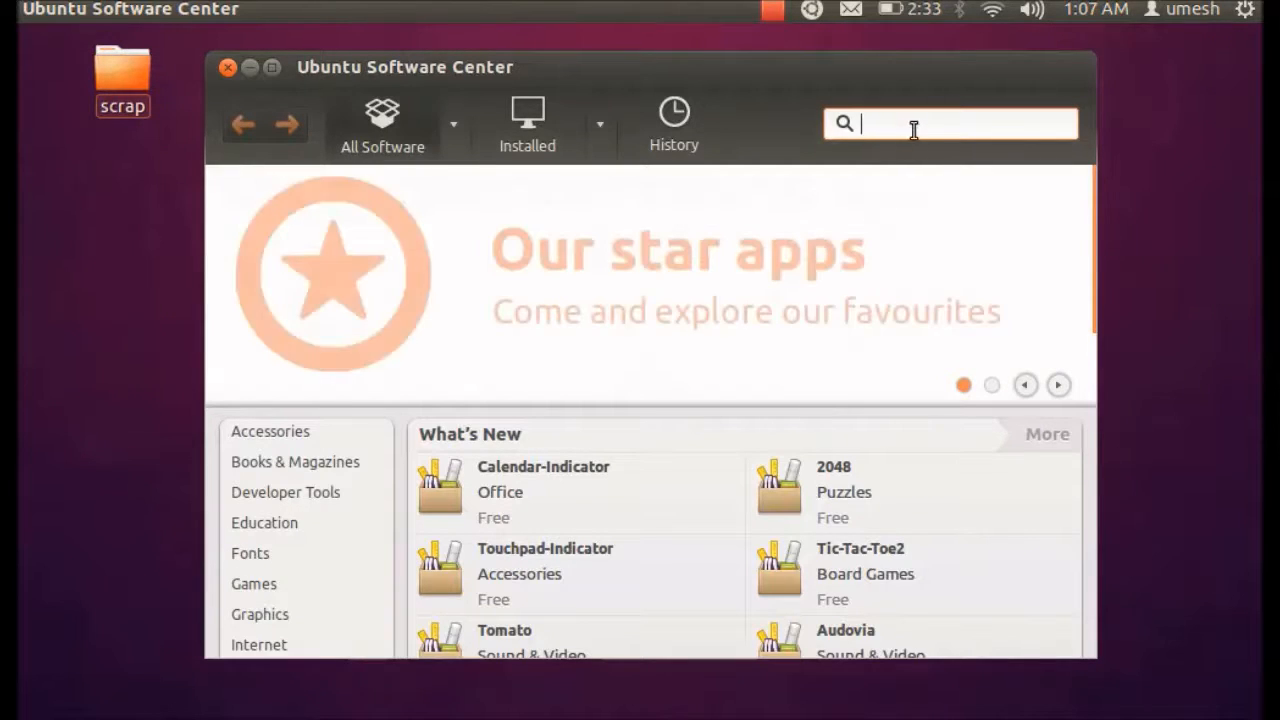
Search the Software Center for eclipse, showing Eclipse listed as installed.
text(eclipse)
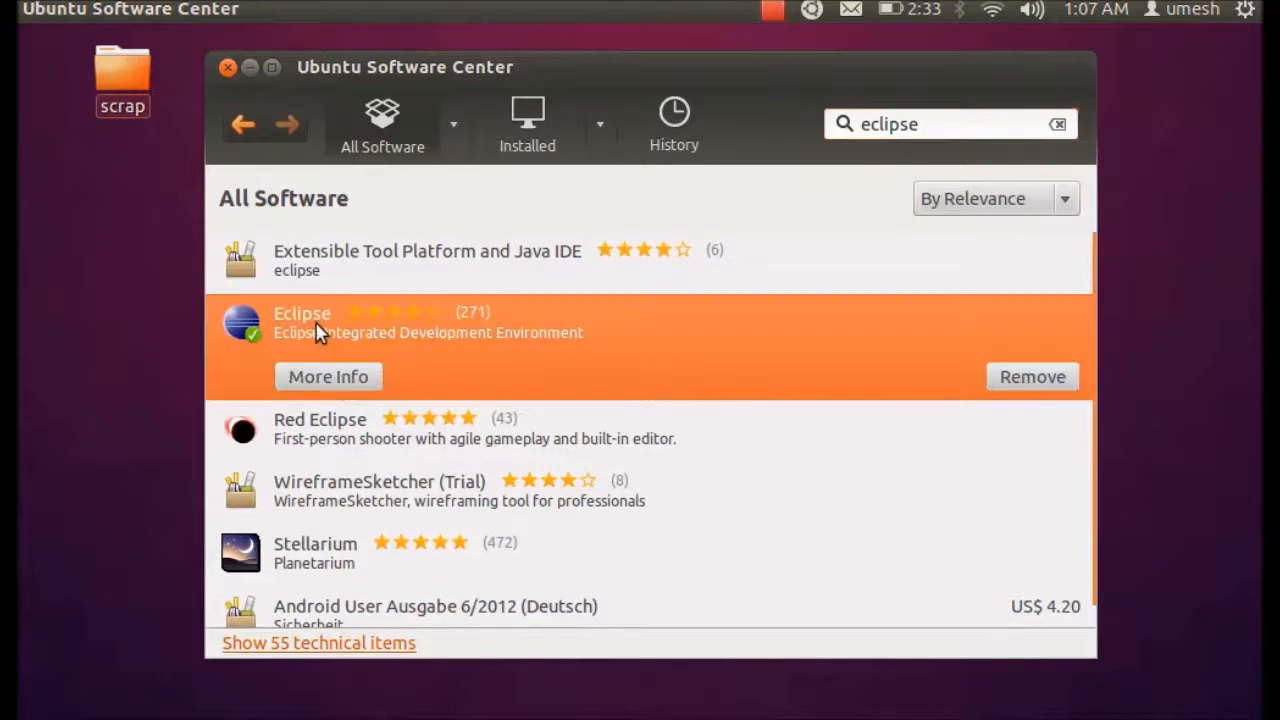
mouse_move(468, 348)
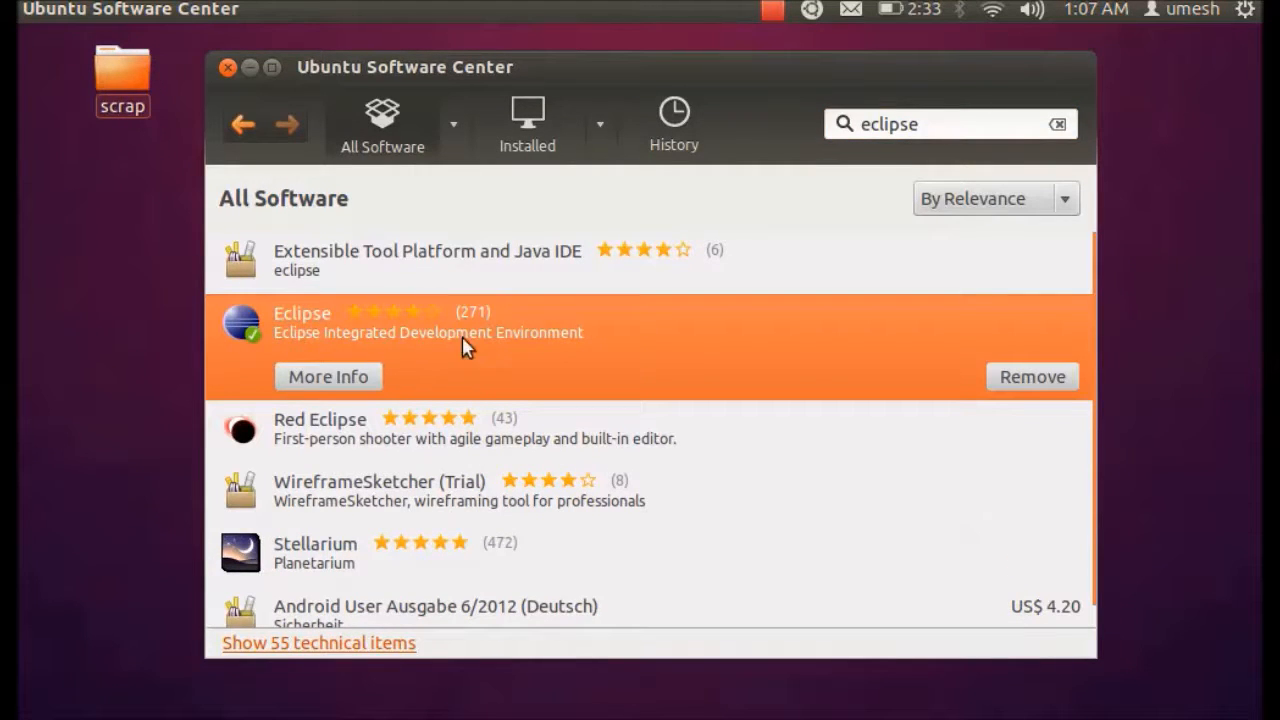
mouse_move(588, 316)
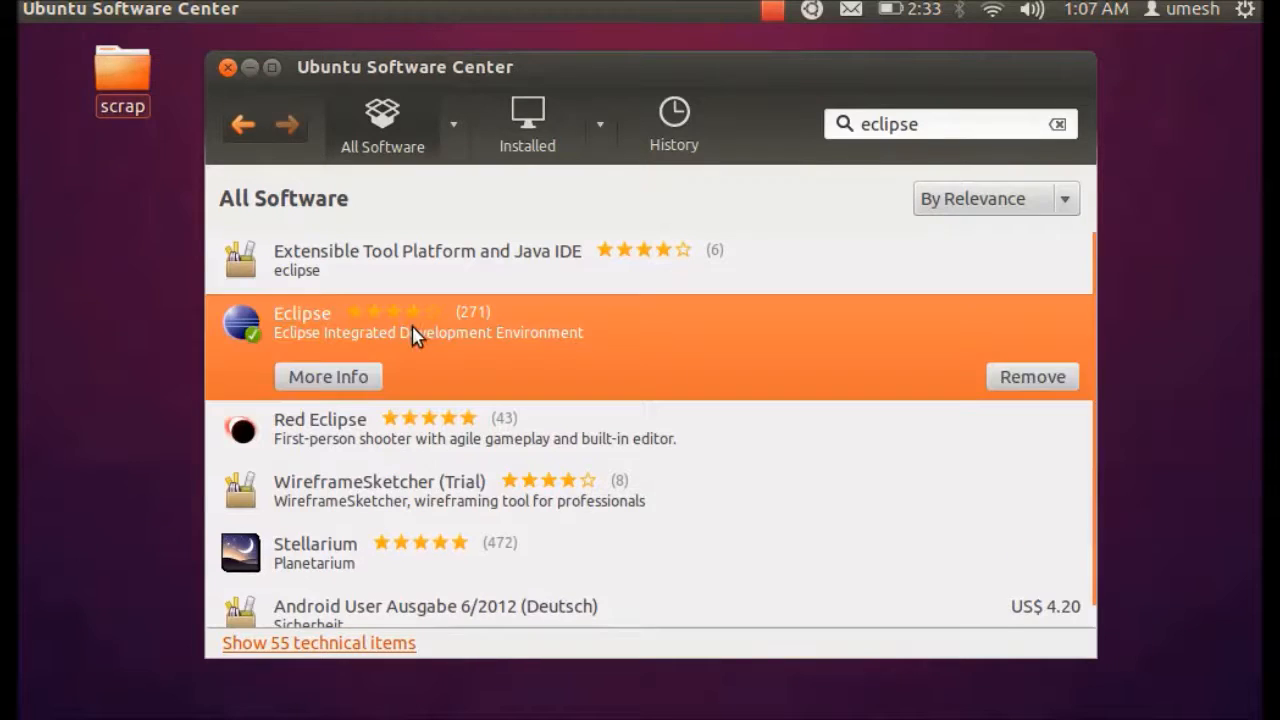
mouse_move(844, 356)
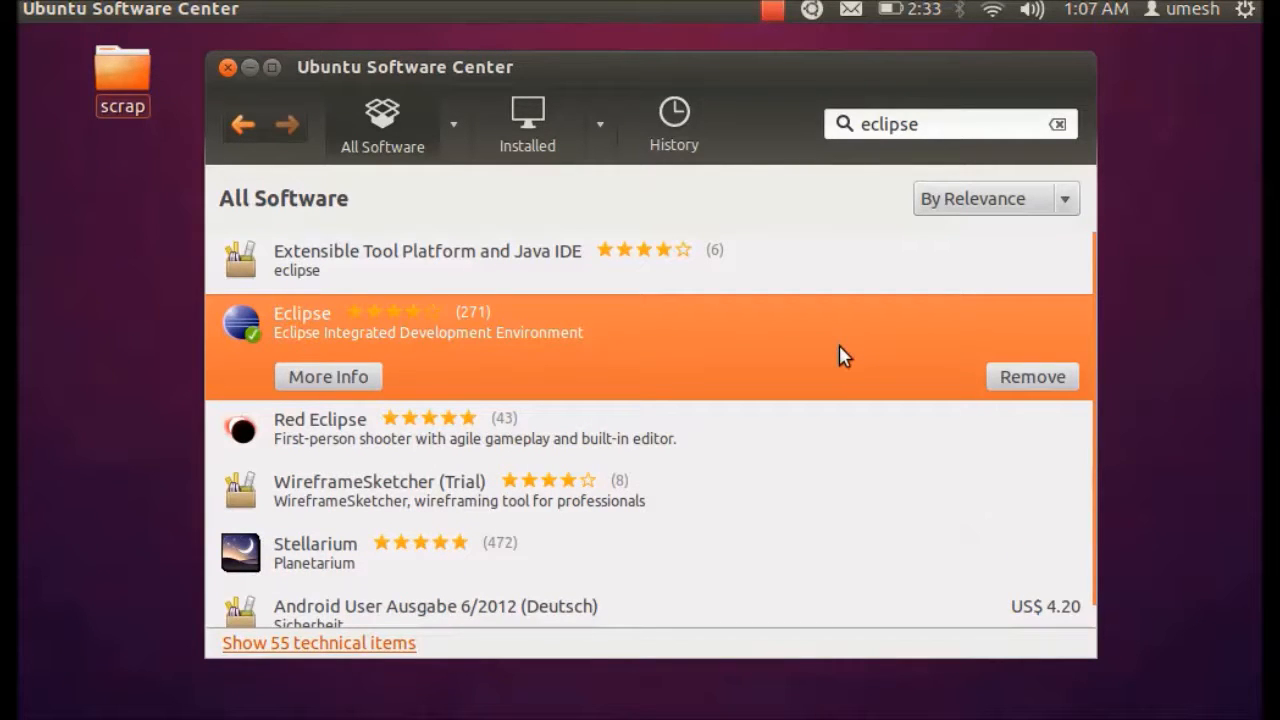
mouse_move(1024, 324)
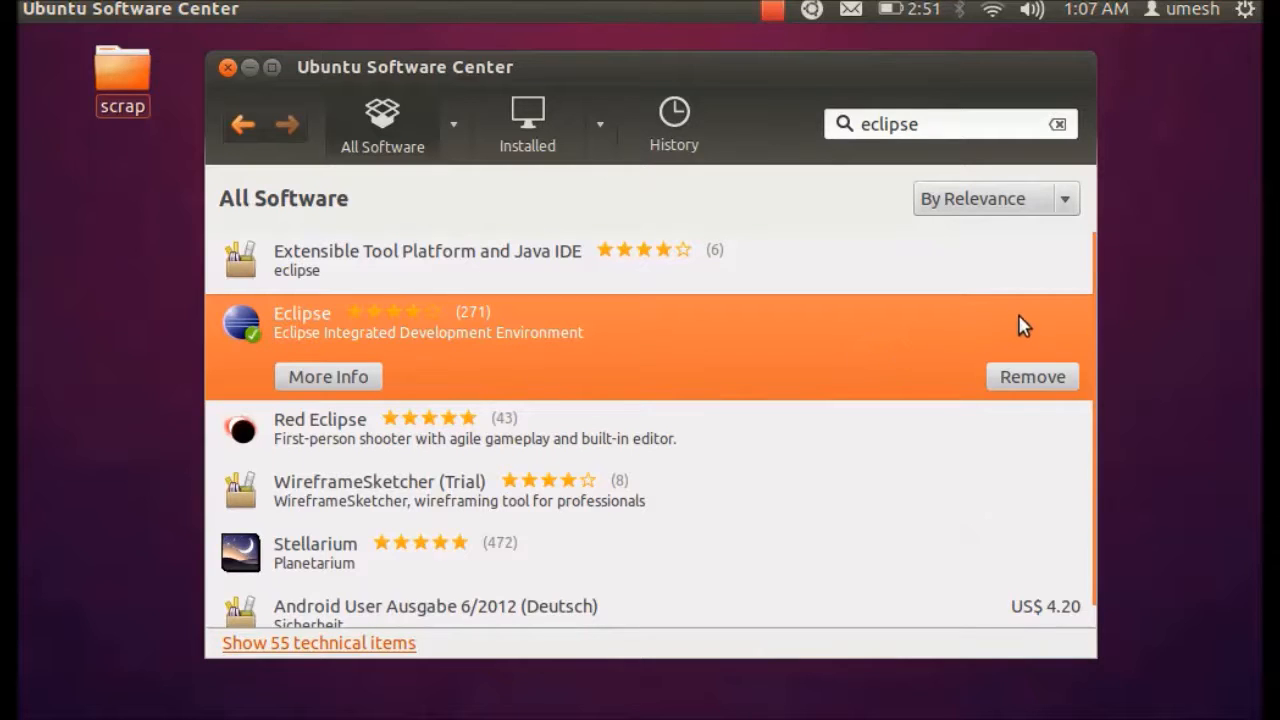
mouse_move(990, 340)
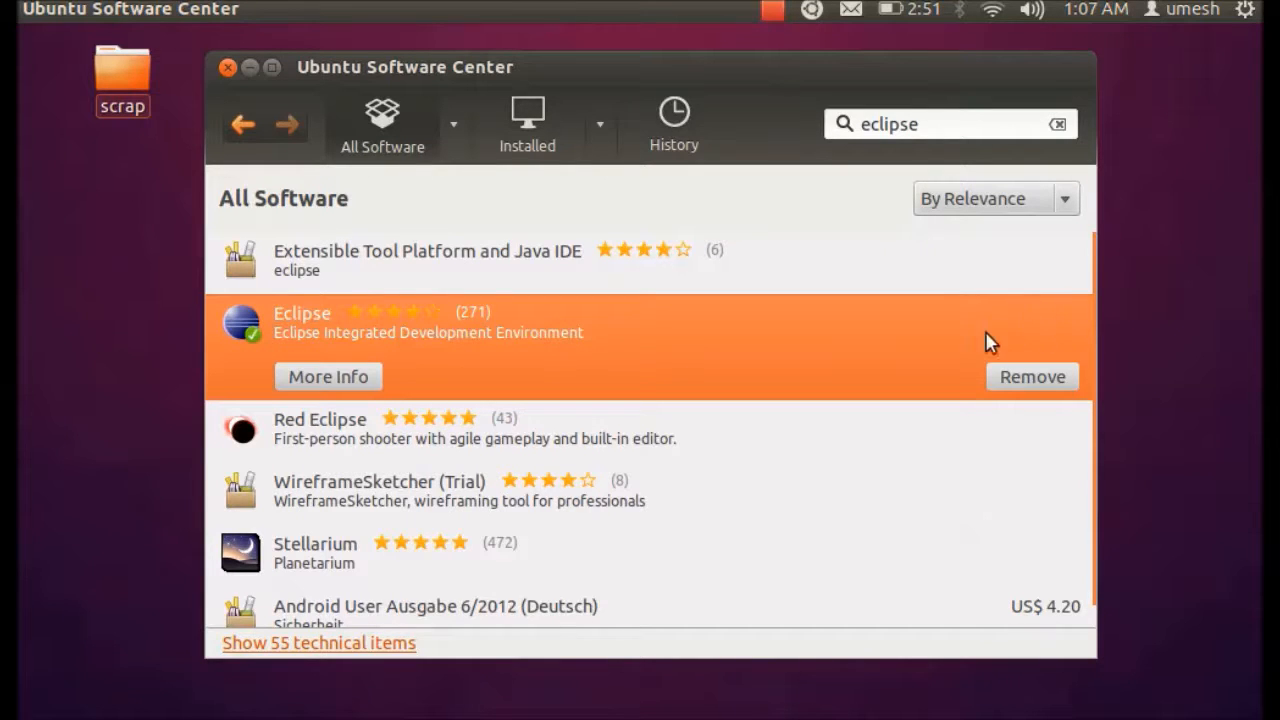
mouse_move(1016, 332)
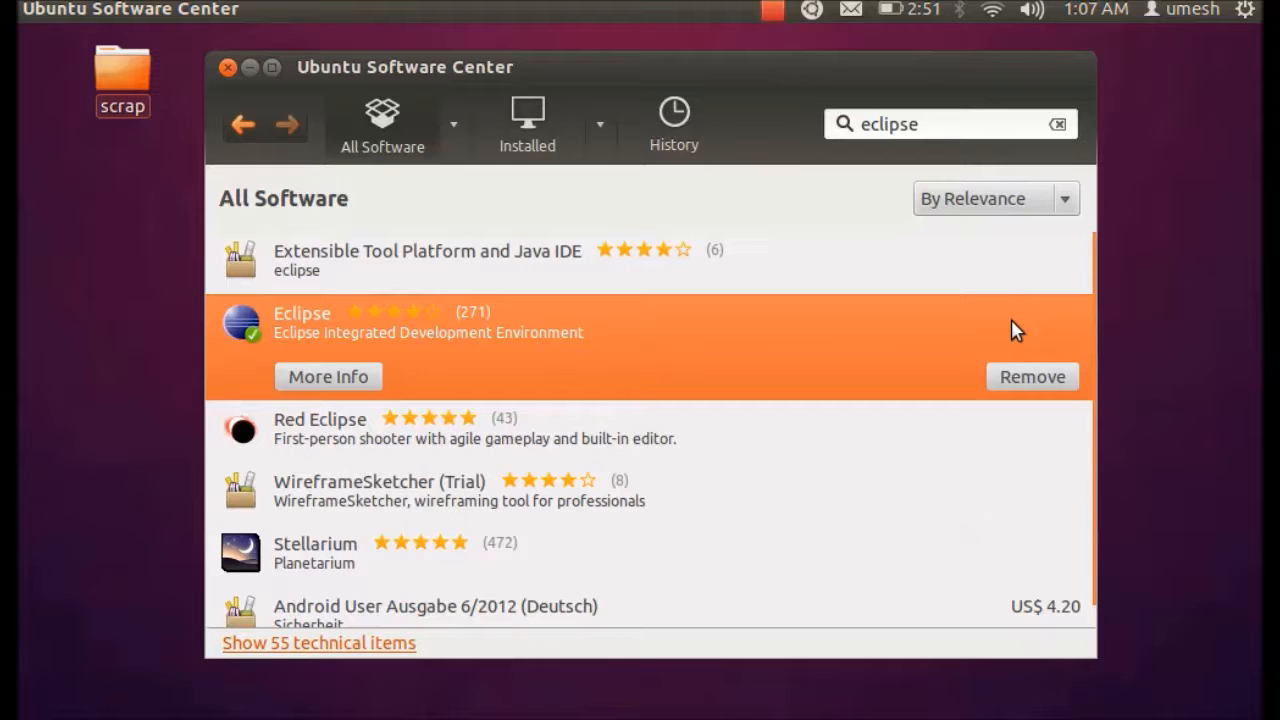
mouse_move(948, 332)
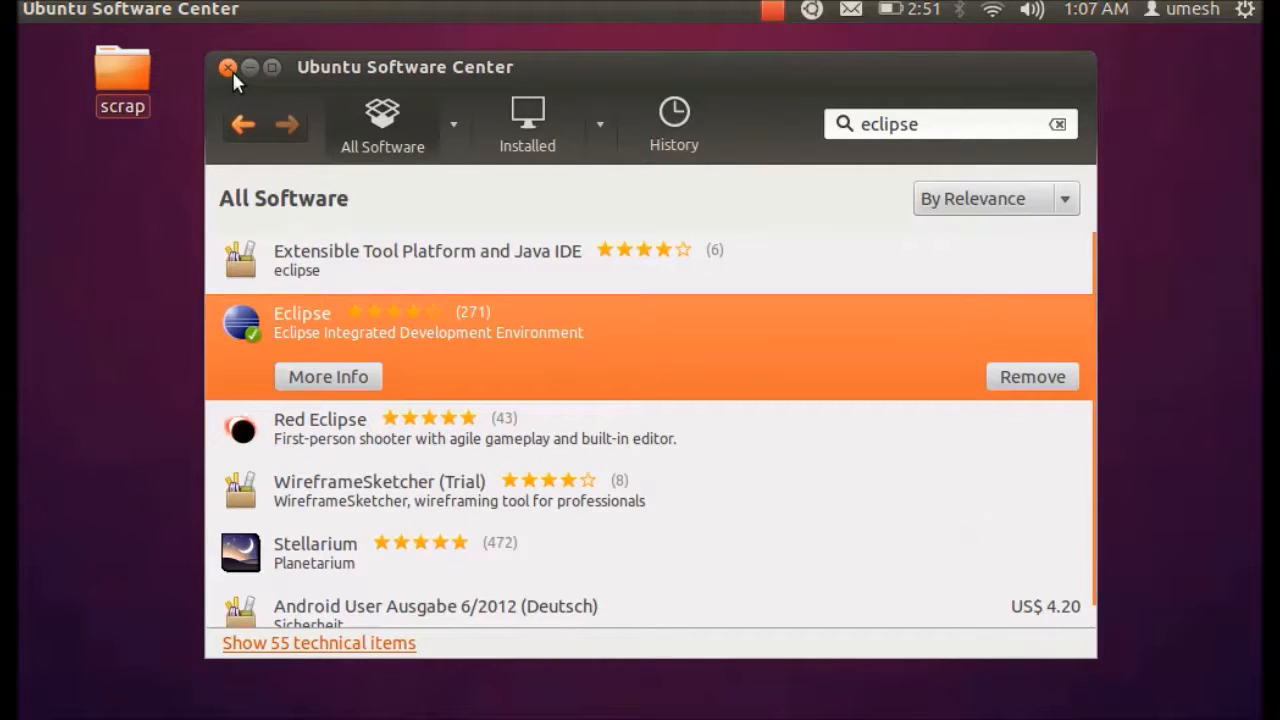
Close Ubuntu Software Center, leaving the desktop with Eclipse installed.
click(228, 68)
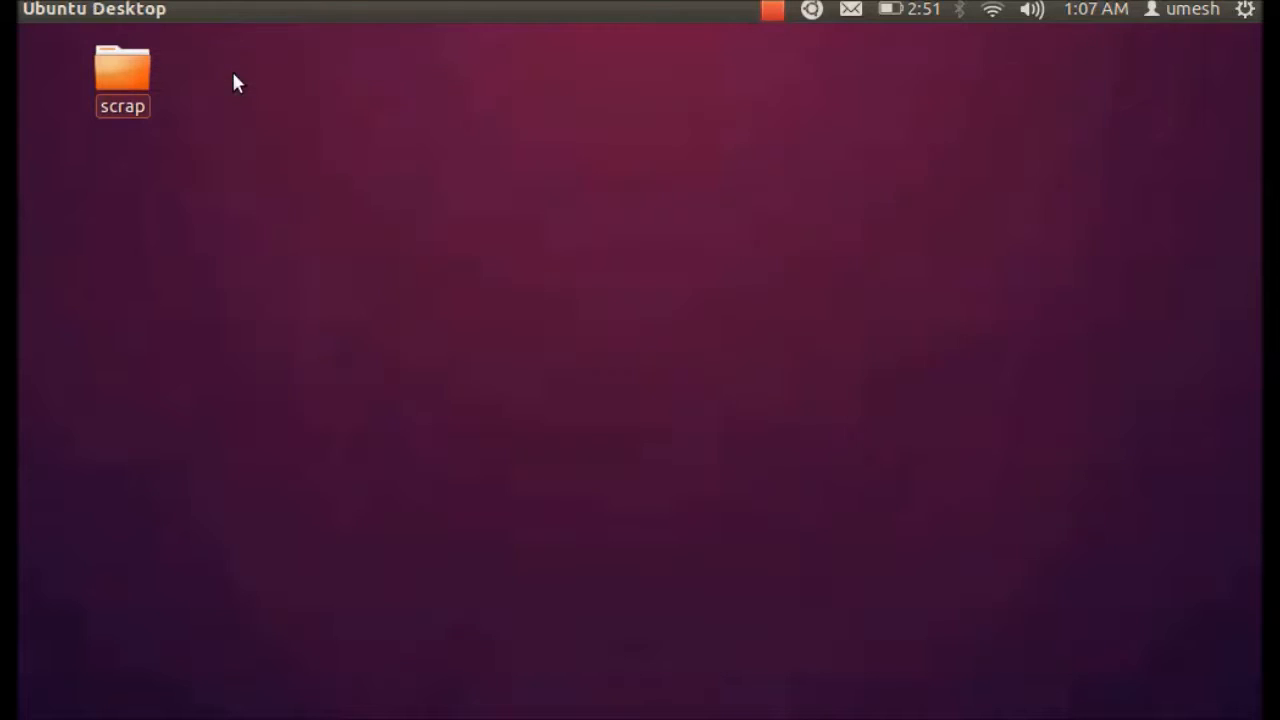
mouse_move(670, 320)
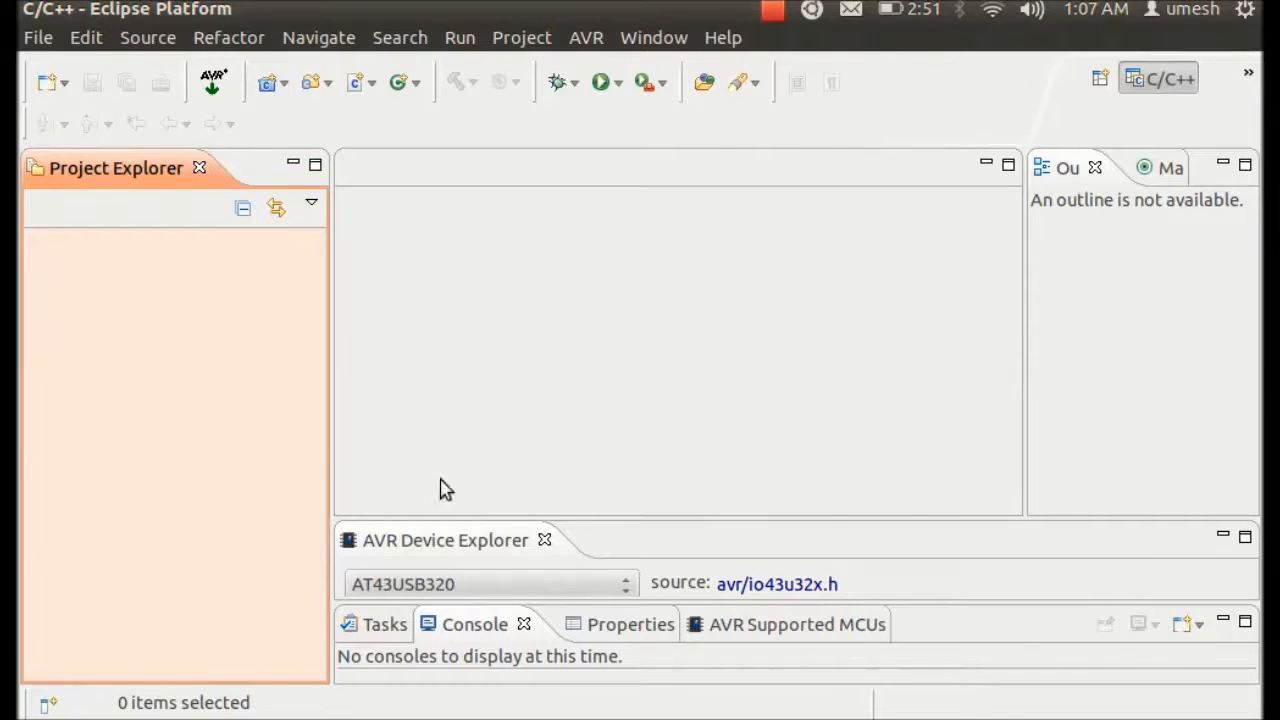
mouse_move(504, 380)
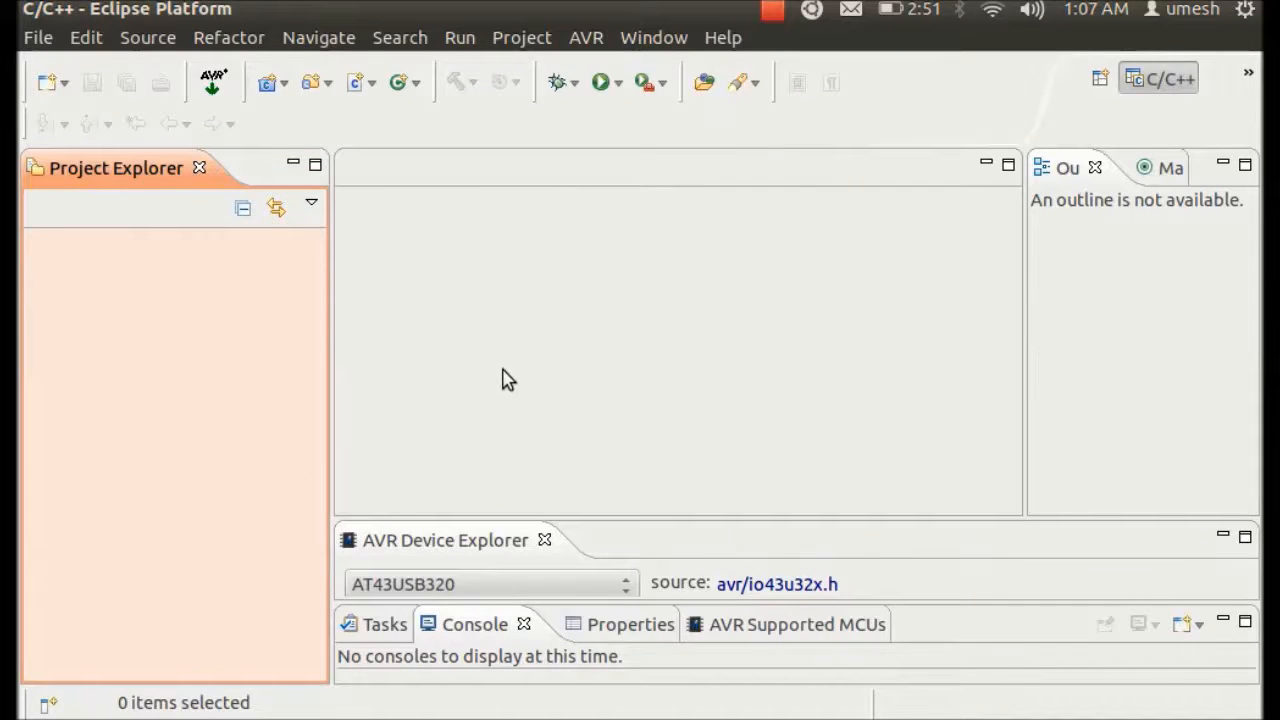
mouse_move(530, 360)
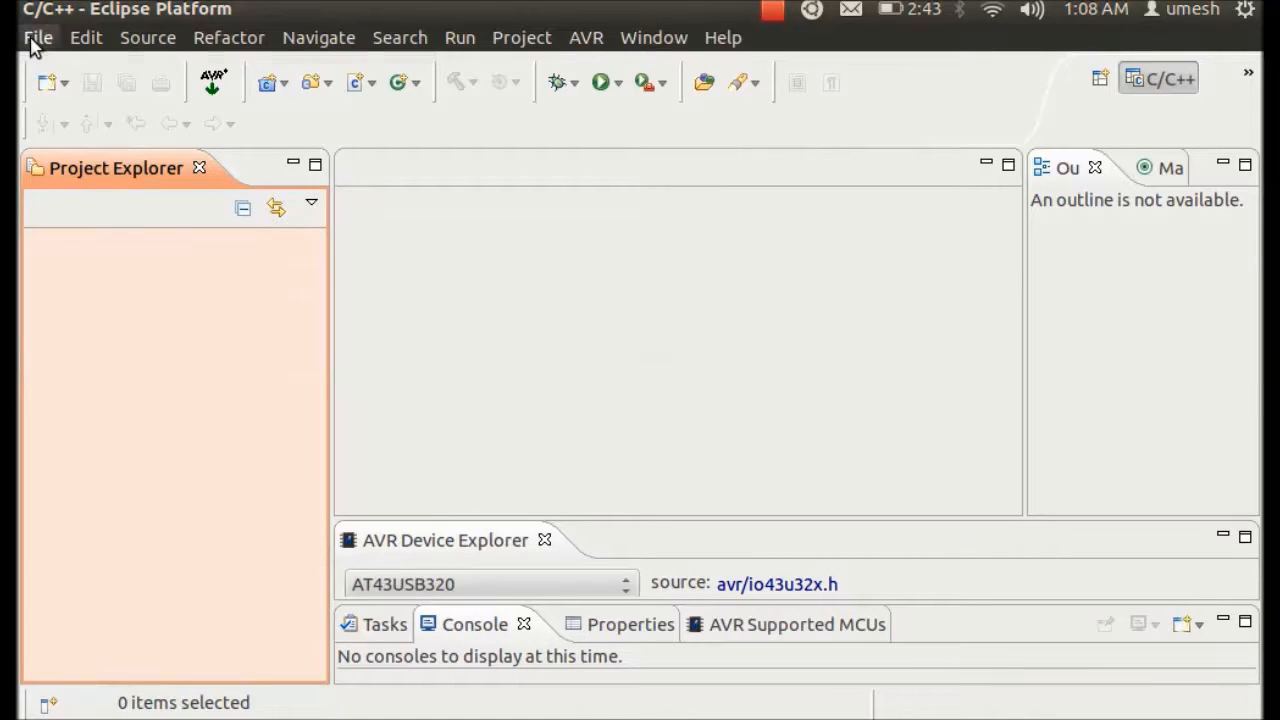
Start a new C project named BlinkTest as an AVR Cross Target Application.
click(36, 36)
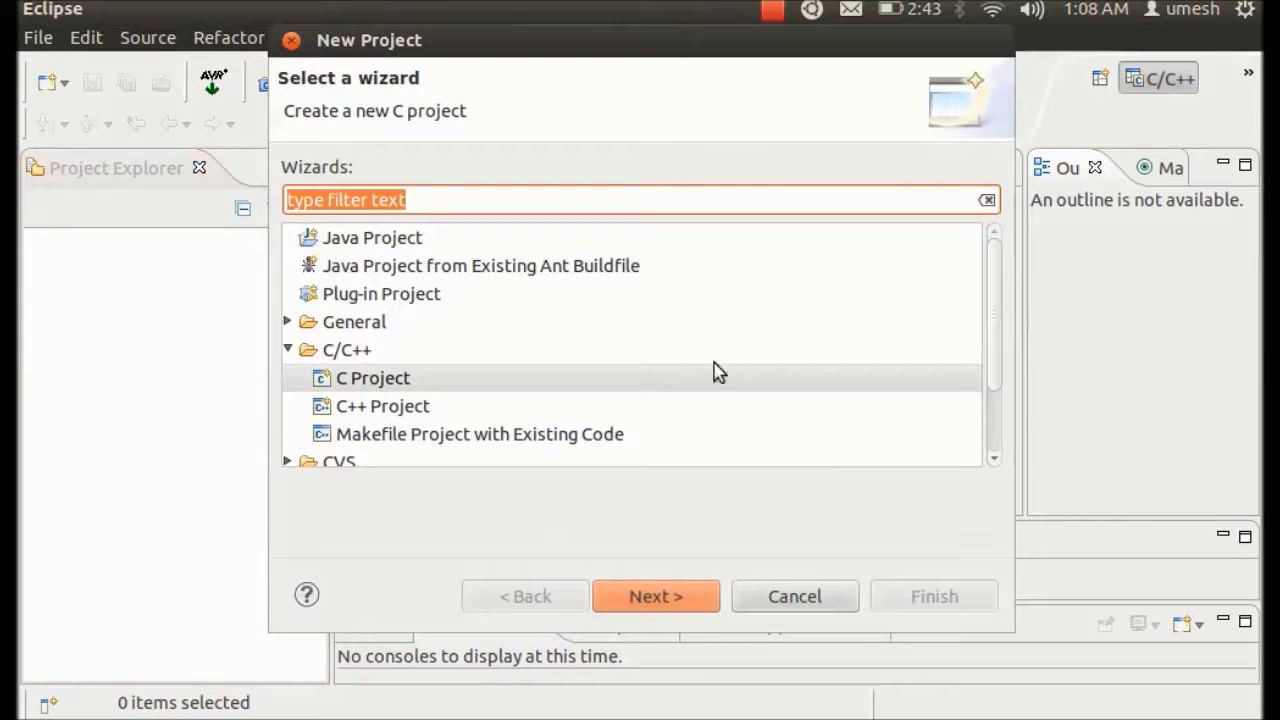
click(372, 378)
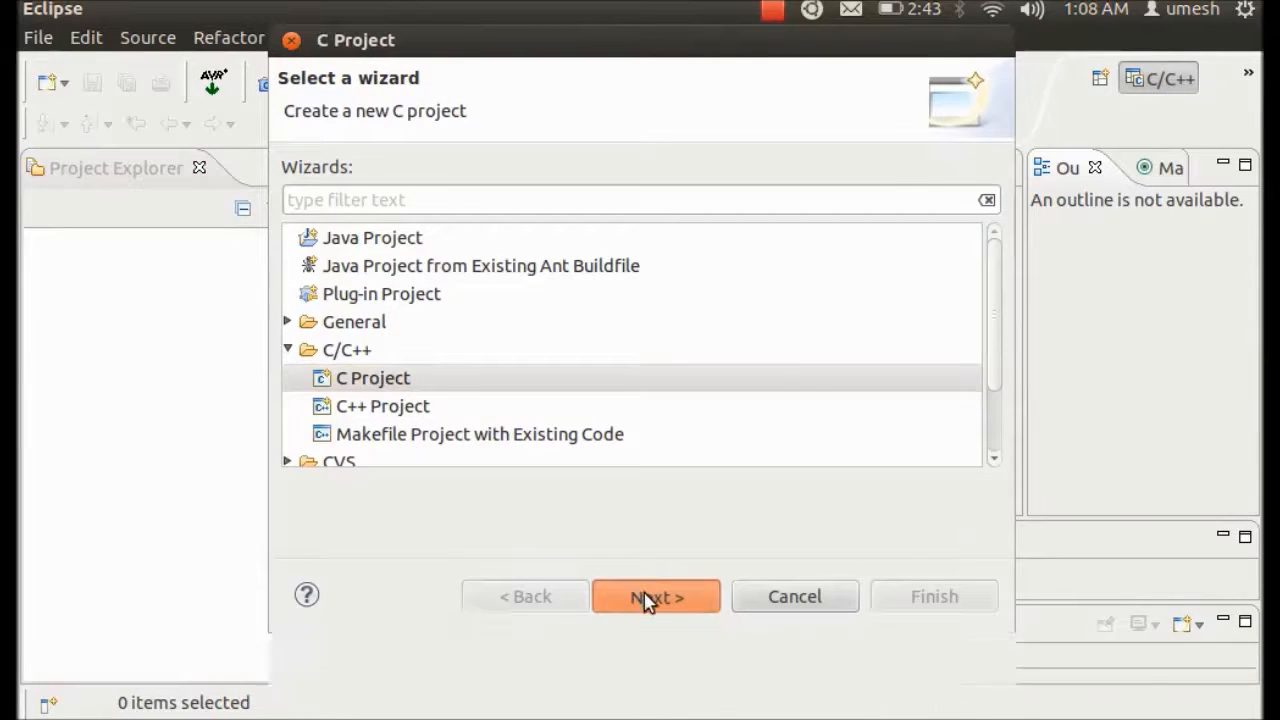
click(656, 596)
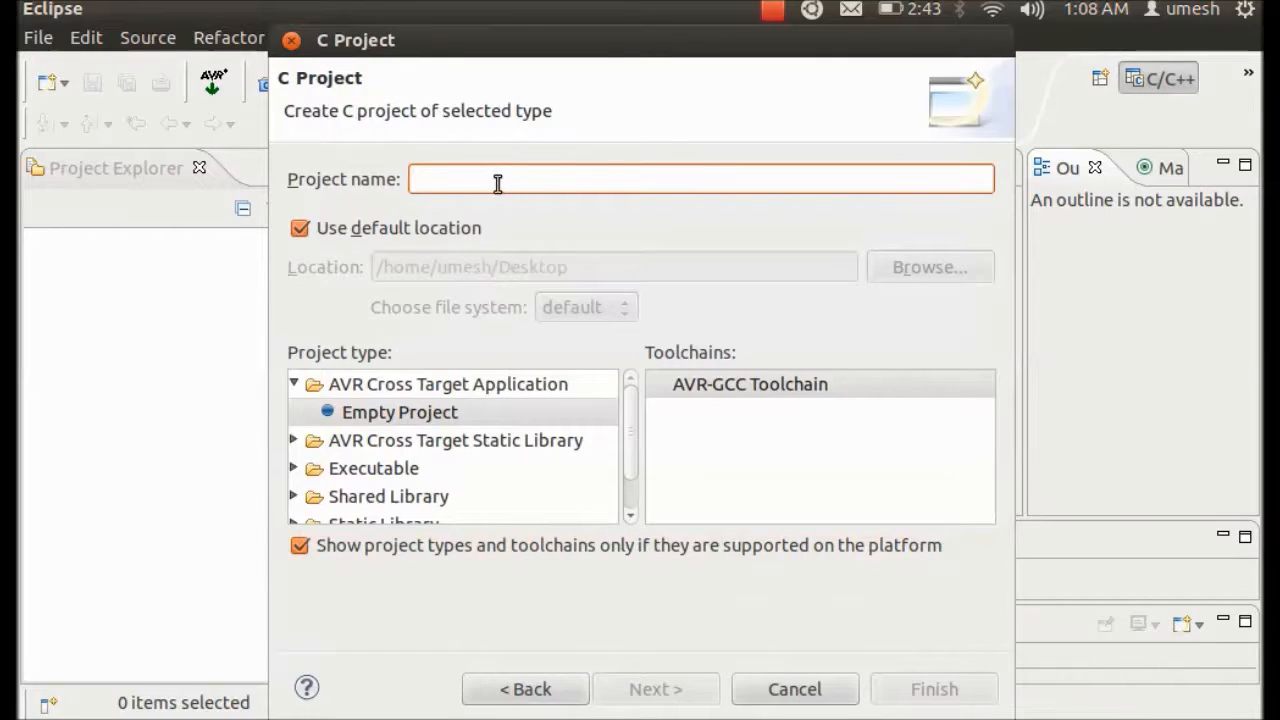
text(BlinkTest)
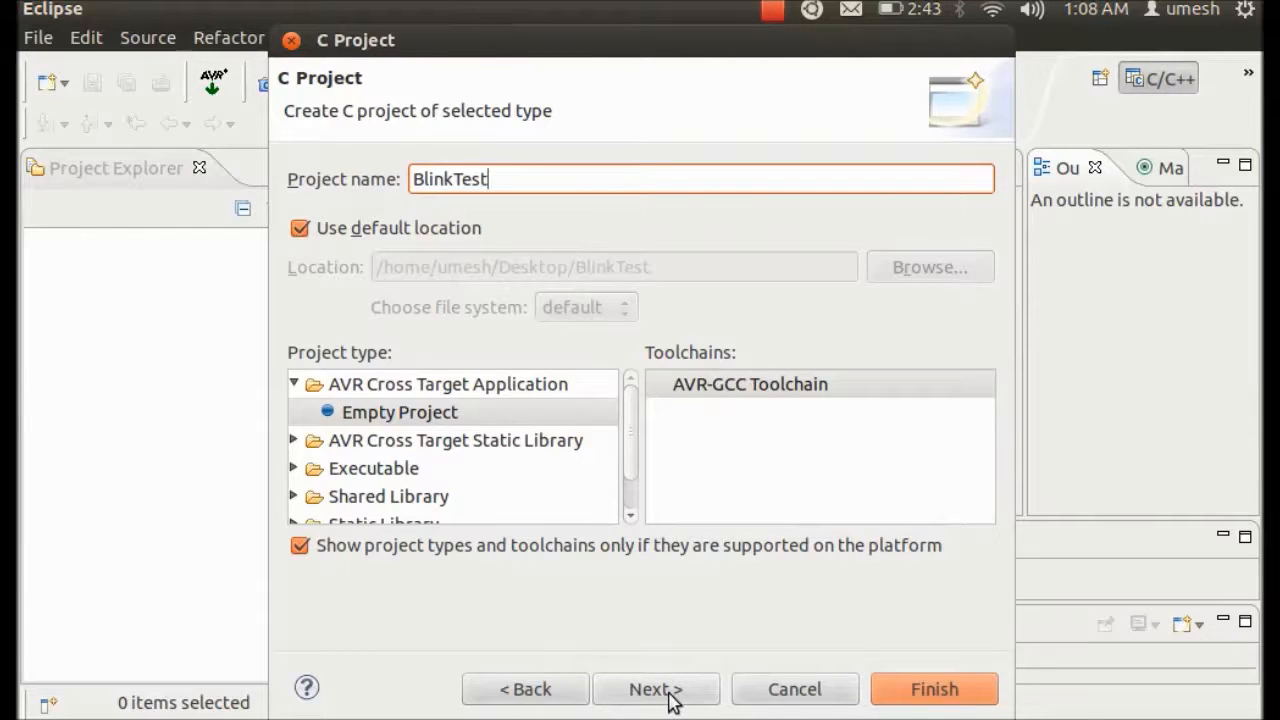
click(656, 688)
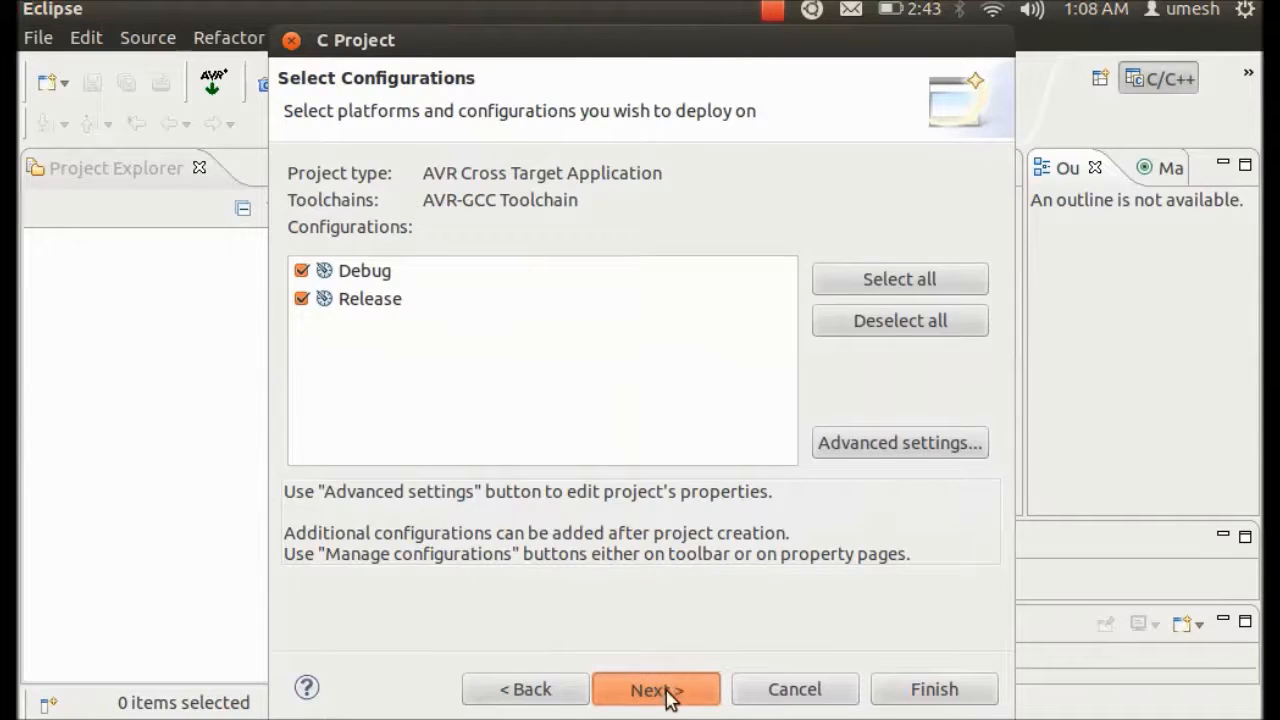
Target the ATmega32 MCU at 1000000 Hz and finish creating the project.
click(656, 688)
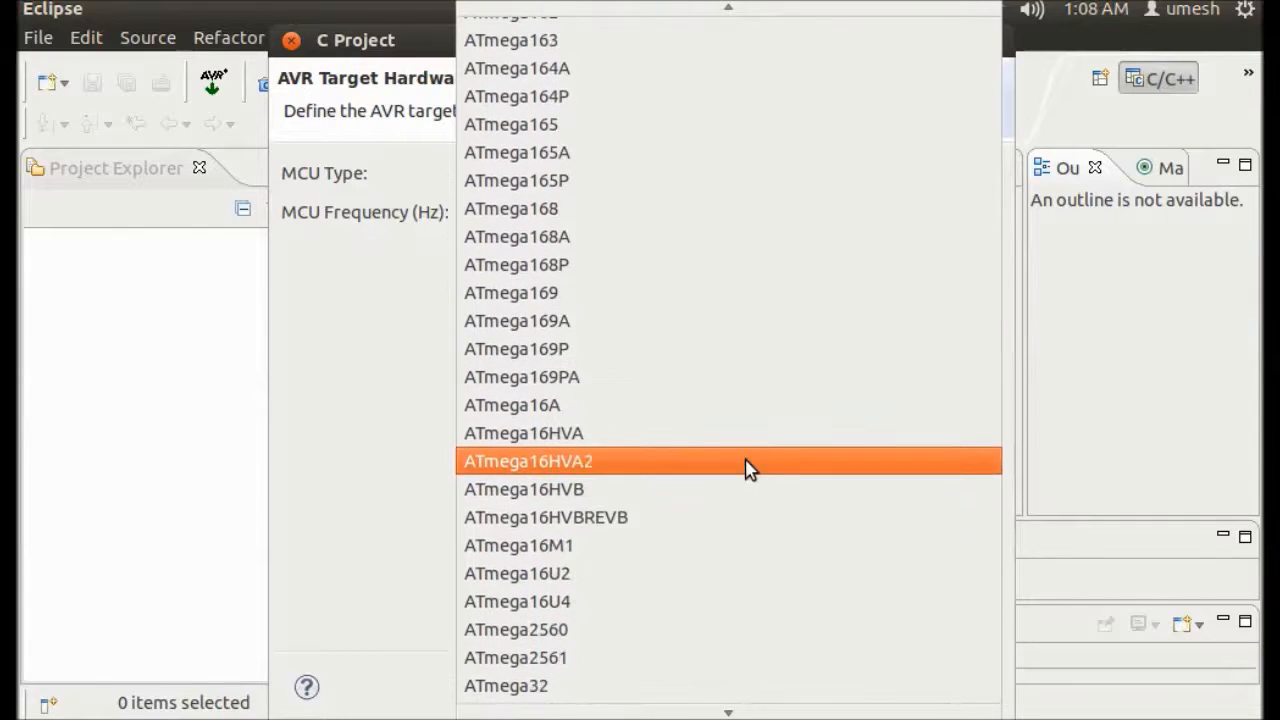
scroll(down, 3)
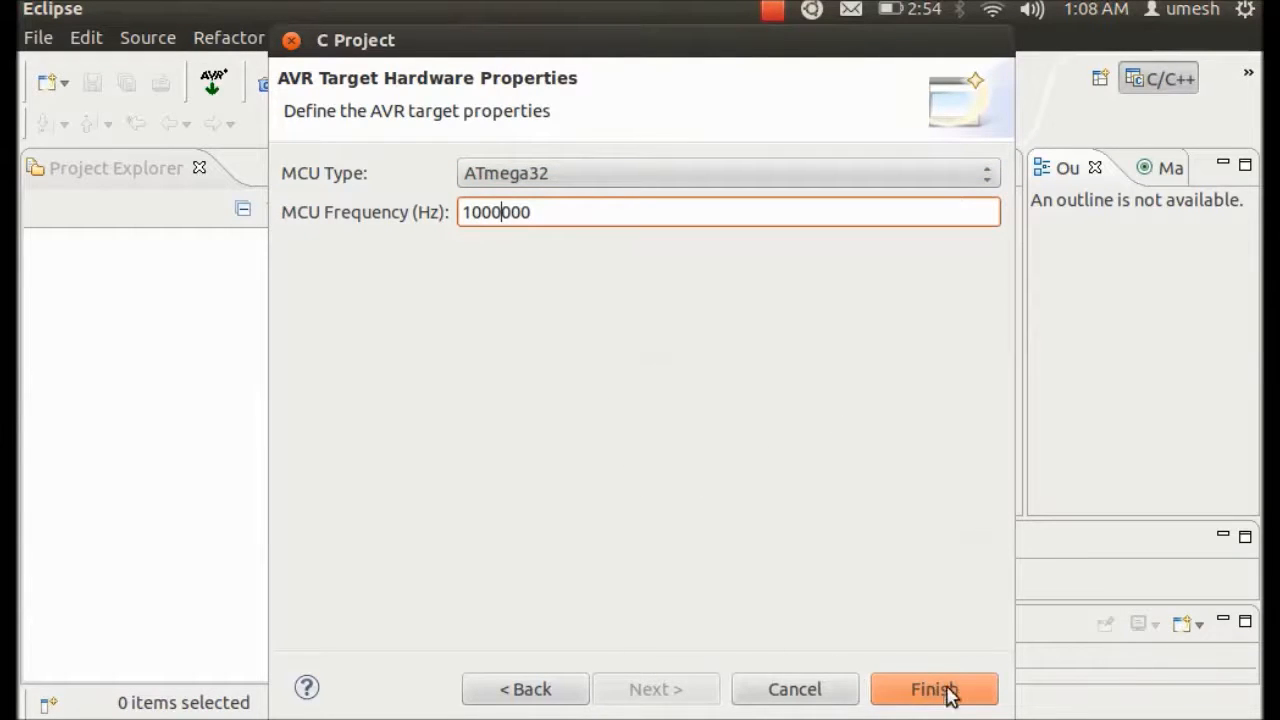
click(932, 688)
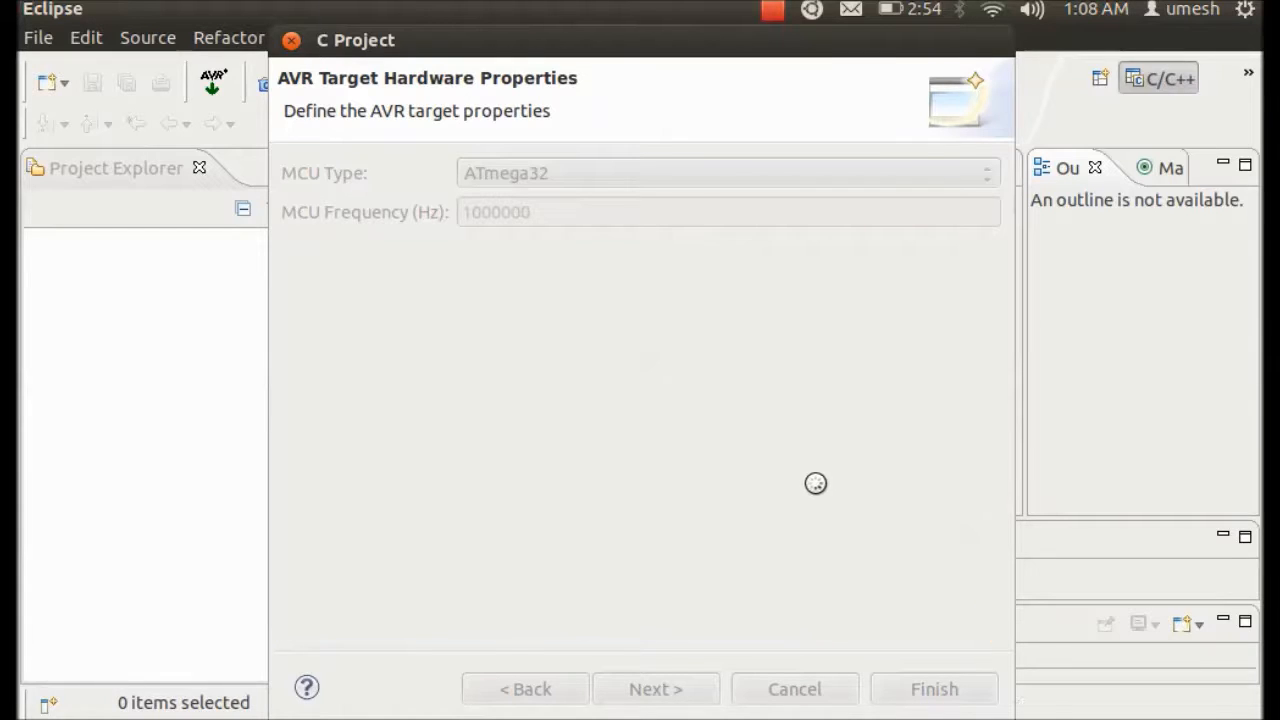
Expand BlinkTest in Project Explorer to view its Includes folder, then collapse it.
click(932, 688)
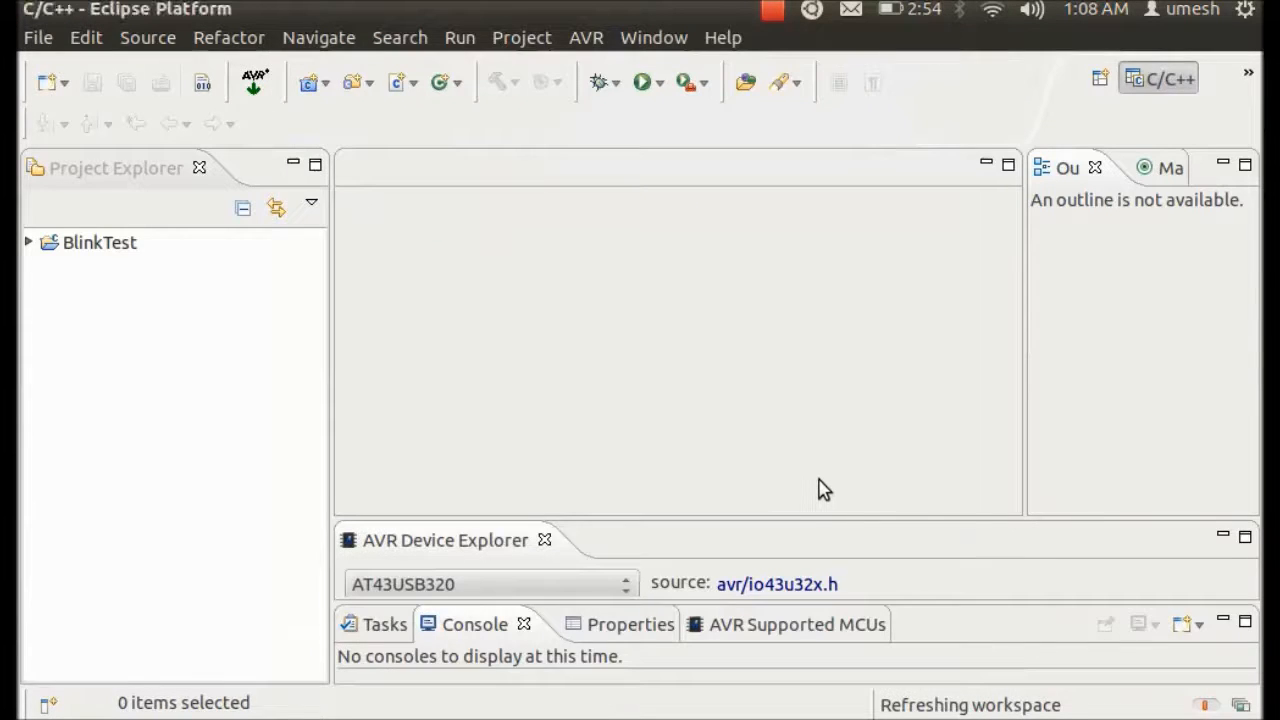
click(100, 242)
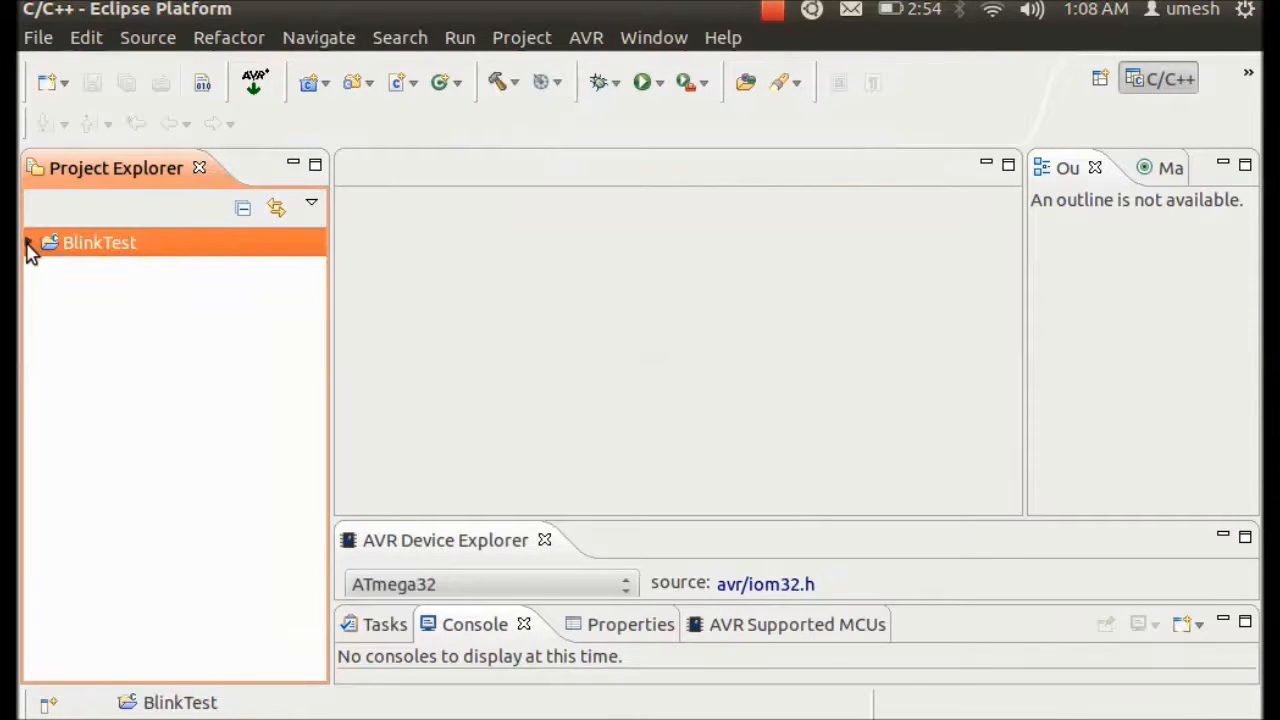
click(30, 242)
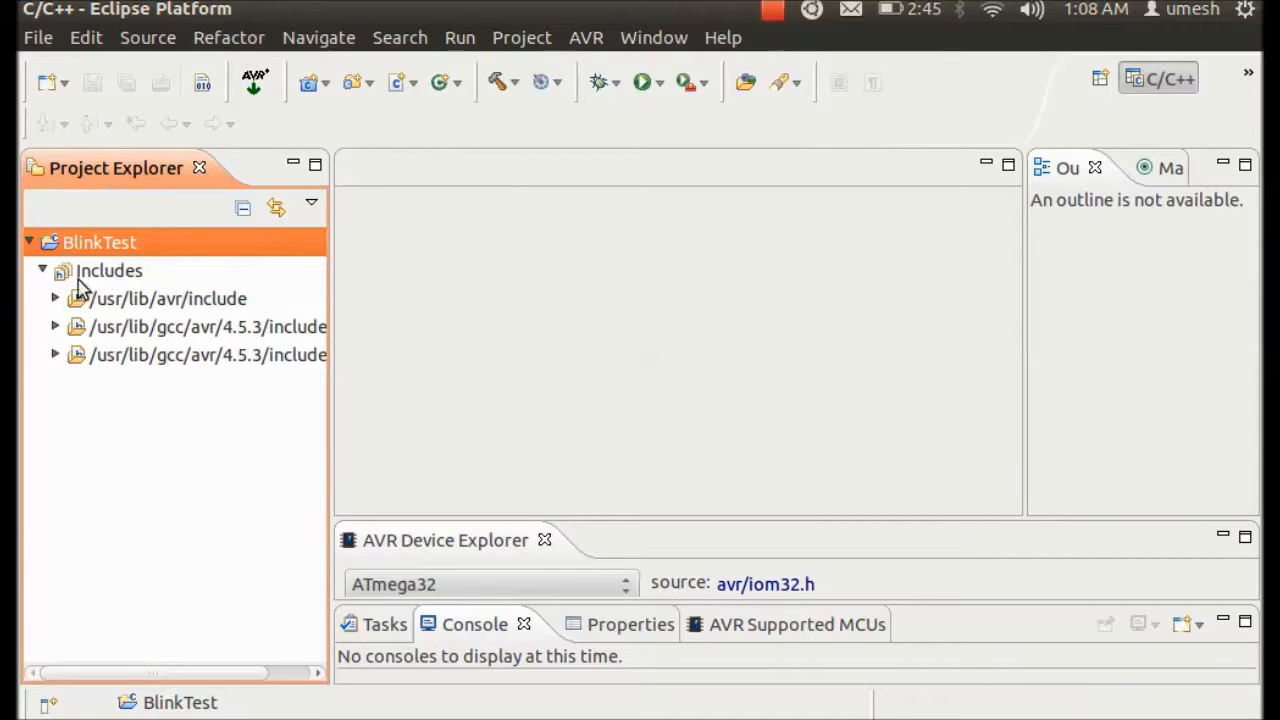
click(44, 270)
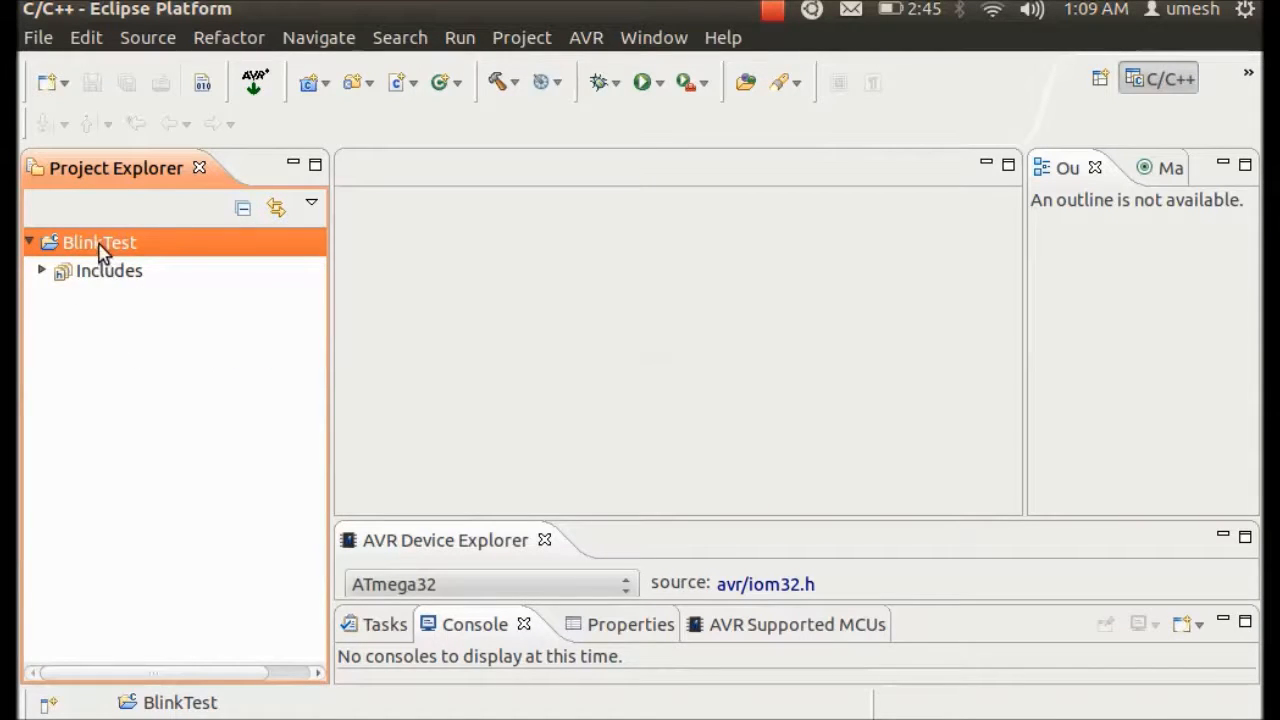
click(30, 242)
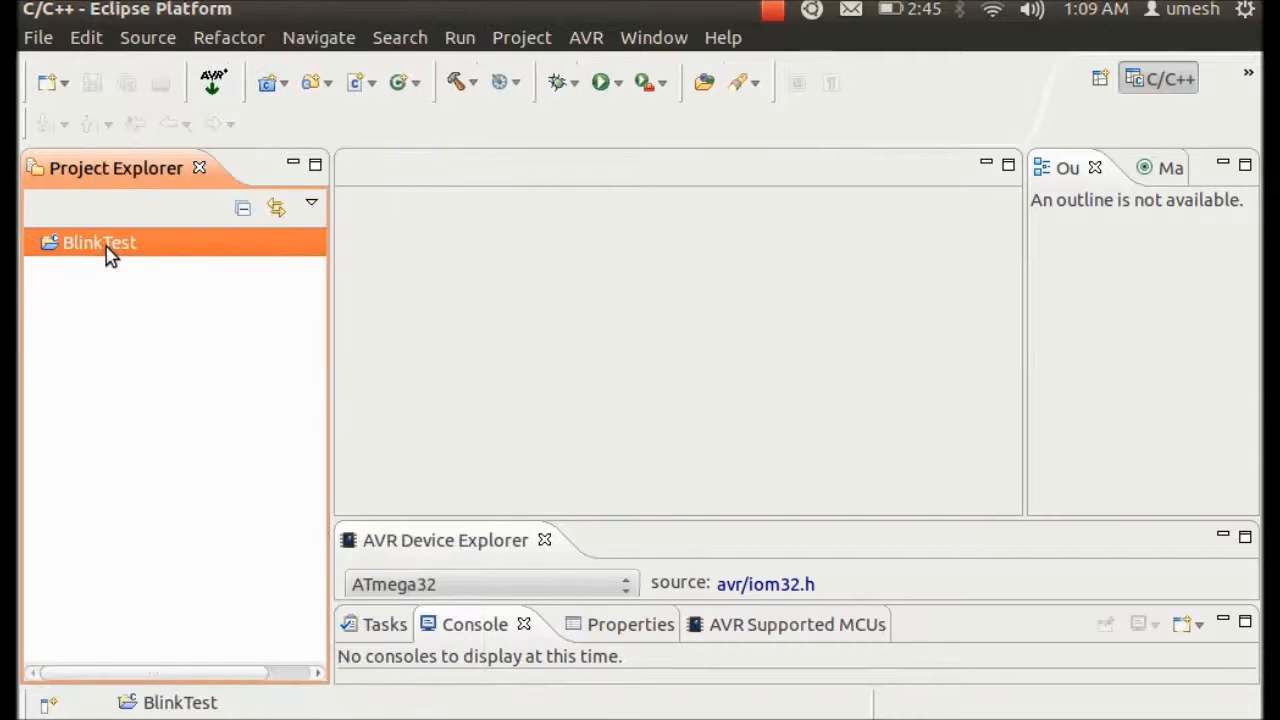
Browse the BlinkTest project's context menu and re-expand the project to list Includes.
right_click(100, 242)
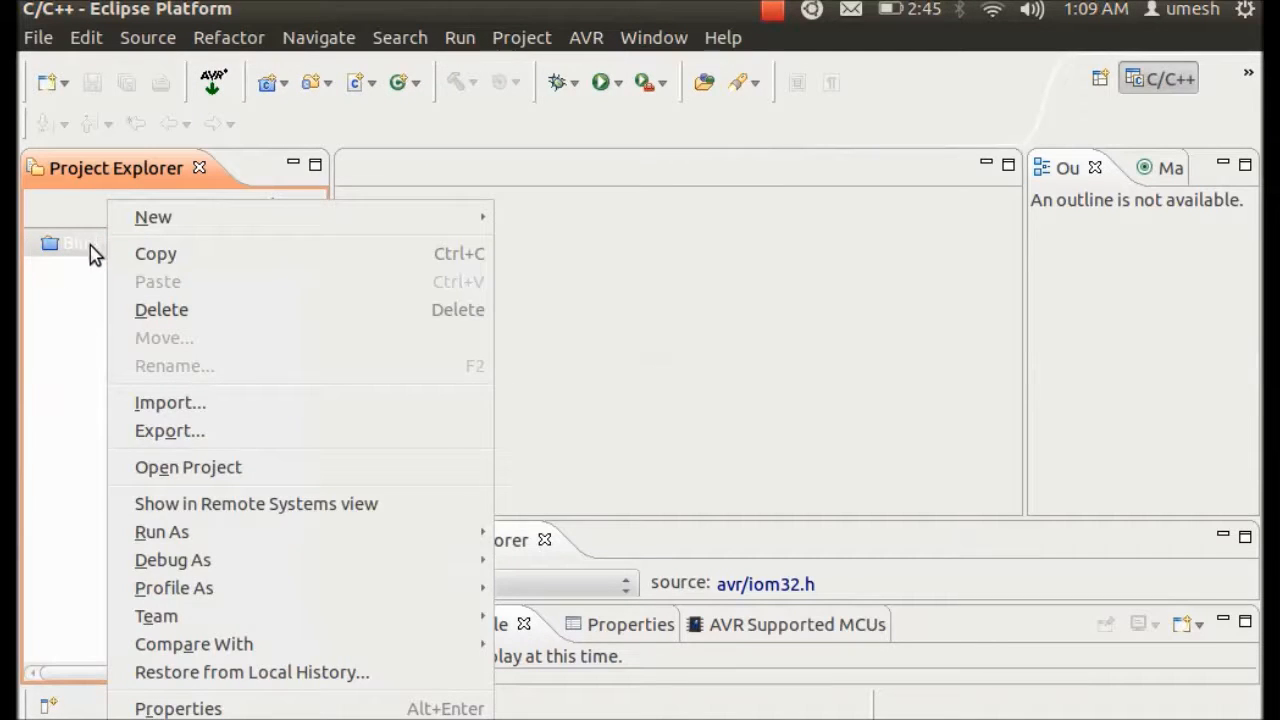
mouse_move(152, 216)
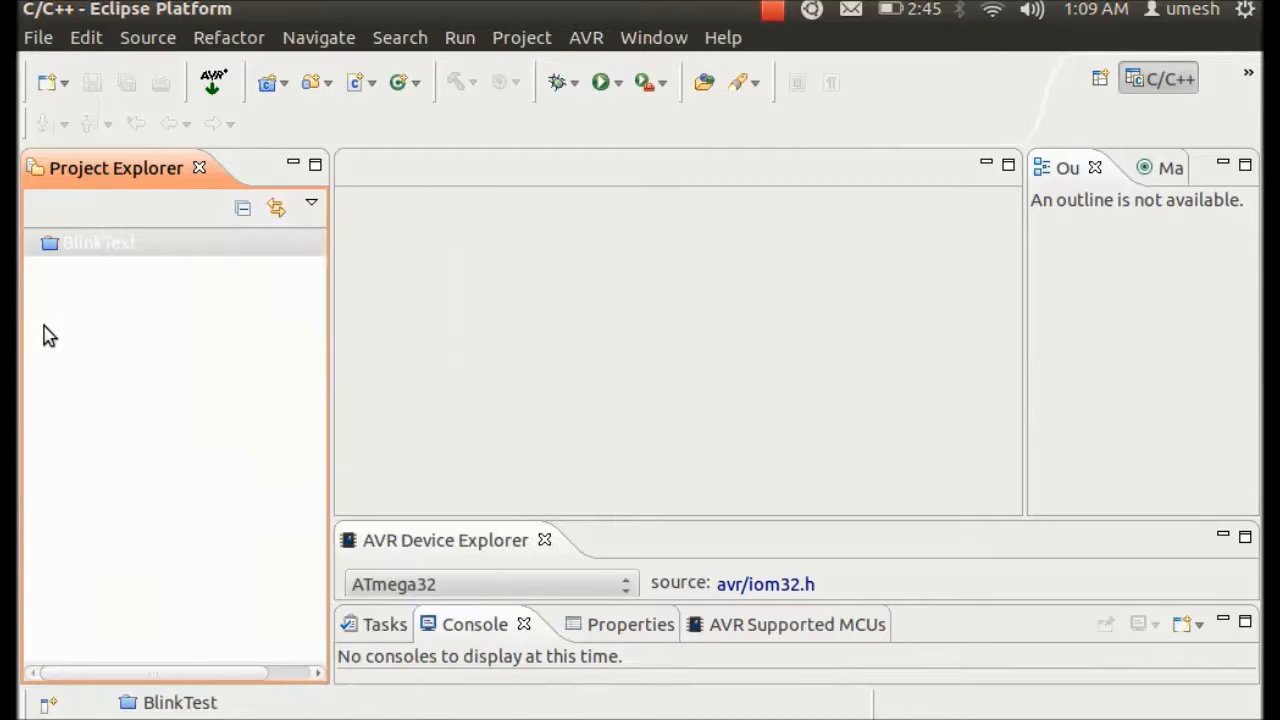
click(100, 242)
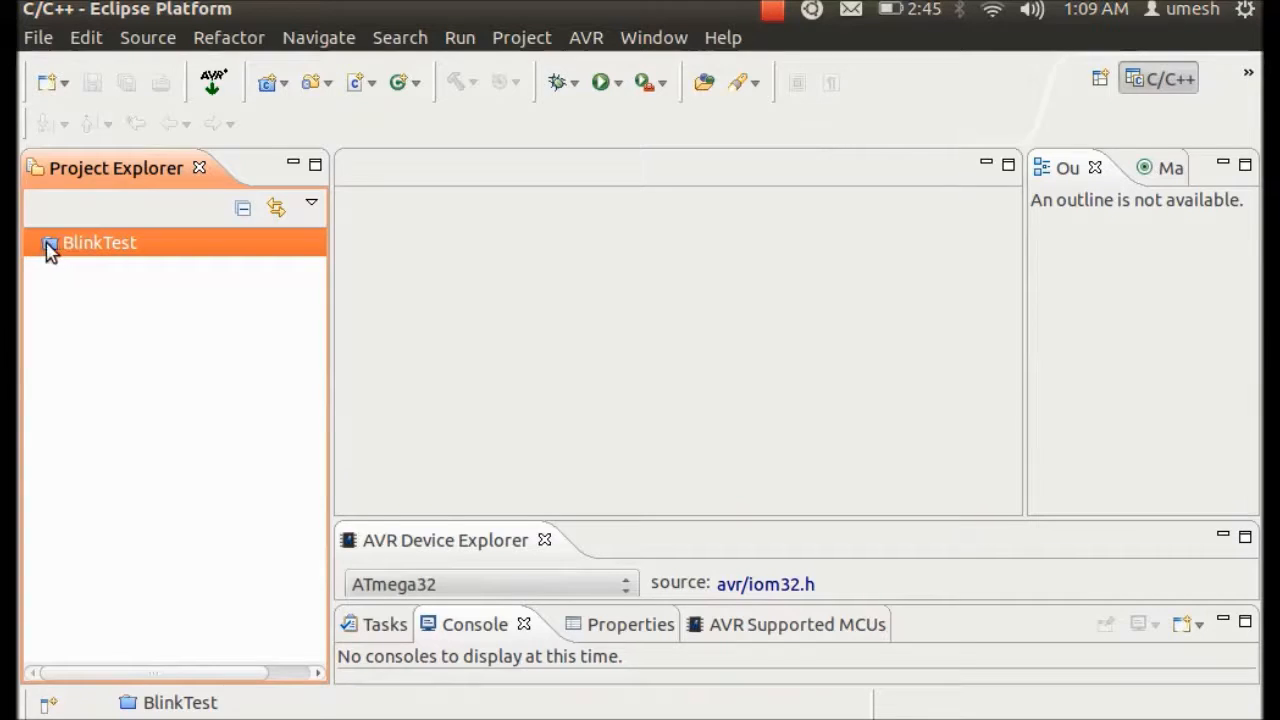
right_click(100, 242)
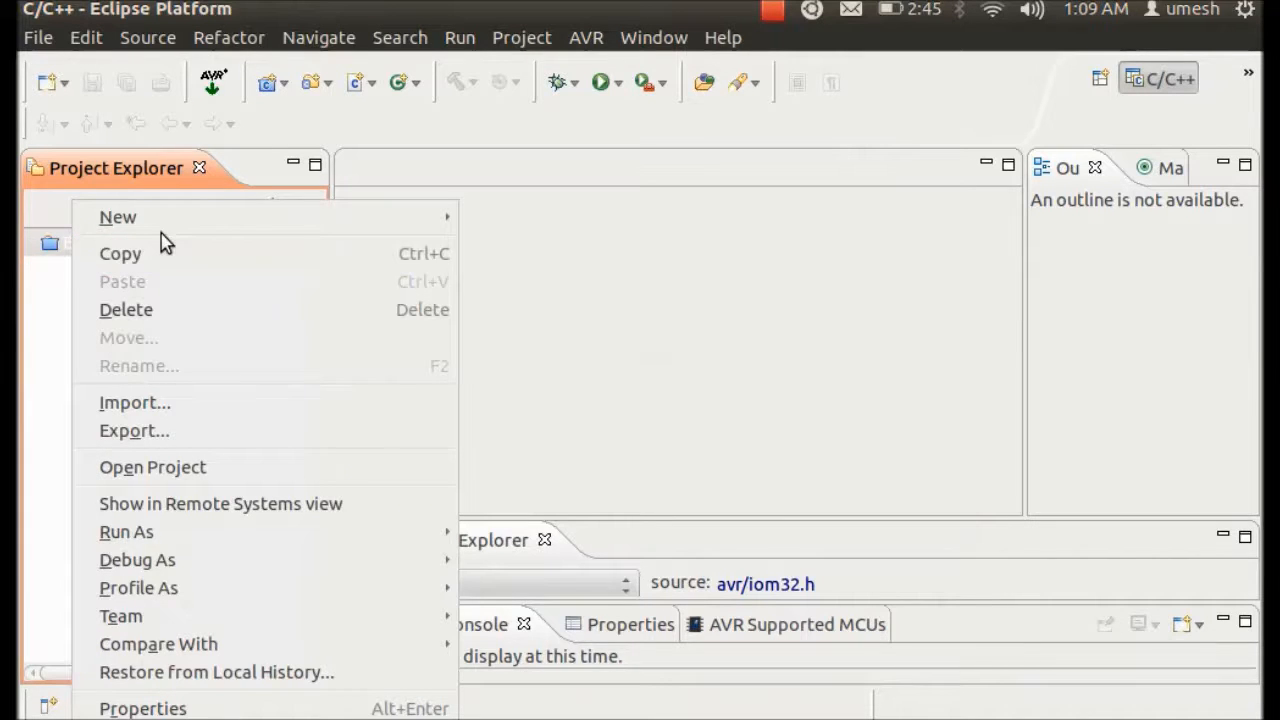
mouse_move(126, 532)
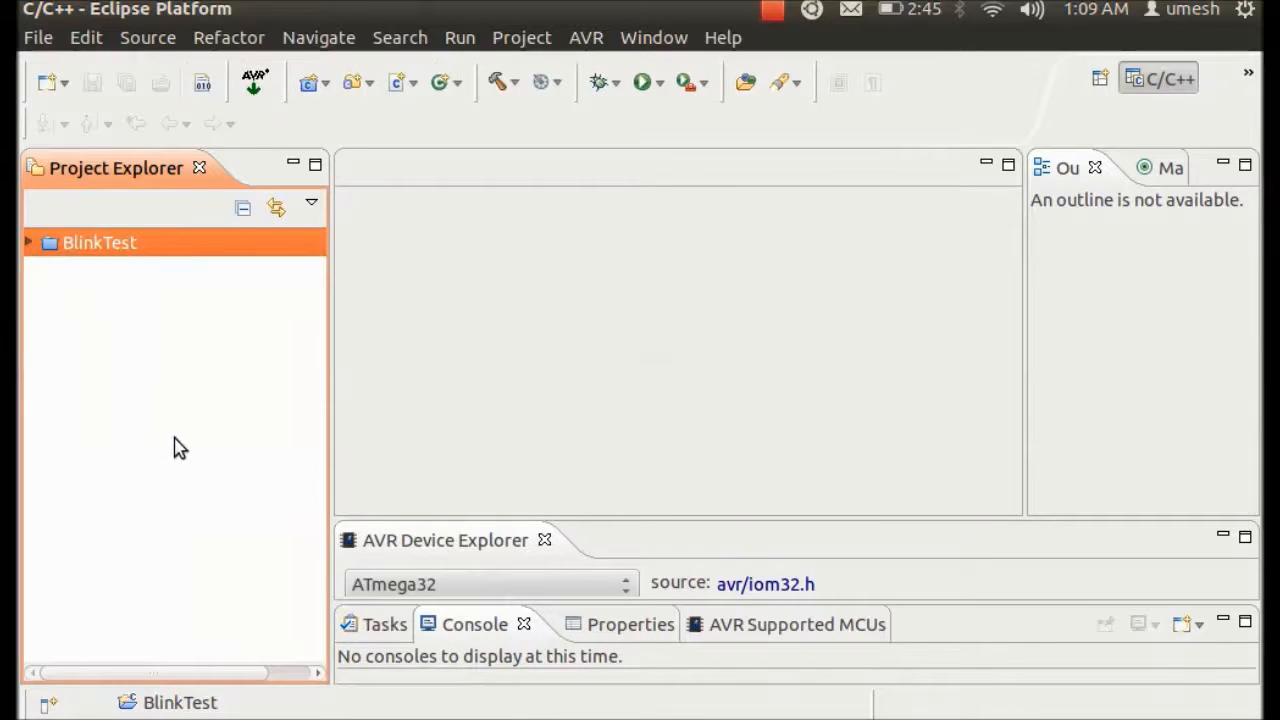
click(30, 242)
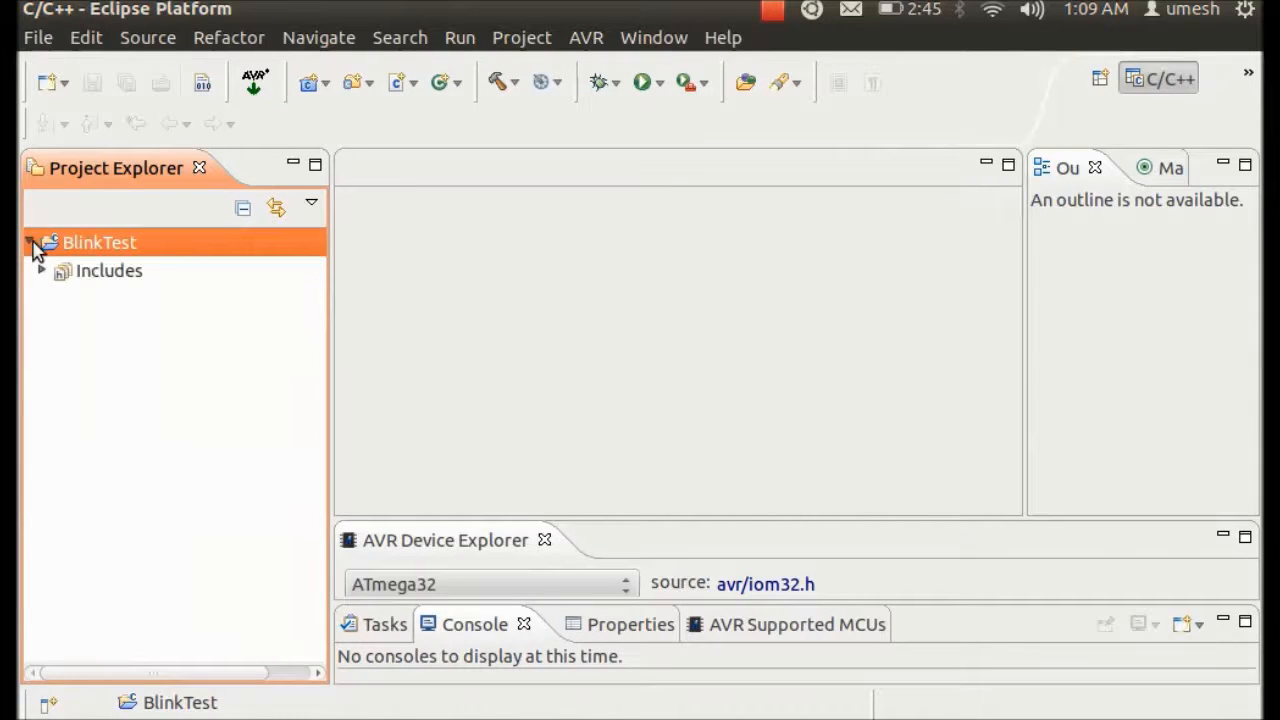
Add a source folder named Source to the BlinkTest project.
right_click(100, 242)
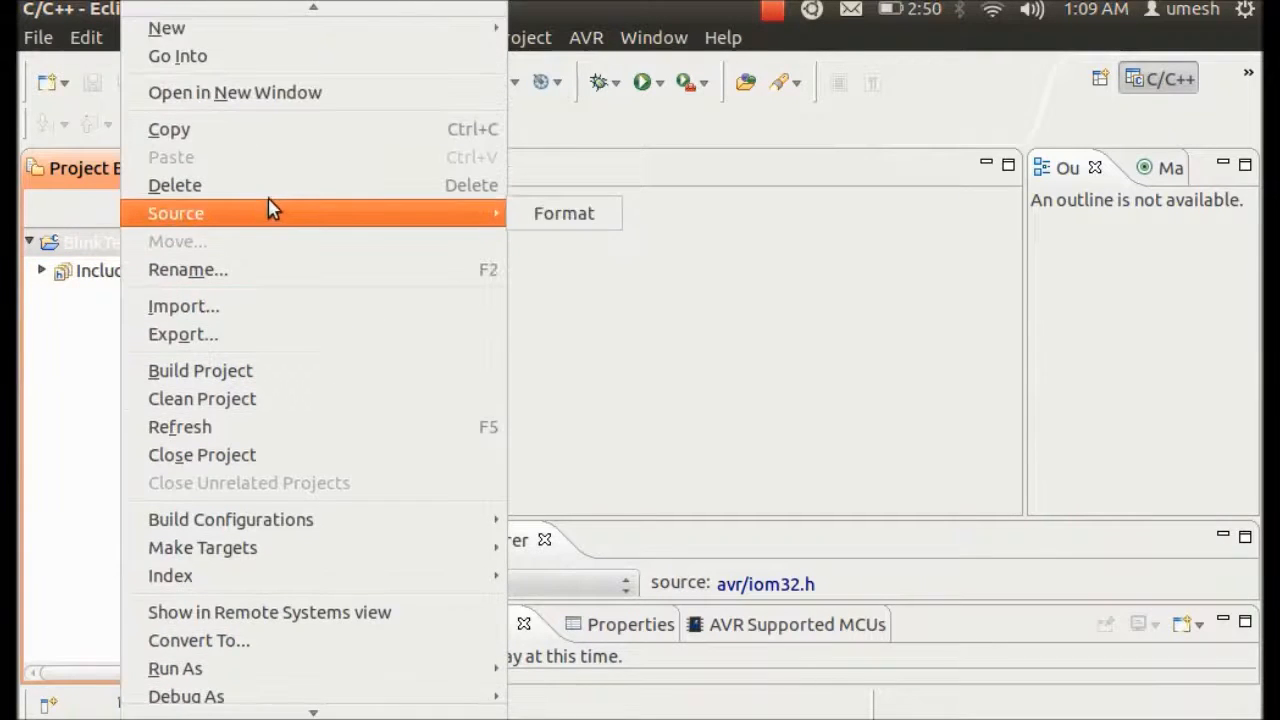
mouse_move(166, 32)
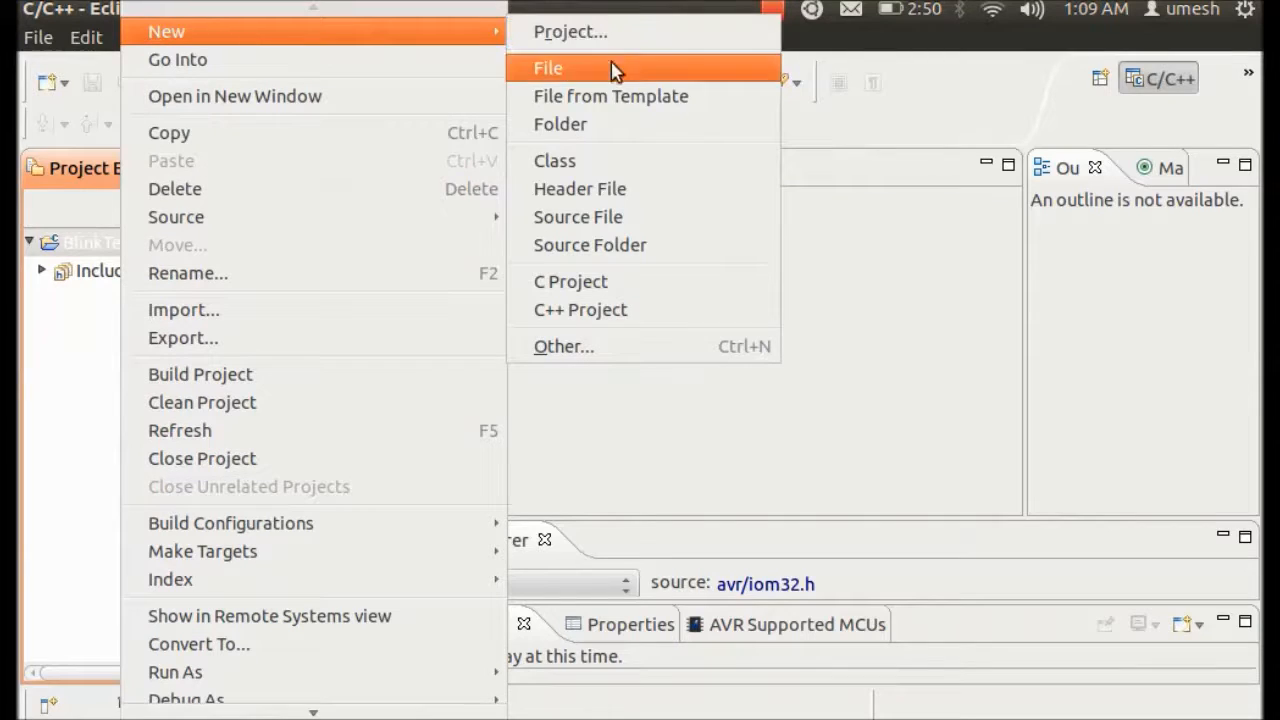
mouse_move(620, 244)
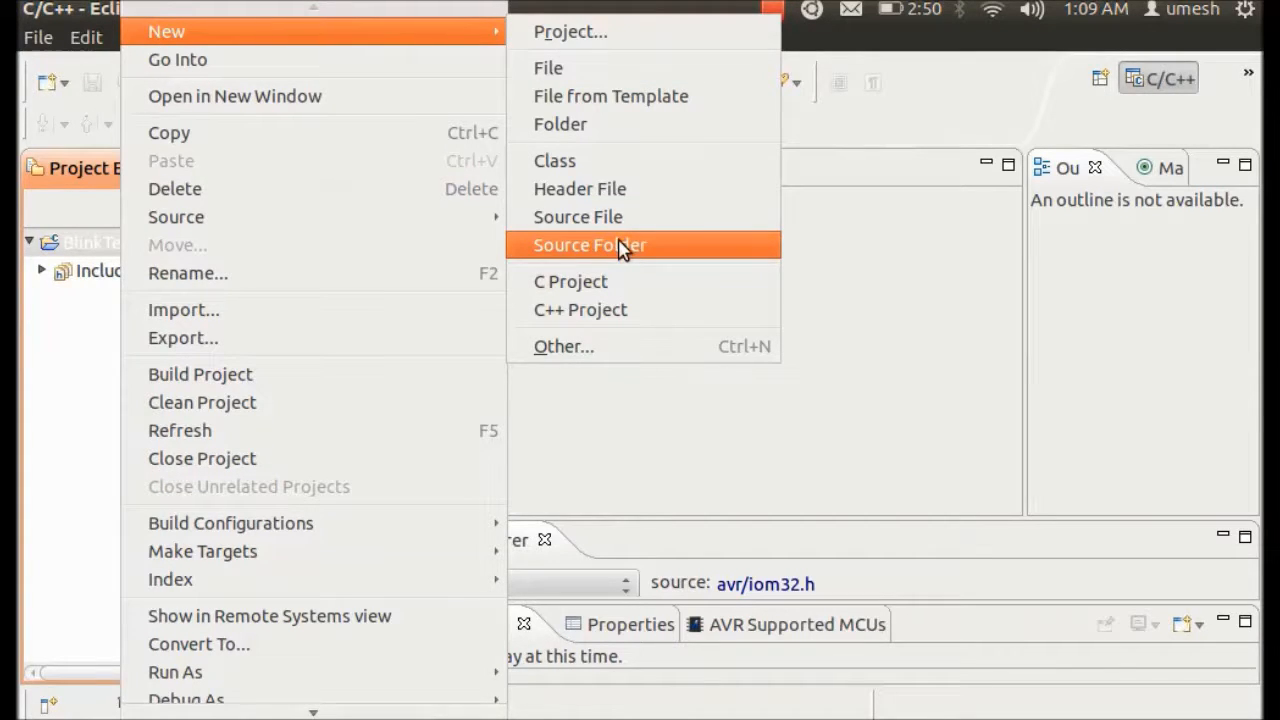
click(590, 244)
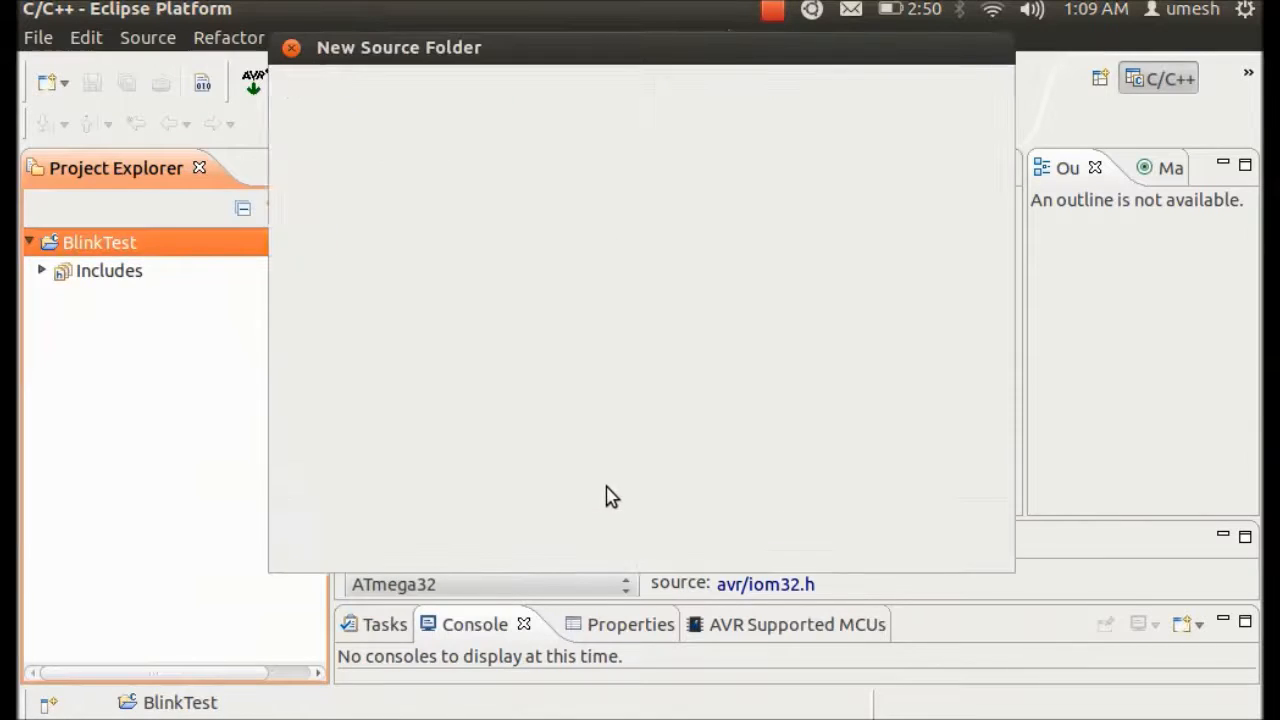
text(S)
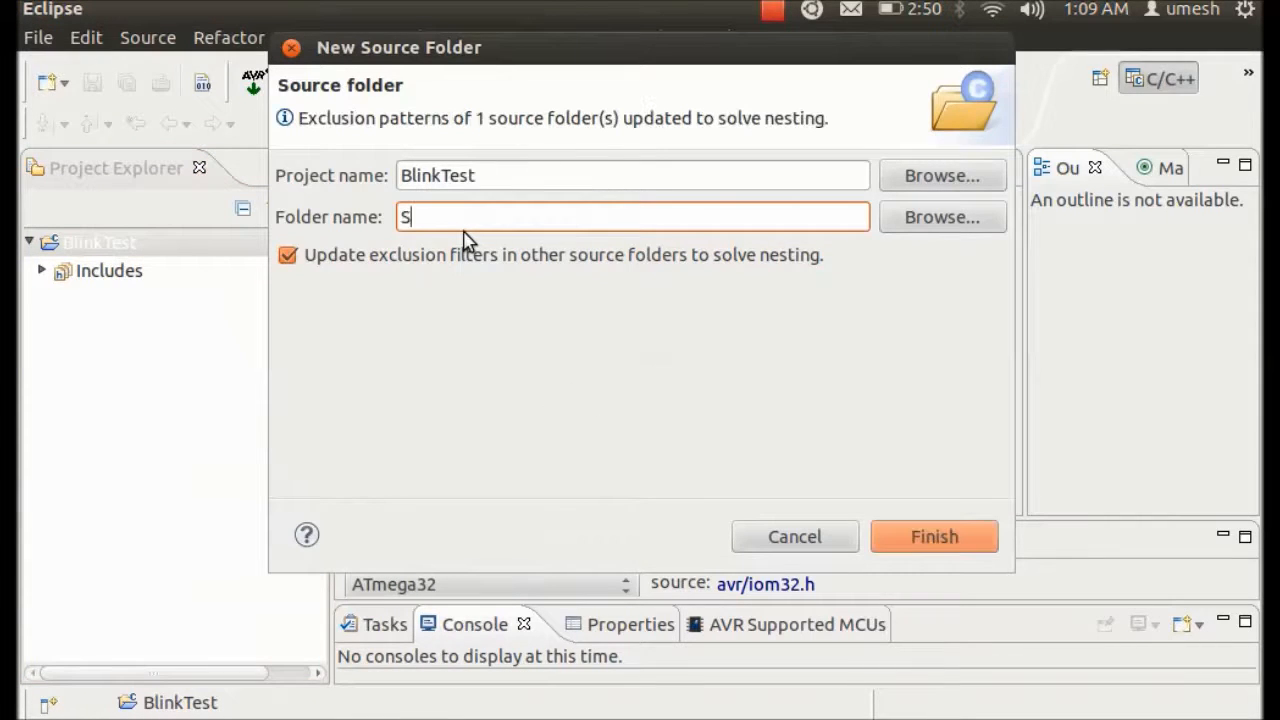
text(ource)
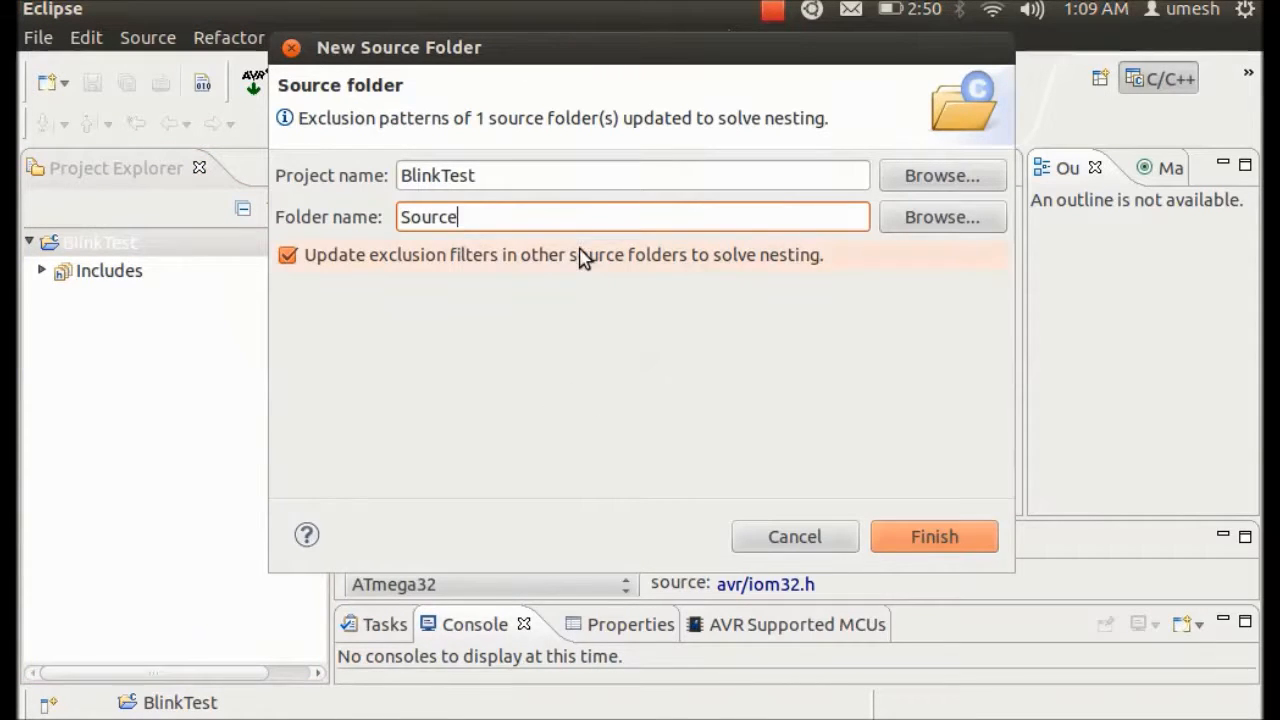
click(932, 536)
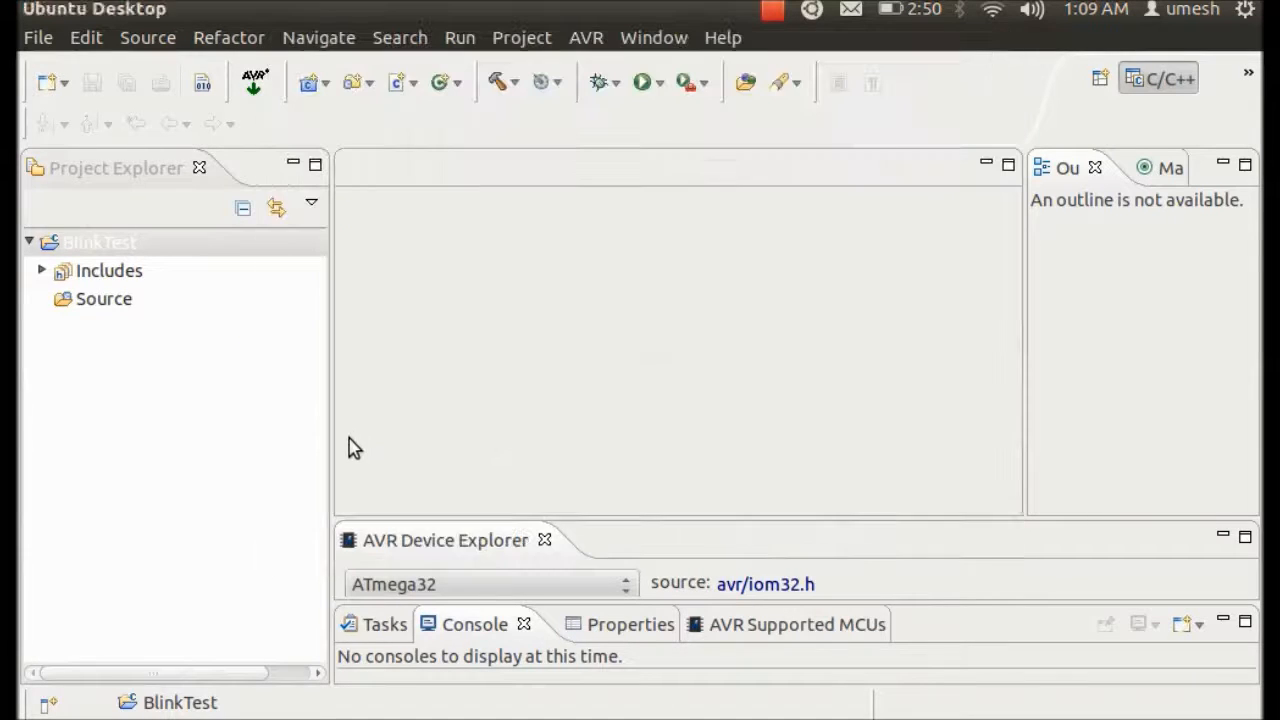
Create a source file named main.c inside the Source folder.
click(104, 298)
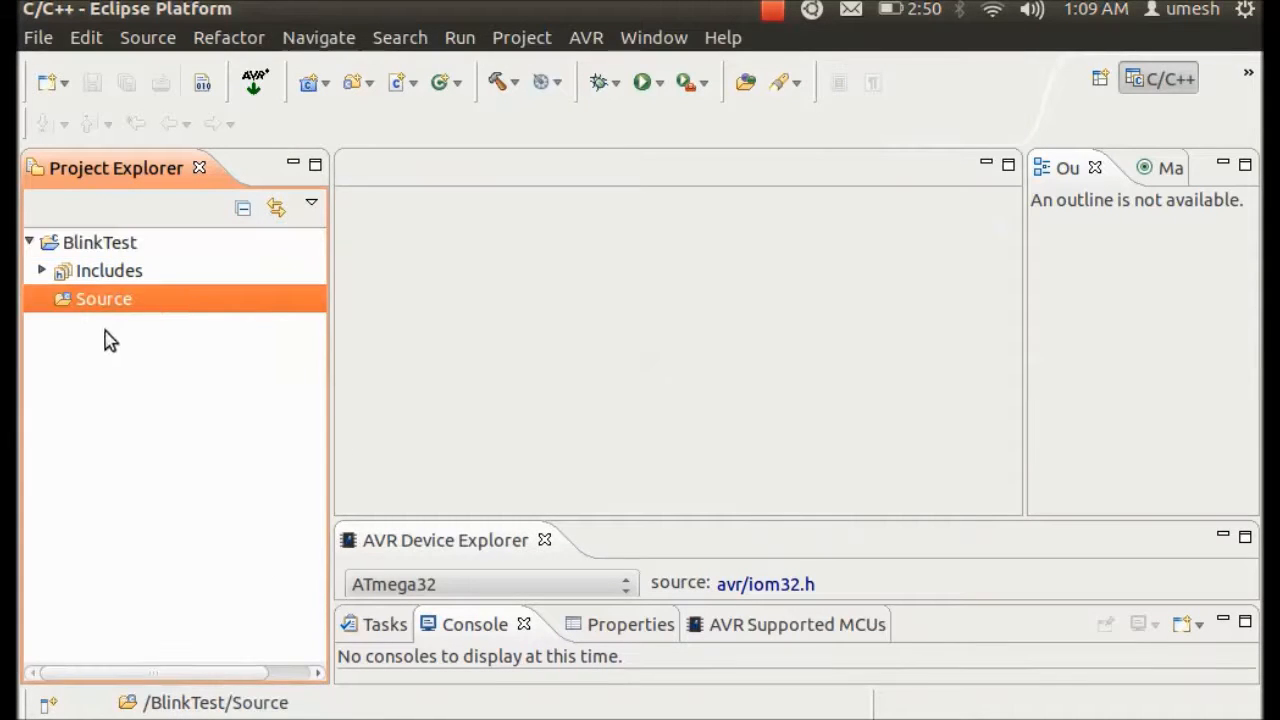
right_click(104, 298)
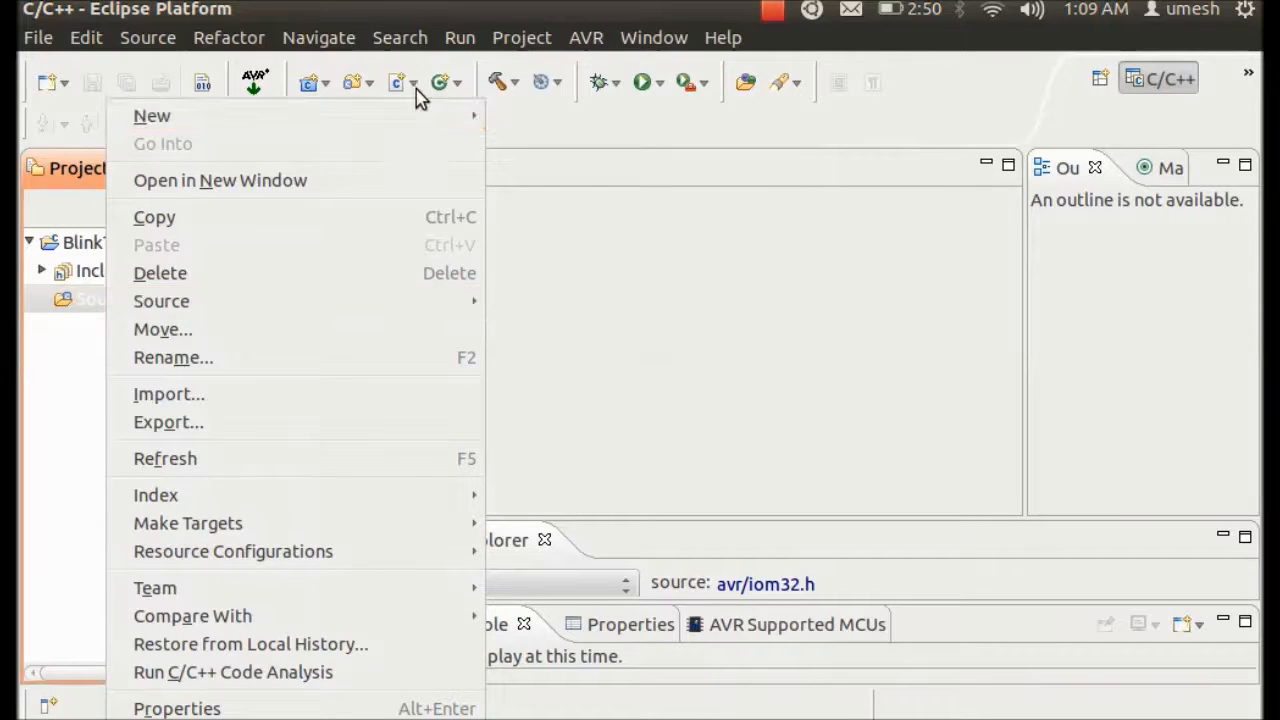
mouse_move(152, 116)
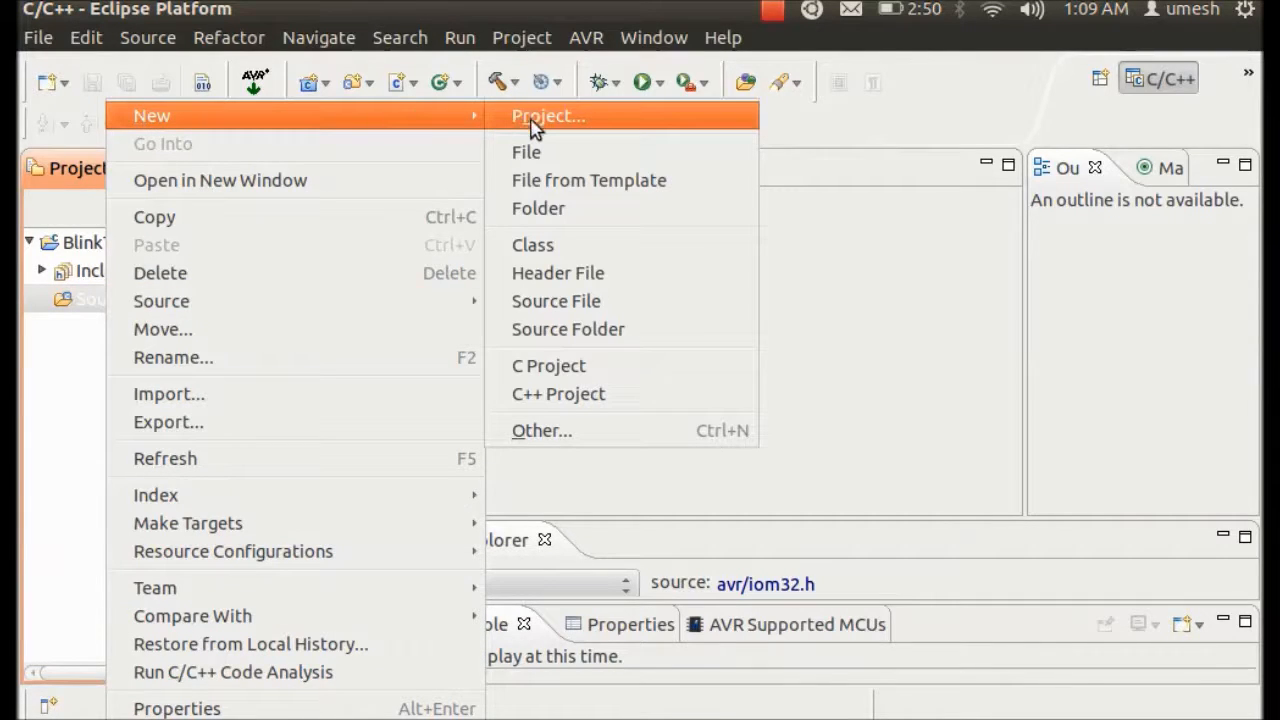
mouse_move(568, 328)
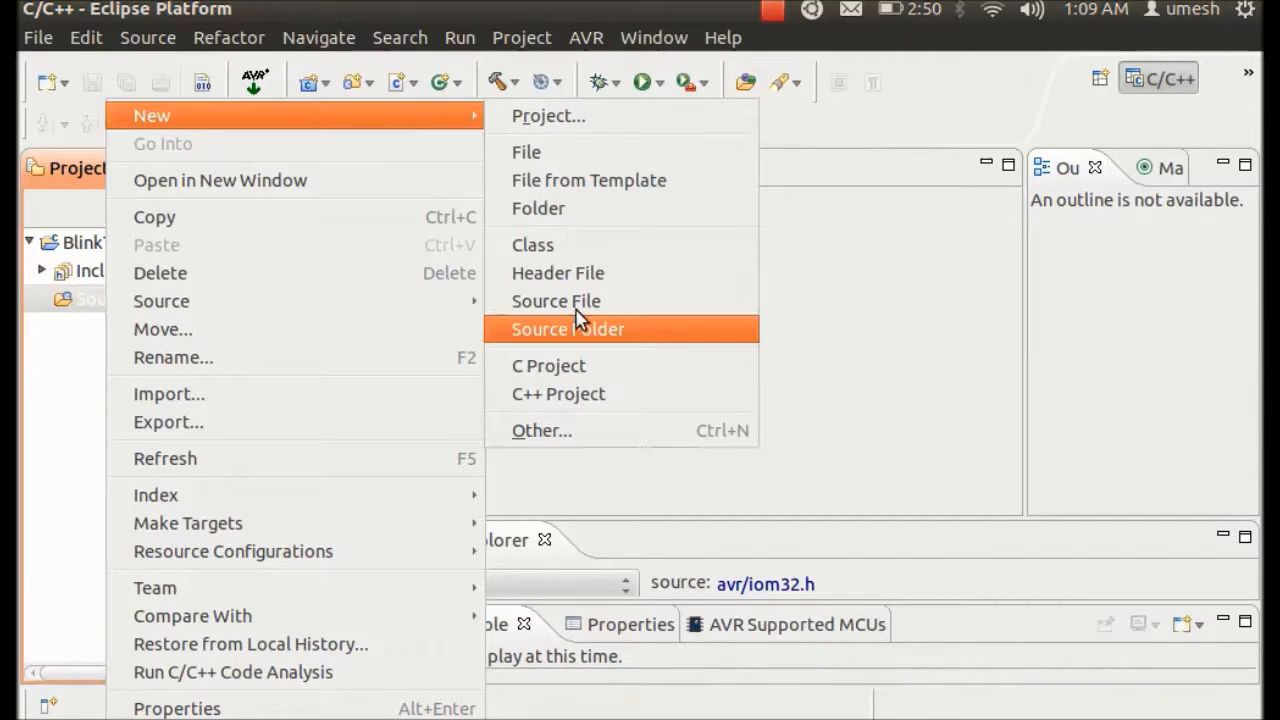
mouse_move(580, 208)
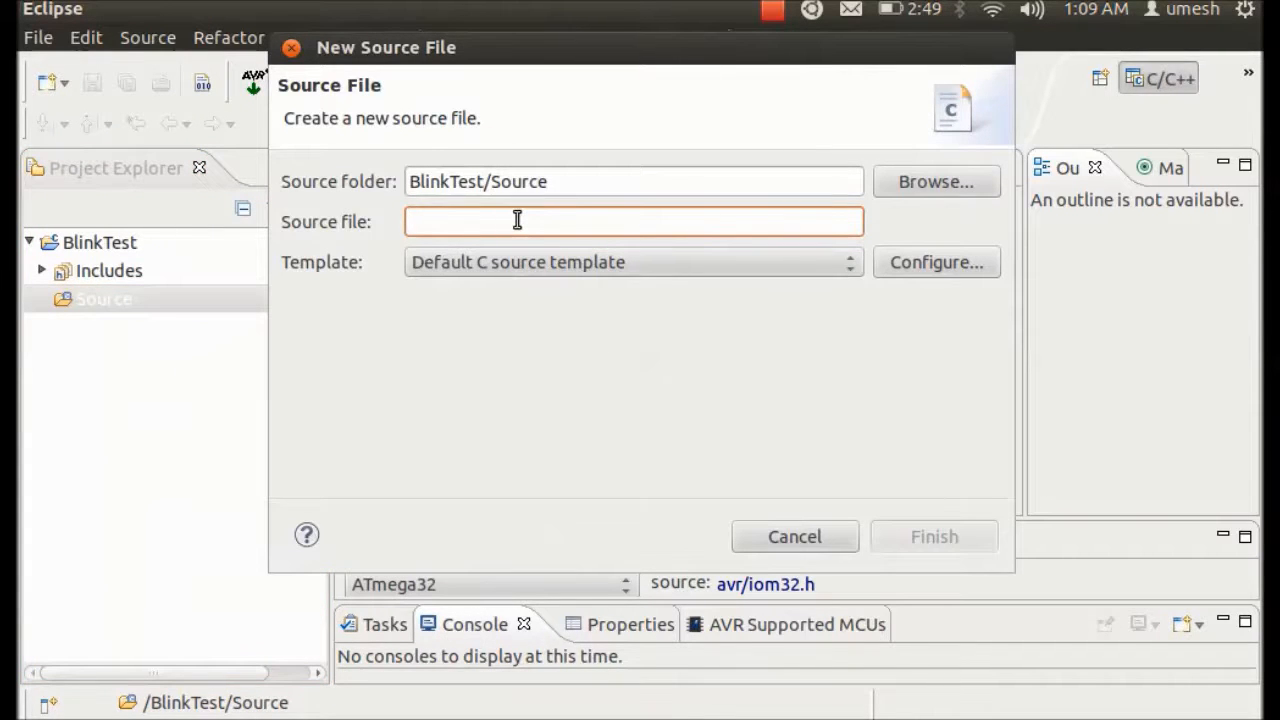
text(main.c)
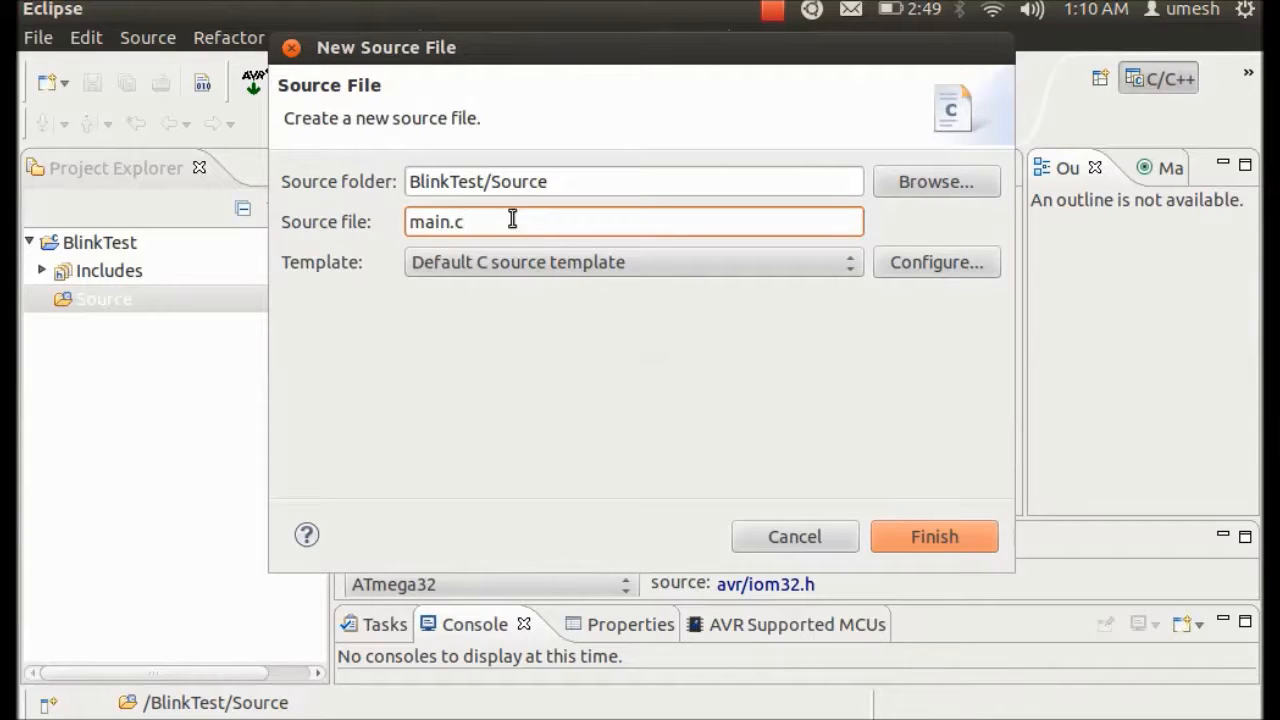
mouse_move(664, 352)
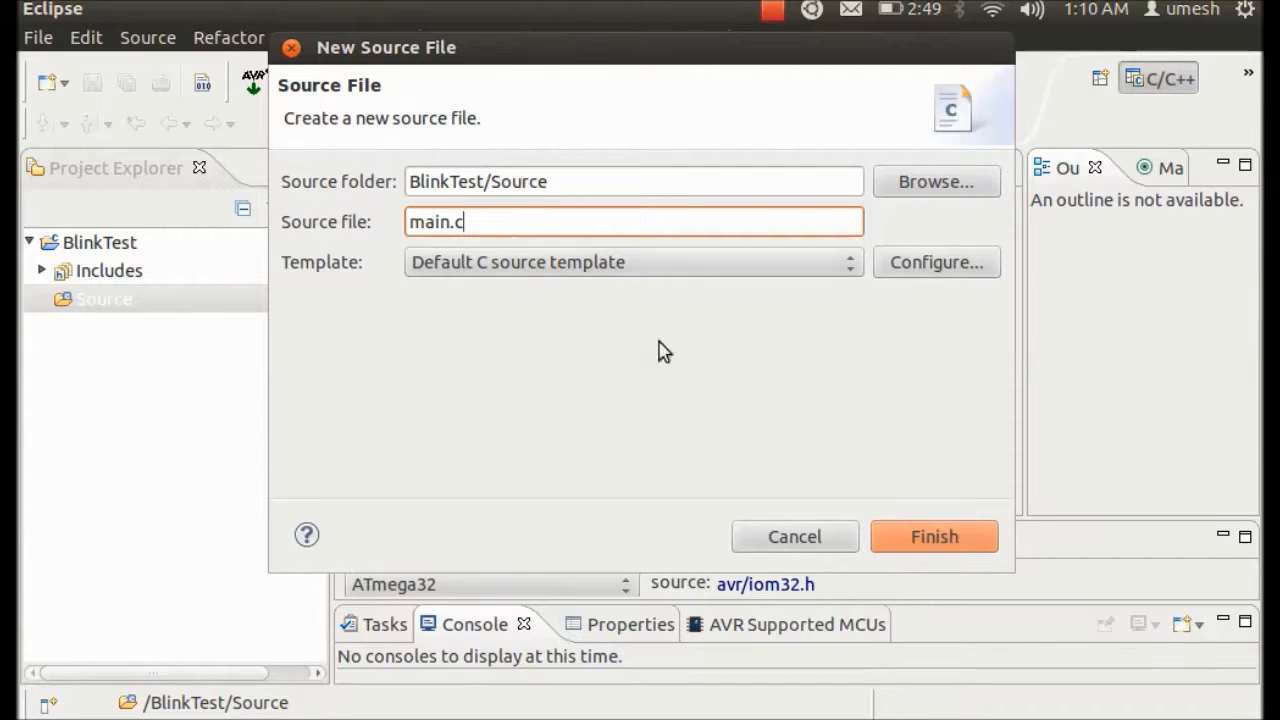
click(932, 536)
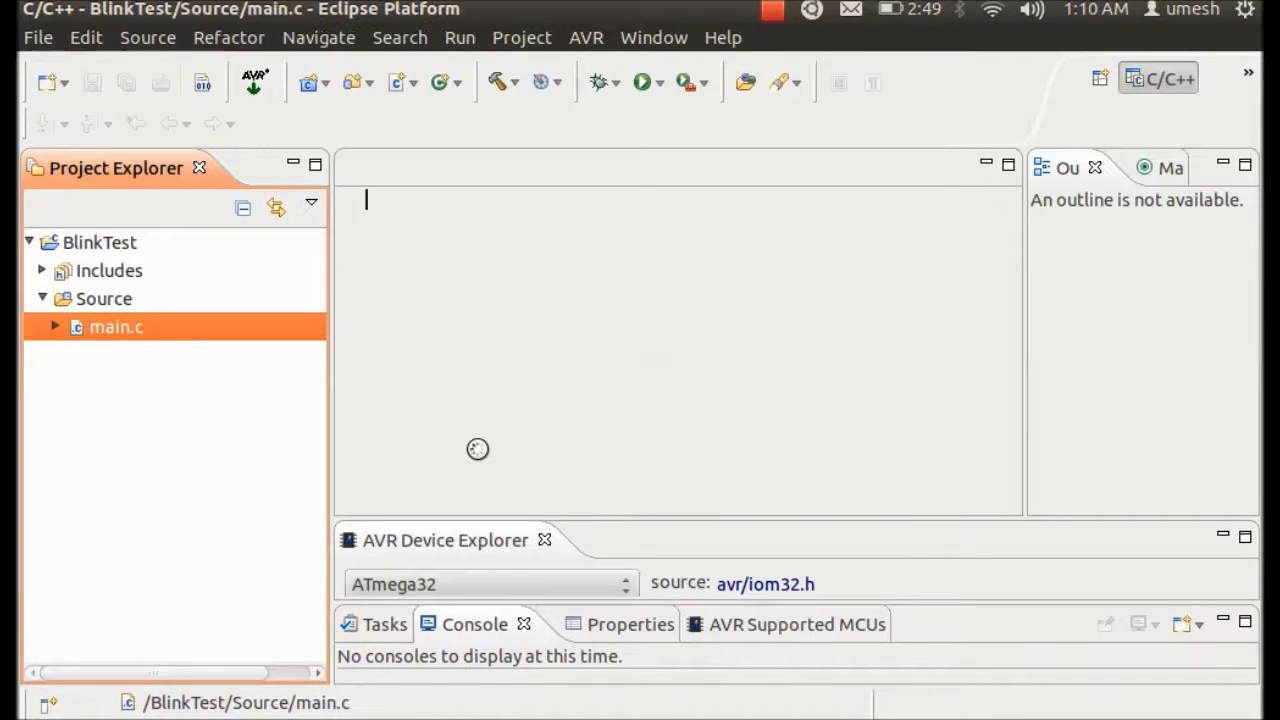
Open main.c from Project Explorer, showing its generated header comment with date and author.
double_click(116, 328)
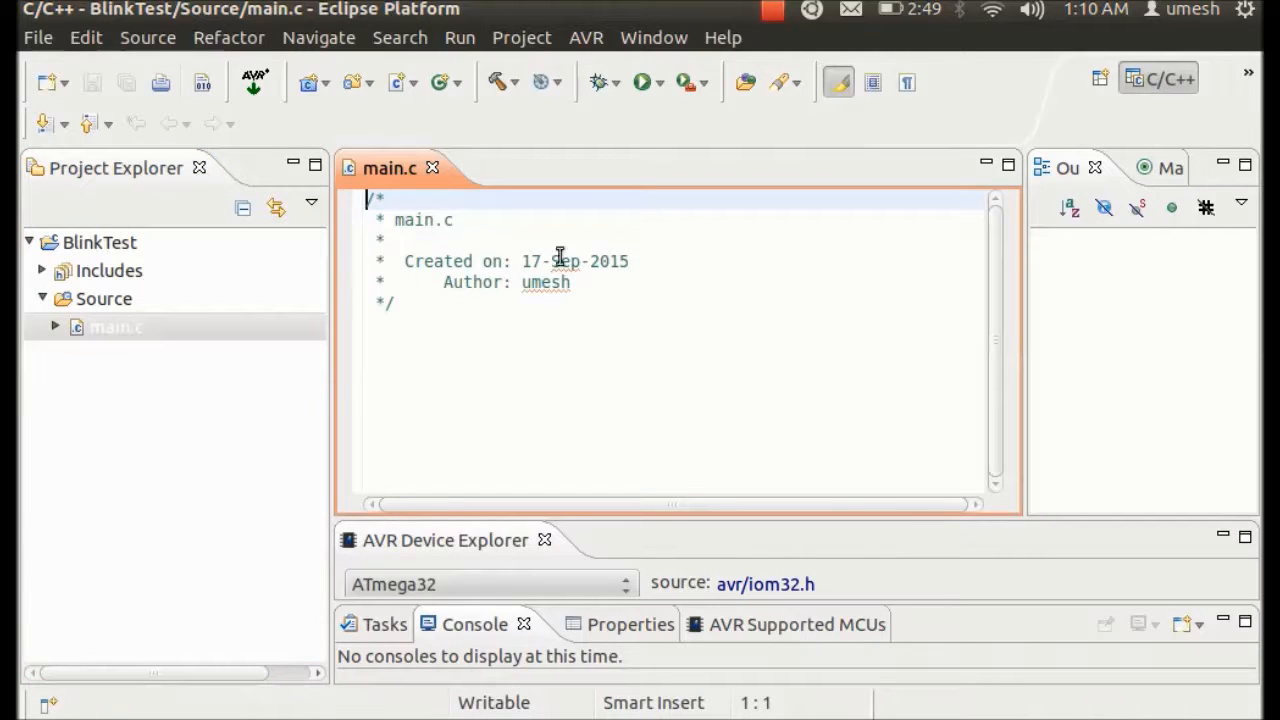
click(424, 282)
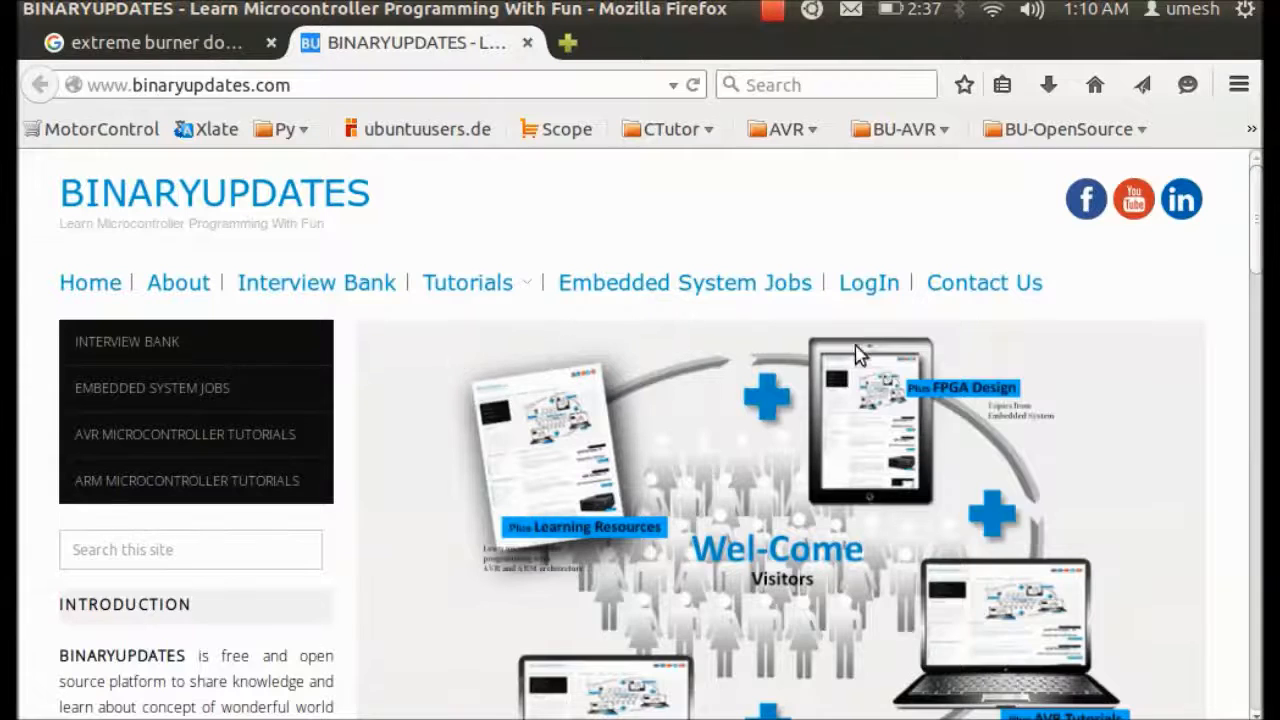
Go into the AVR Microcontroller Tutorials listing on binaryupdates.com and find the Blink LED tutorial.
scroll(down, 3)
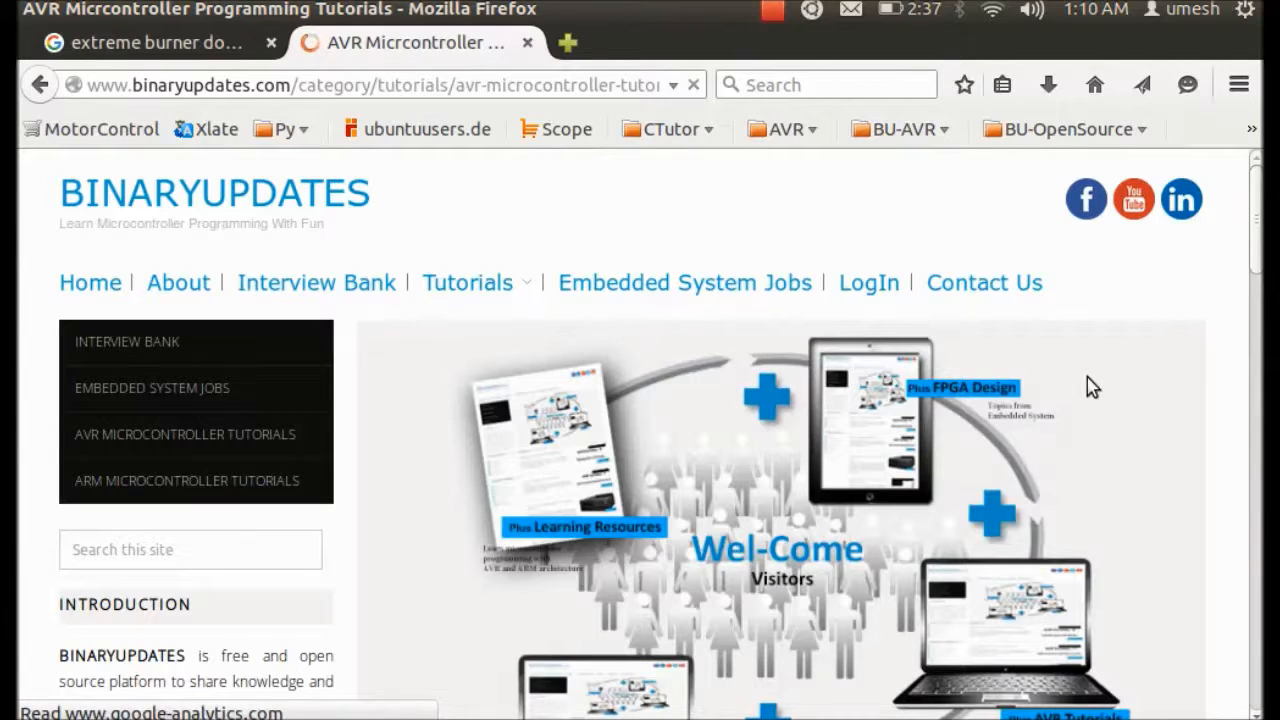
click(184, 434)
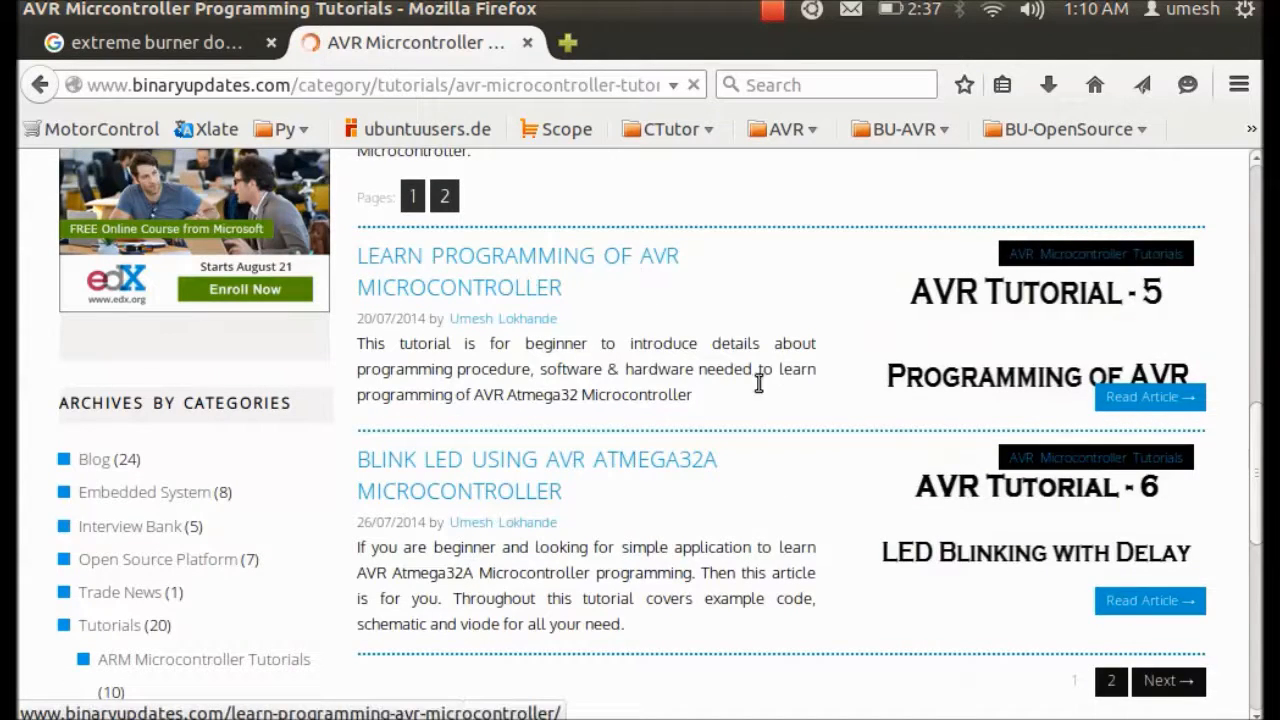
scroll(down, 3)
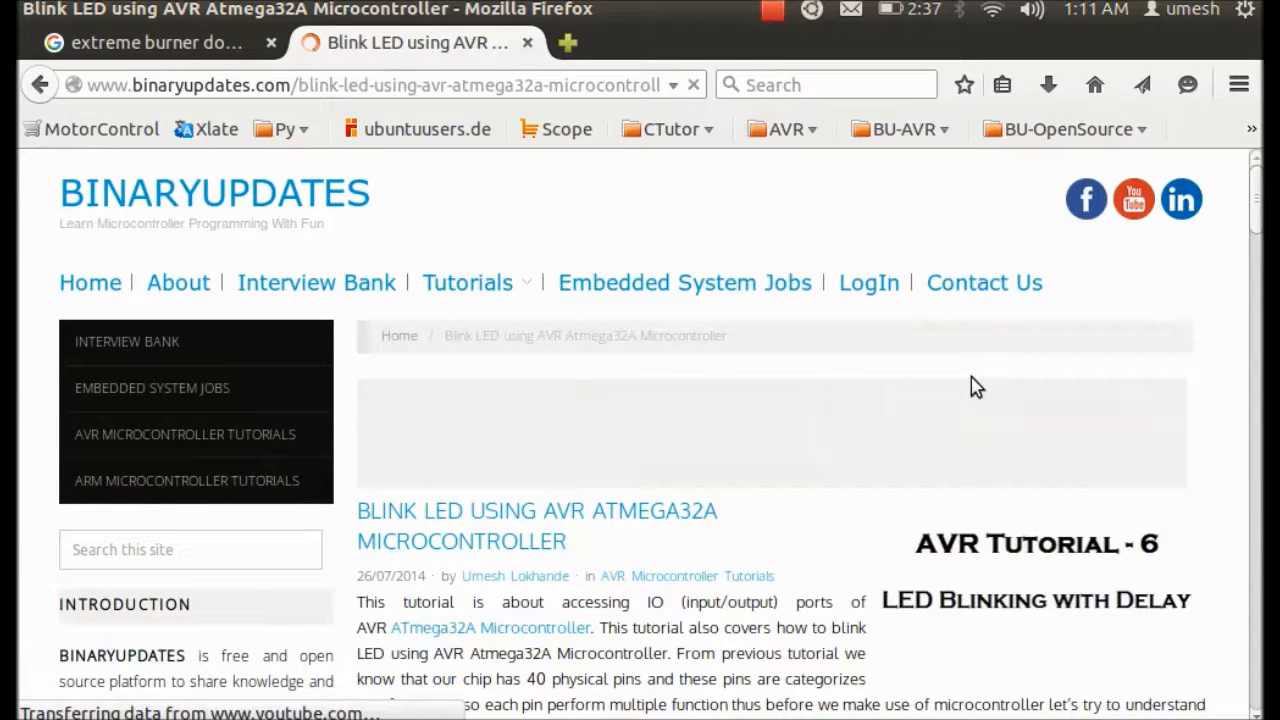
Scroll the Blink LED ATmega32A tutorial down to its Blinky.c example code listing.
scroll(down, 3)
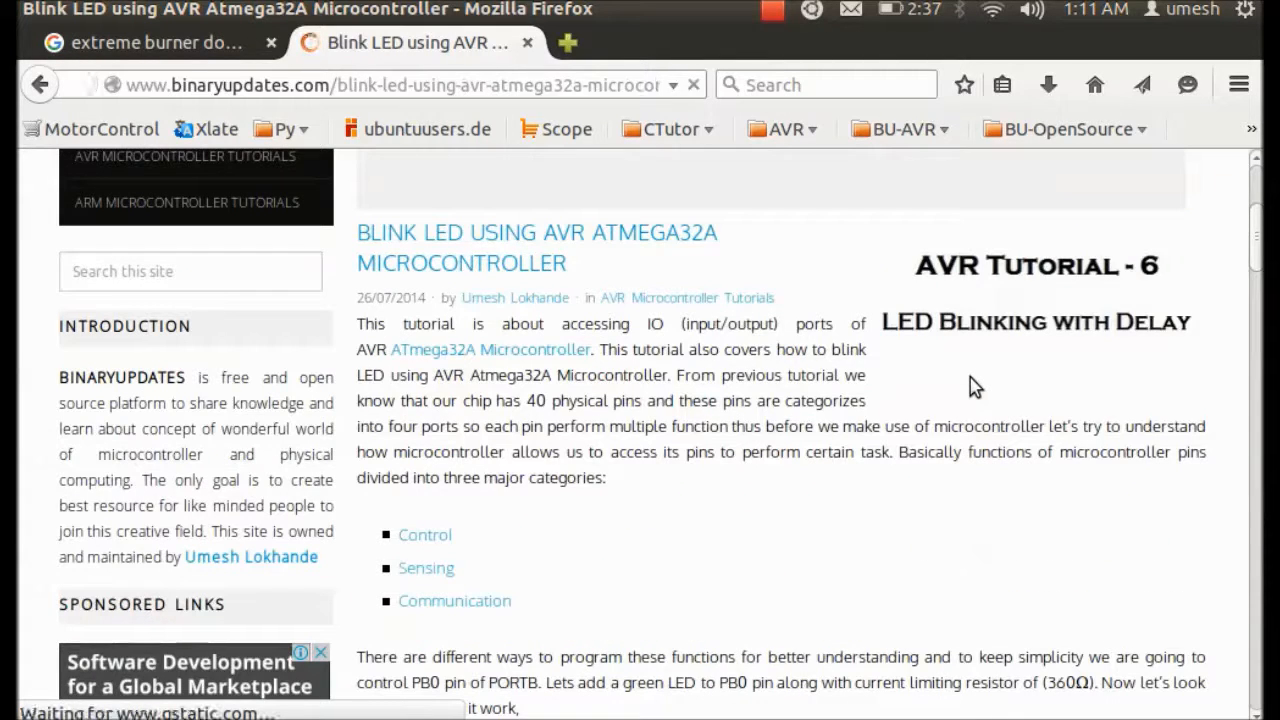
scroll(down, 3)
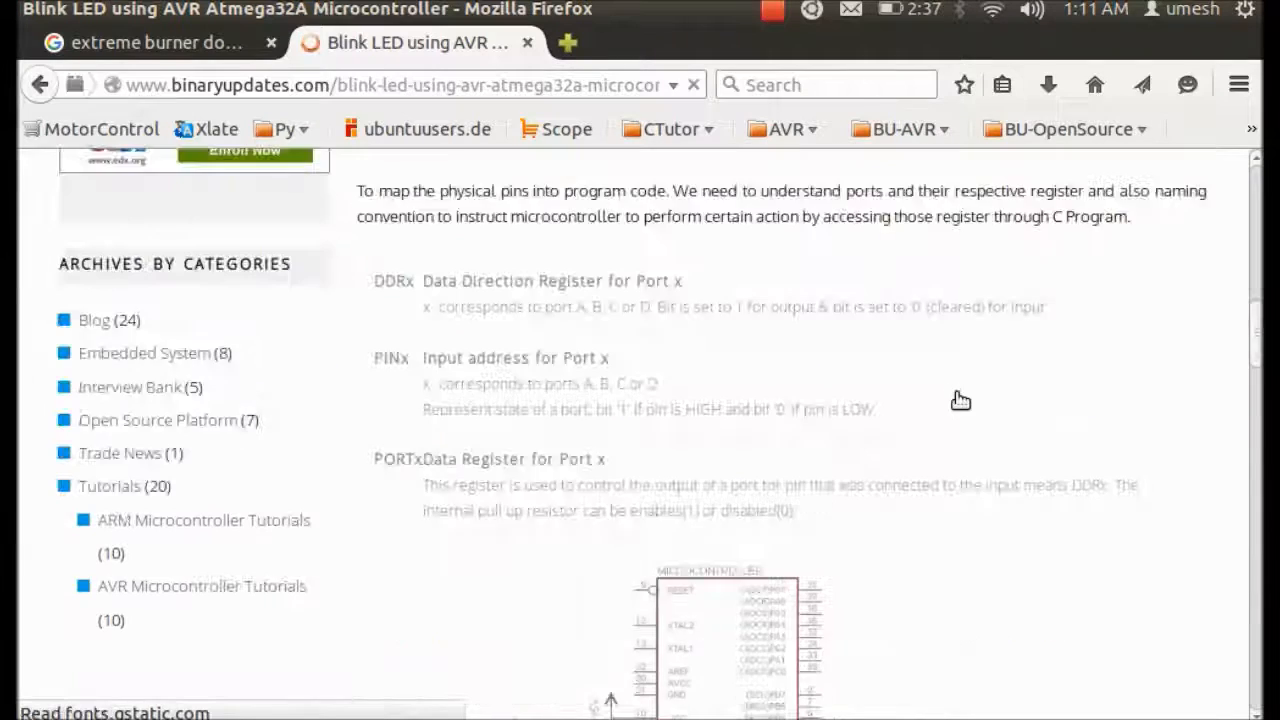
scroll(down, 3)
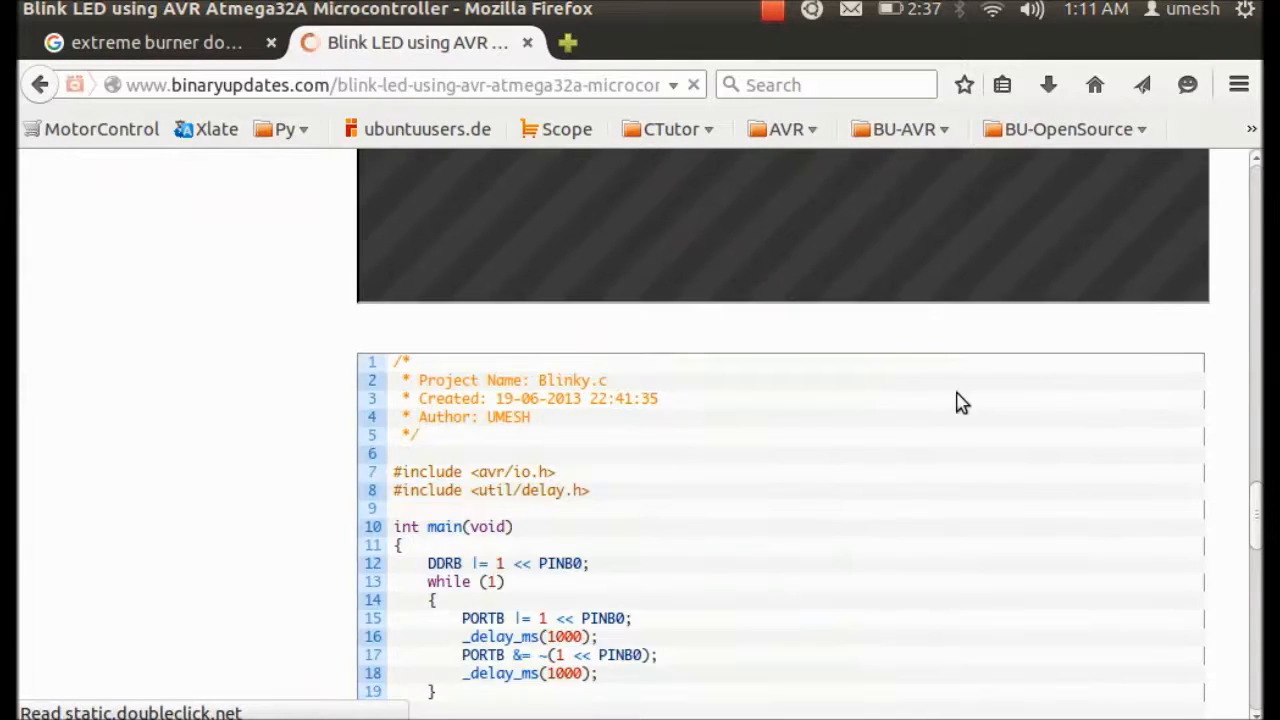
scroll(down, 3)
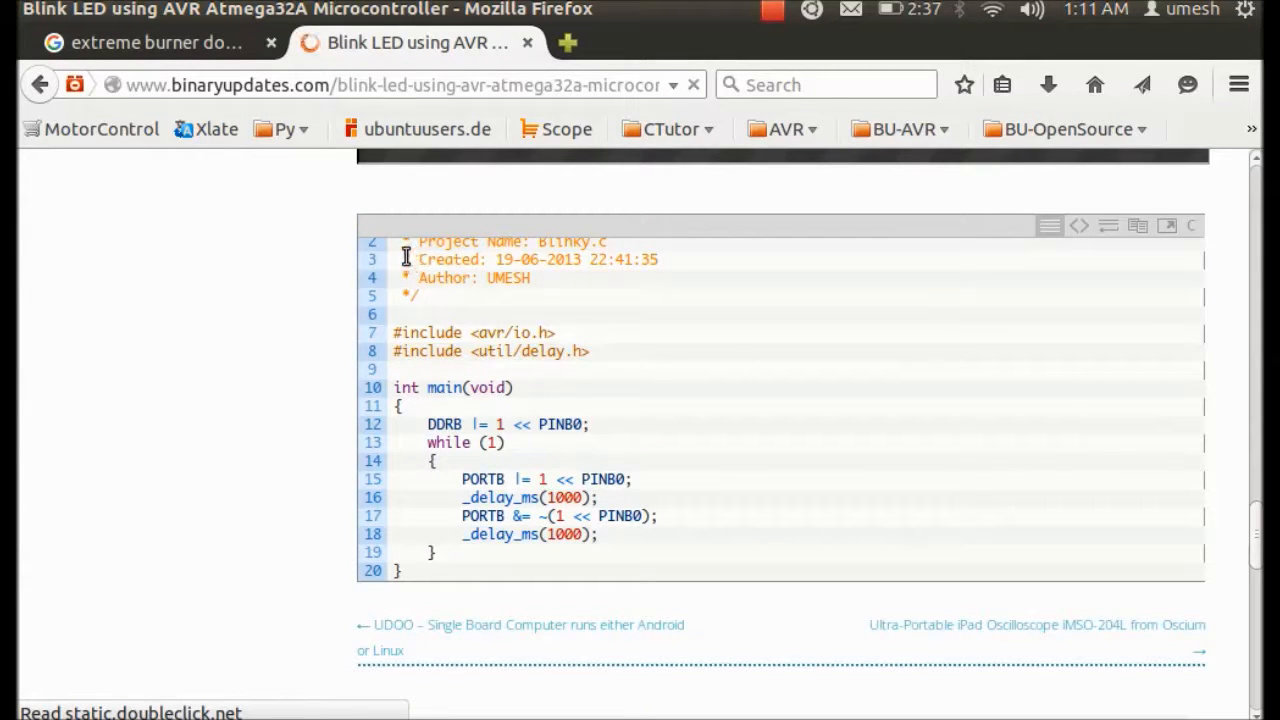
mouse_move(430, 452)
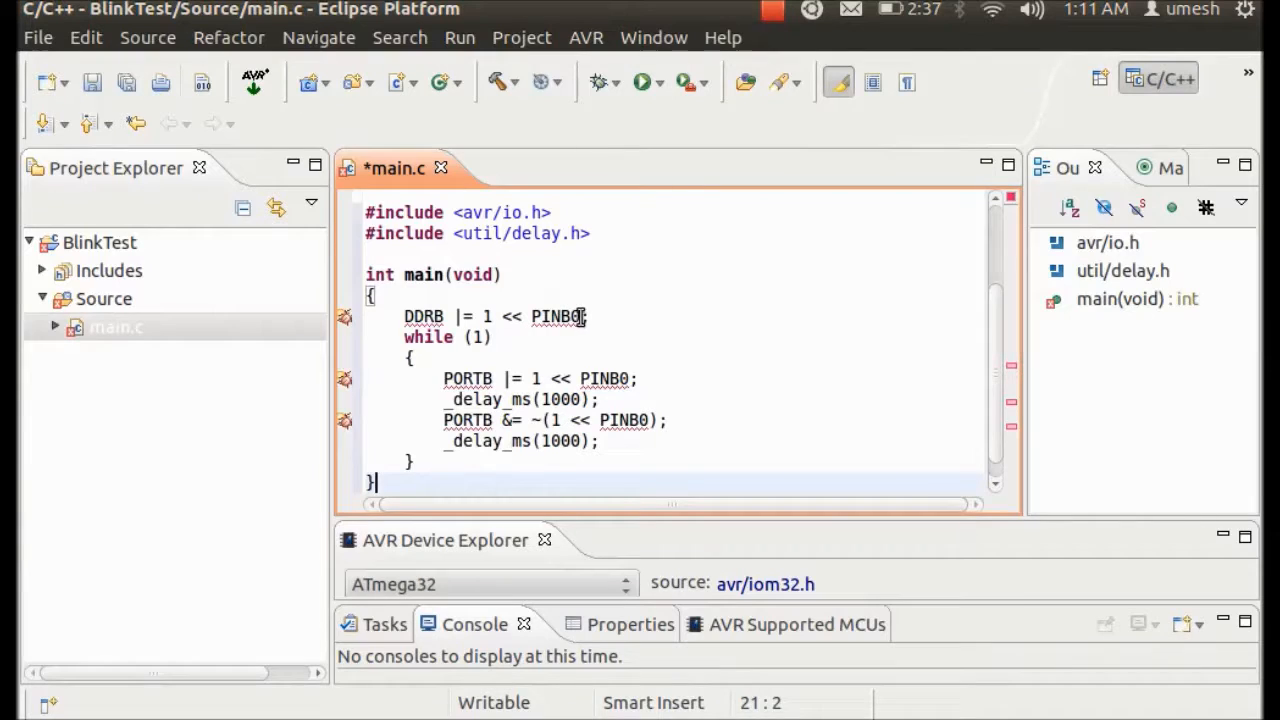
Paste the blink code toggling PORTB pin 0 with 1000 ms delays into main.c and save it.
click(576, 316)
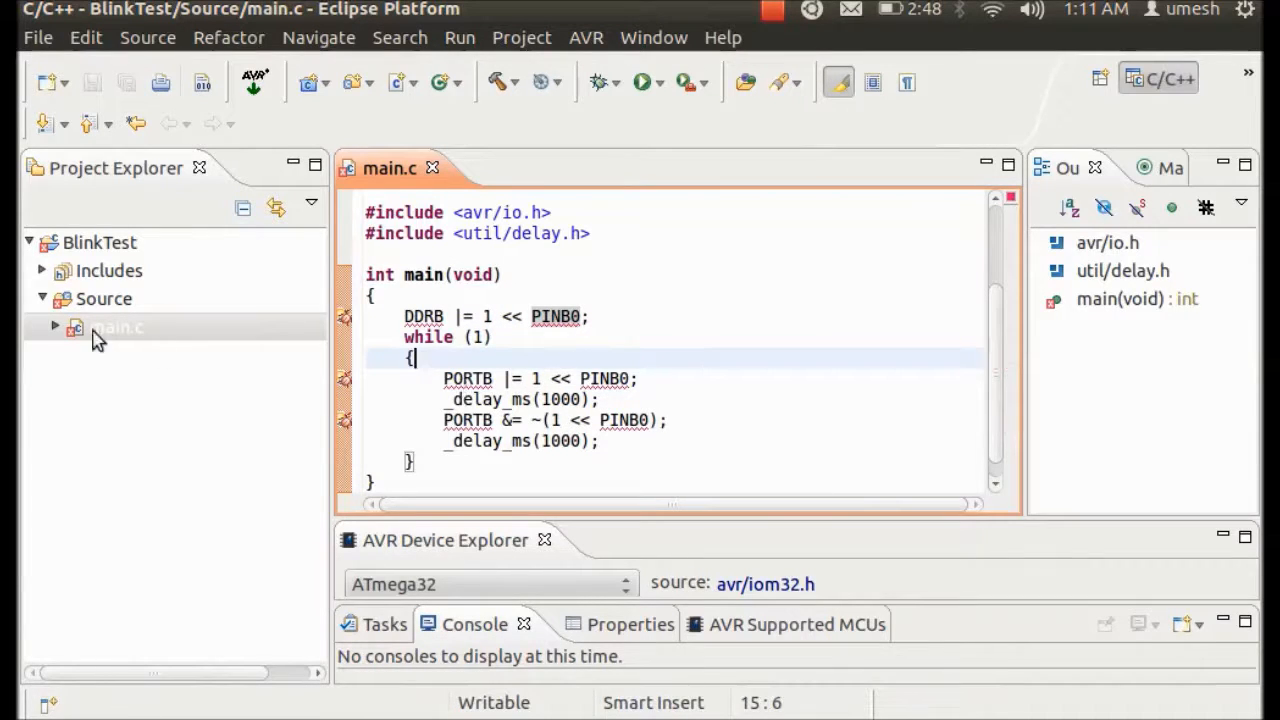
Close the BlinkTest project from its context menu in Project Explorer.
click(100, 242)
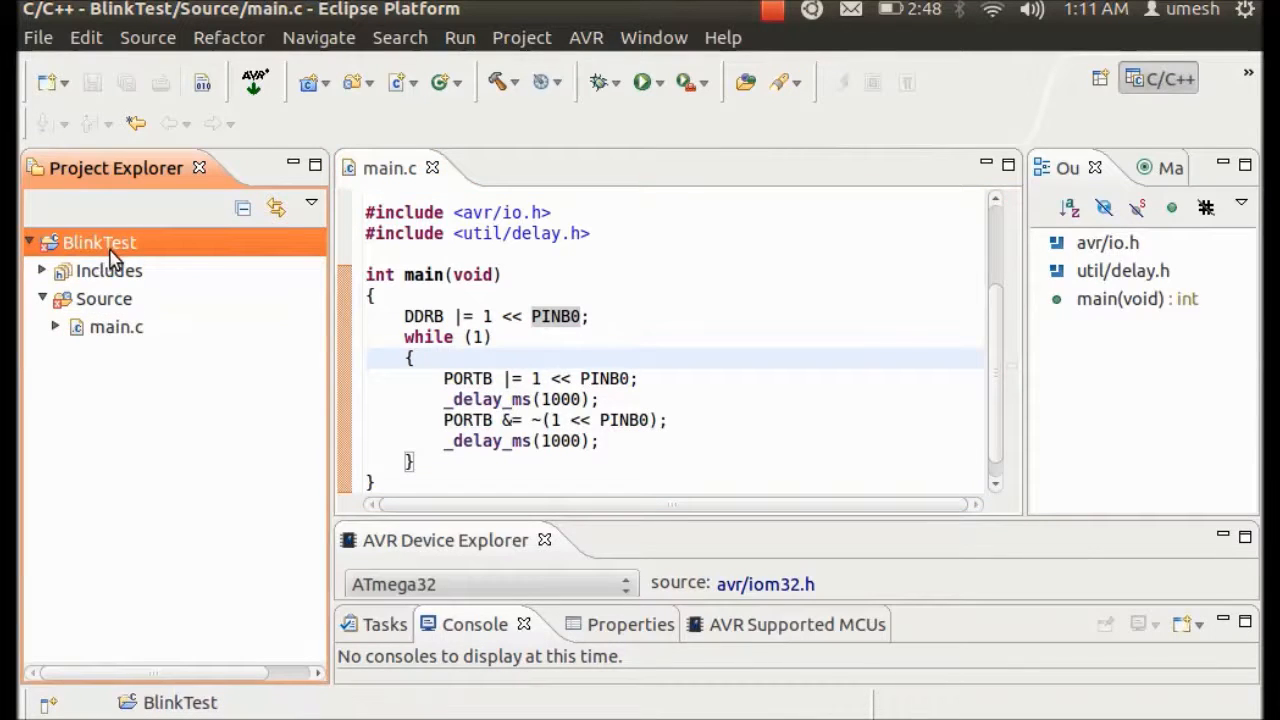
click(100, 242)
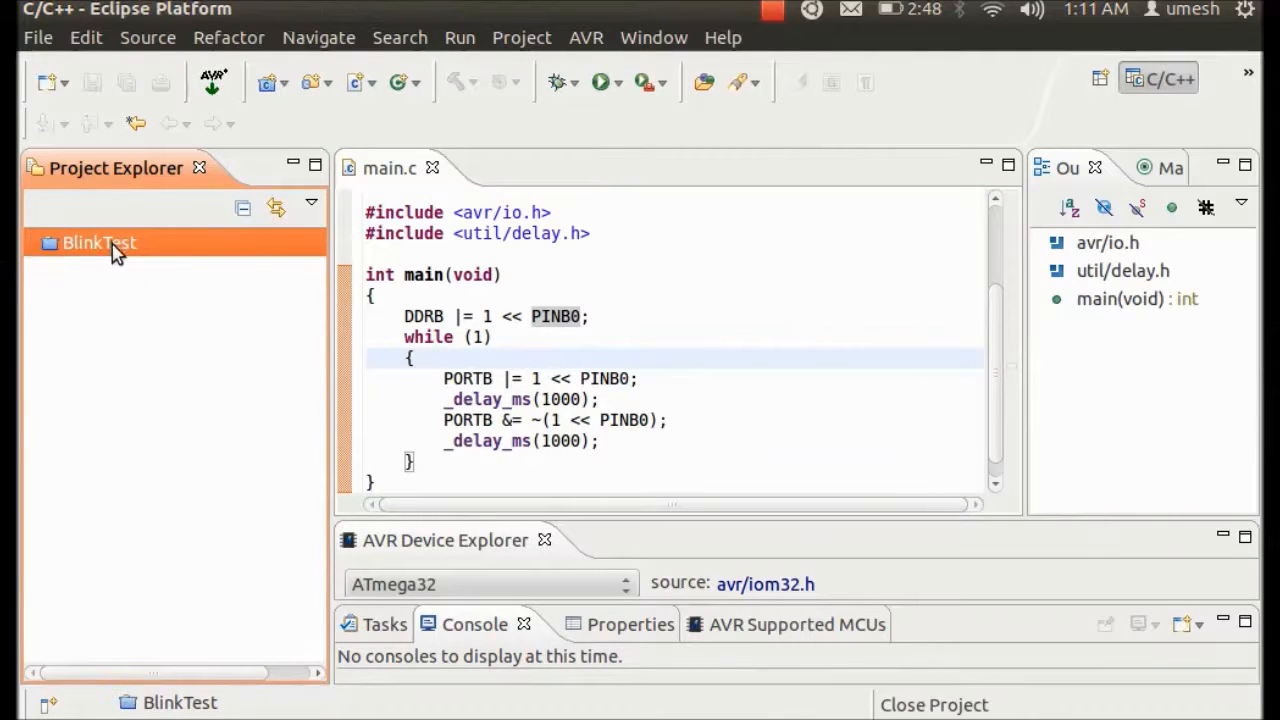
right_click(100, 242)
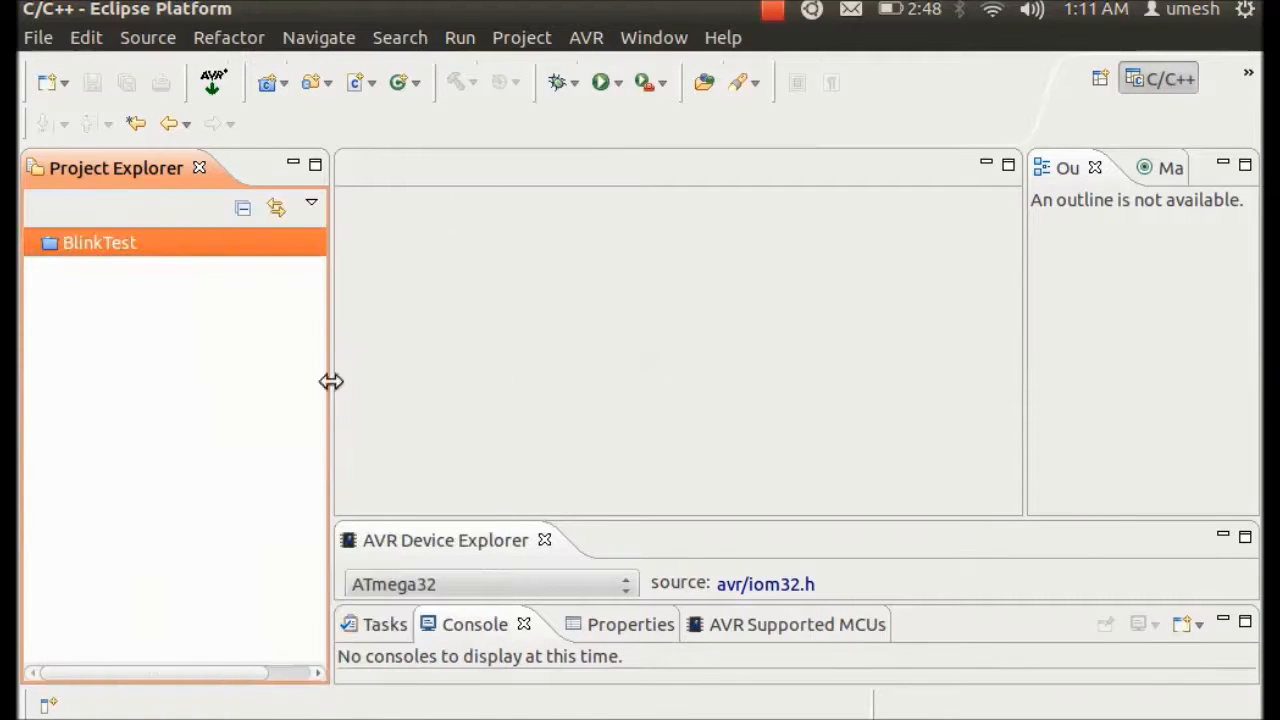
Reopen the BlinkTest project and expand its tree, leaving no file in the editor.
click(100, 242)
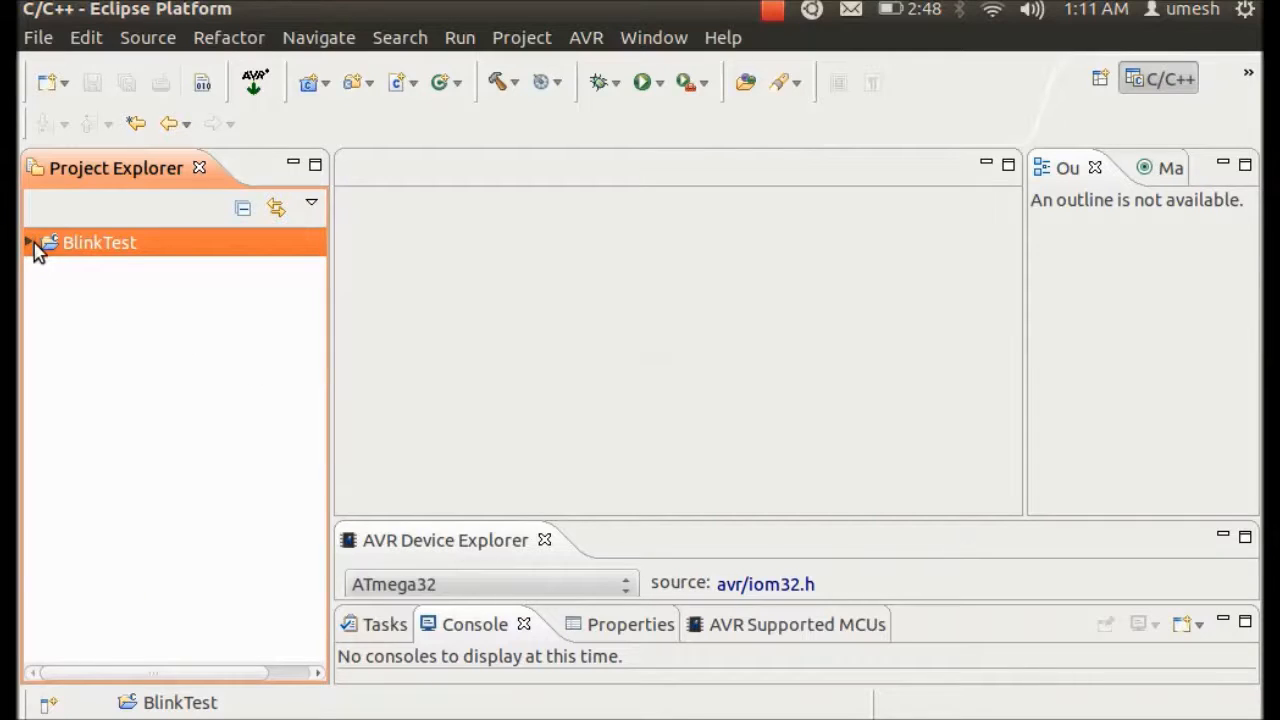
click(28, 242)
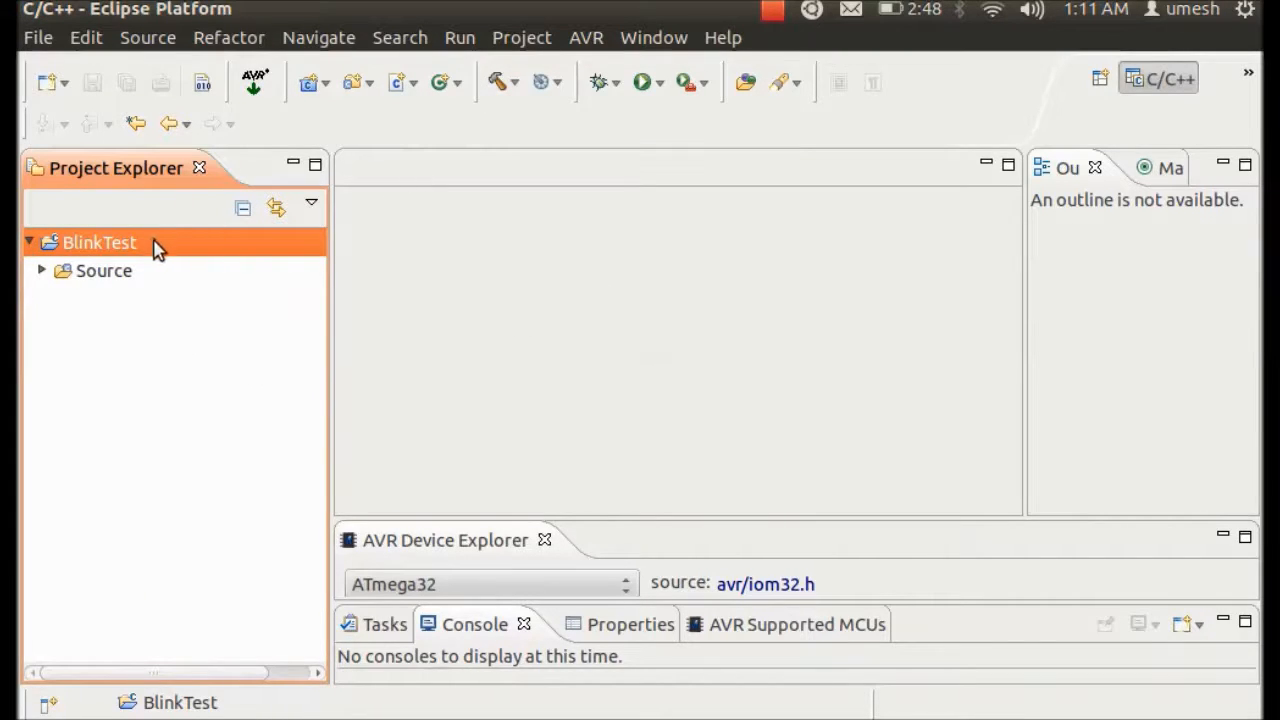
right_click(100, 242)
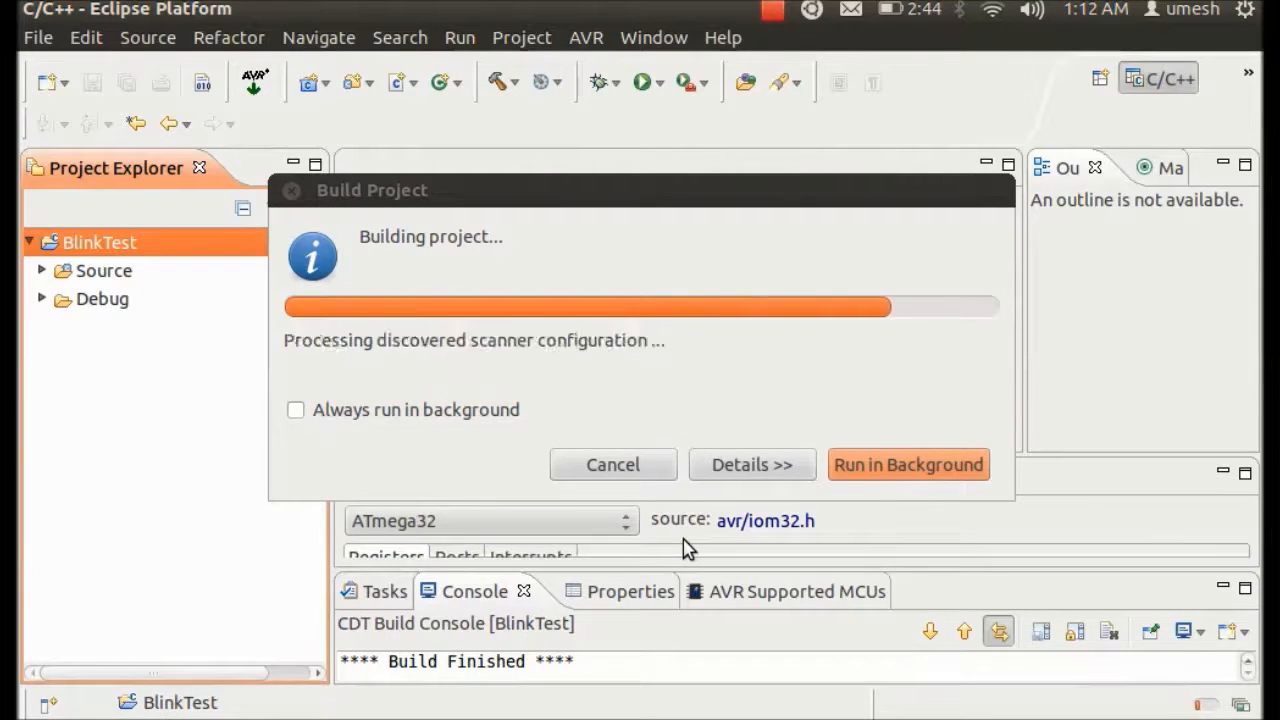
Let the BlinkTest build finish and expand the Debug folder showing BlinkTest.elf, .lss, .map and makefile.
click(908, 464)
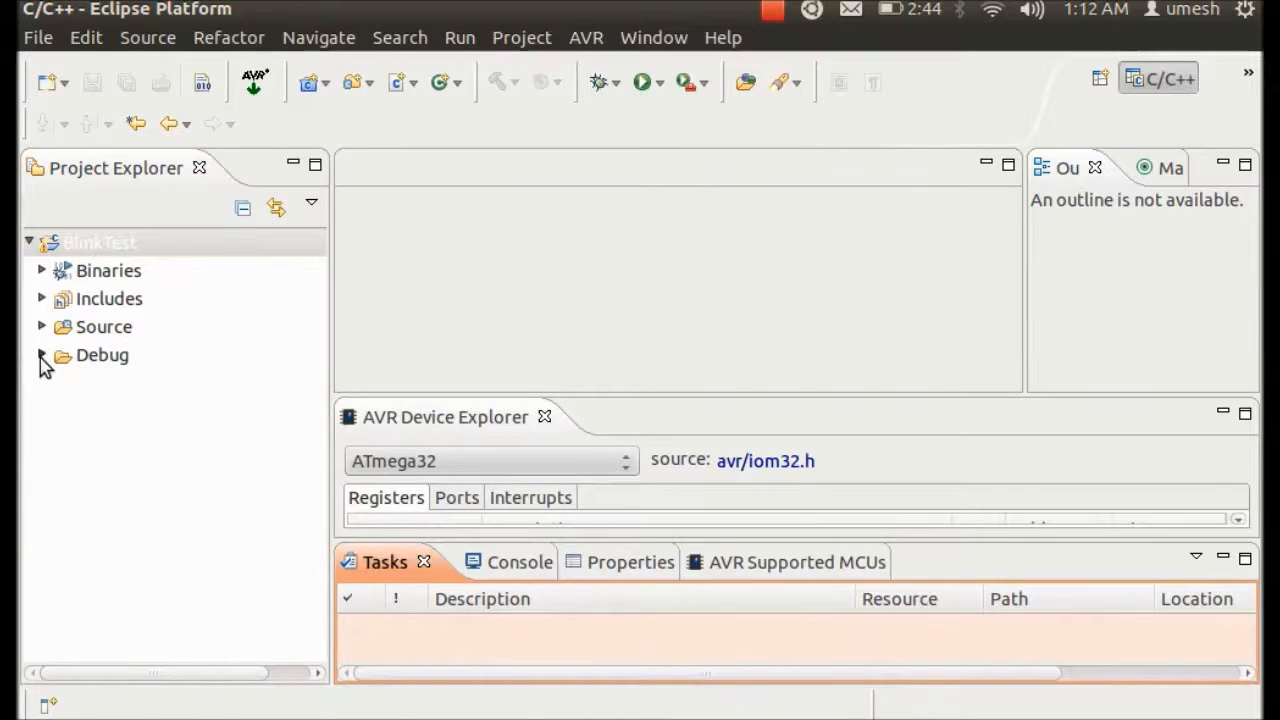
click(42, 356)
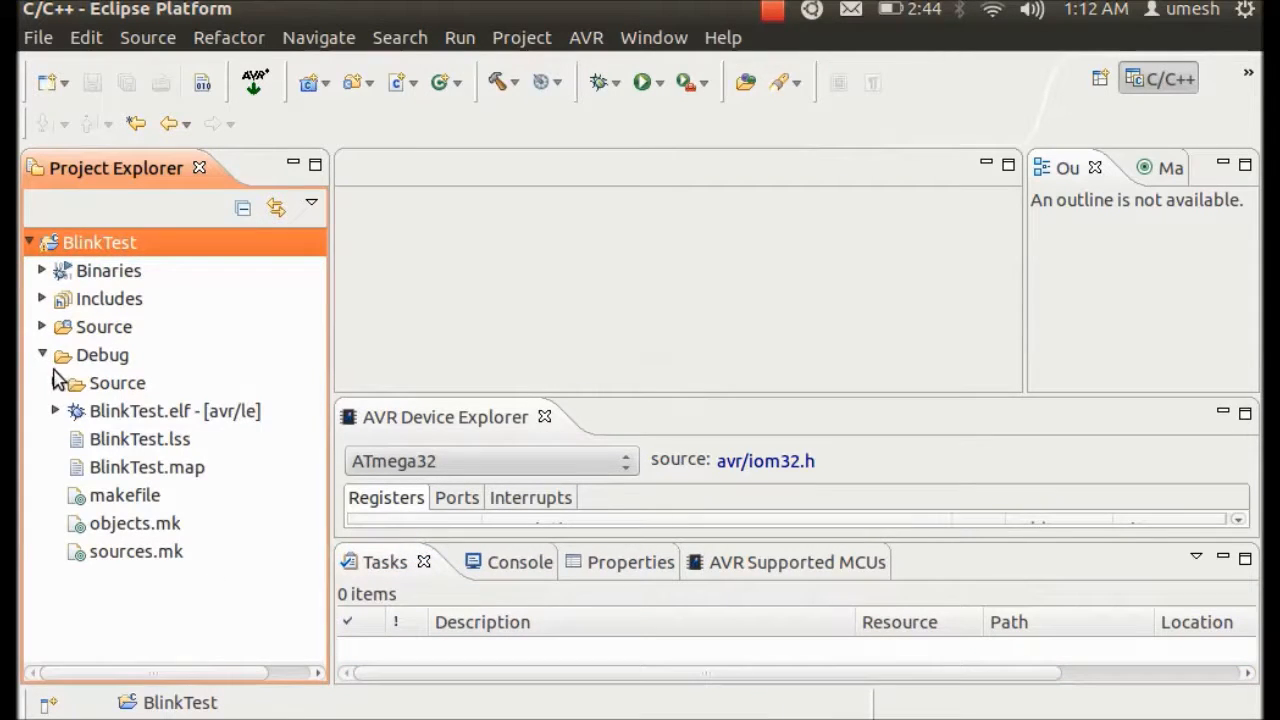
click(102, 354)
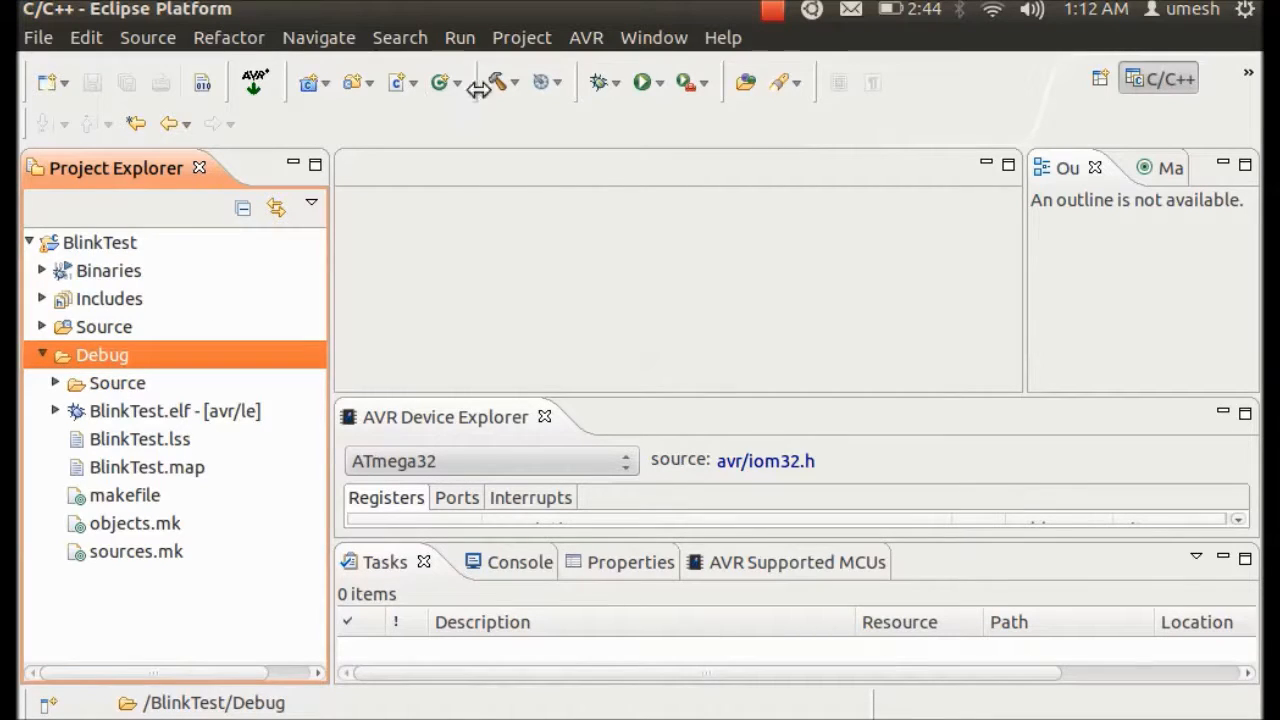
Expand and collapse the BlinkTest.elf entry under the Debug folder.
click(512, 82)
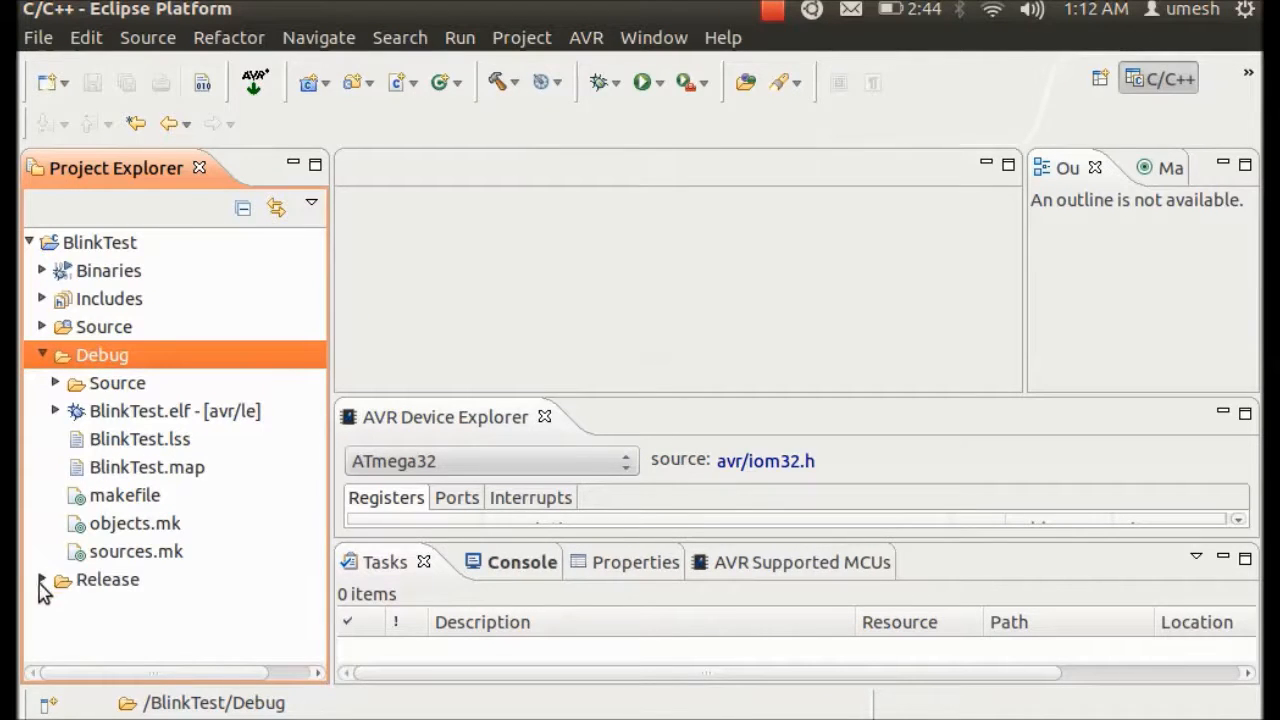
click(56, 412)
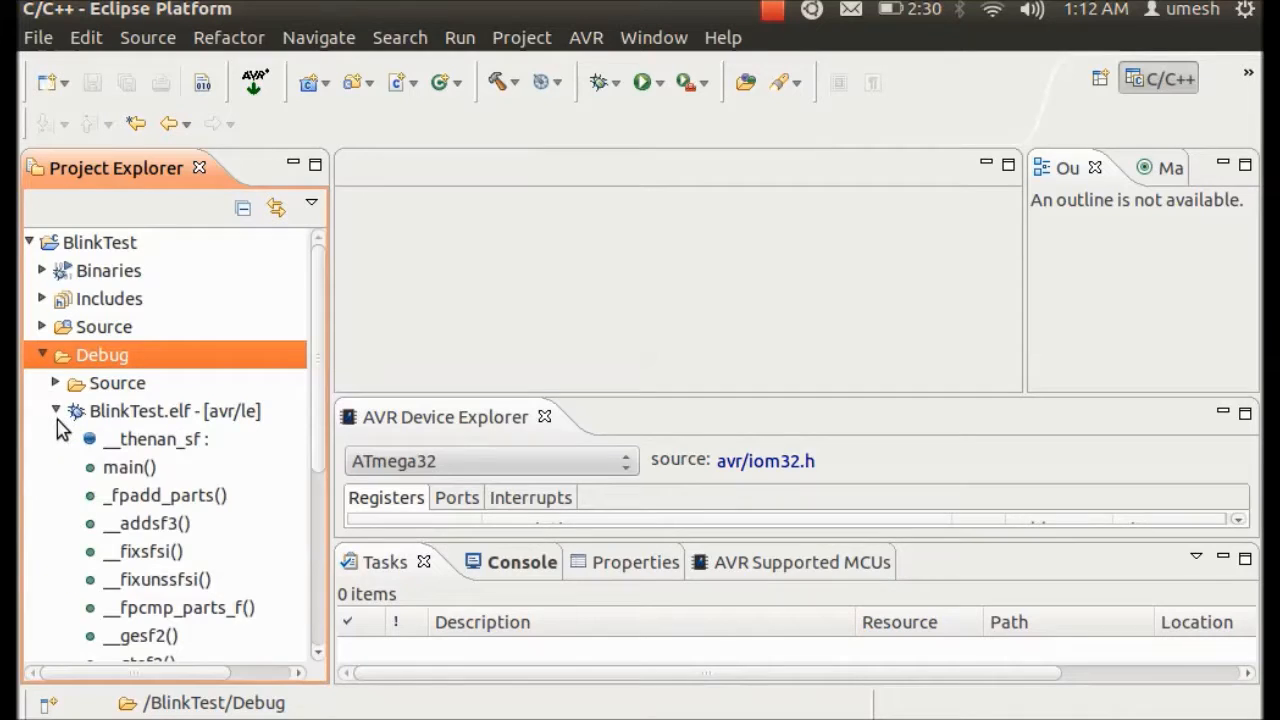
click(56, 412)
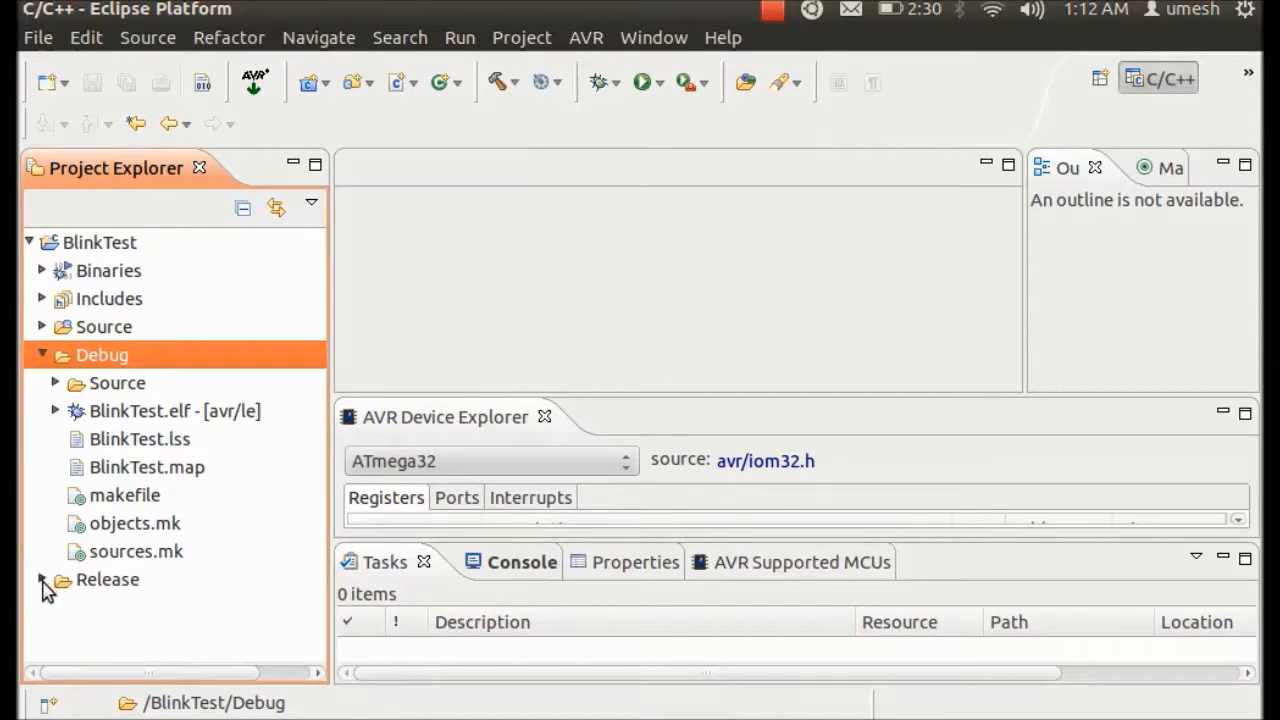
Expand the Release folder to reveal BlinkTest.hex and the other build outputs.
click(42, 580)
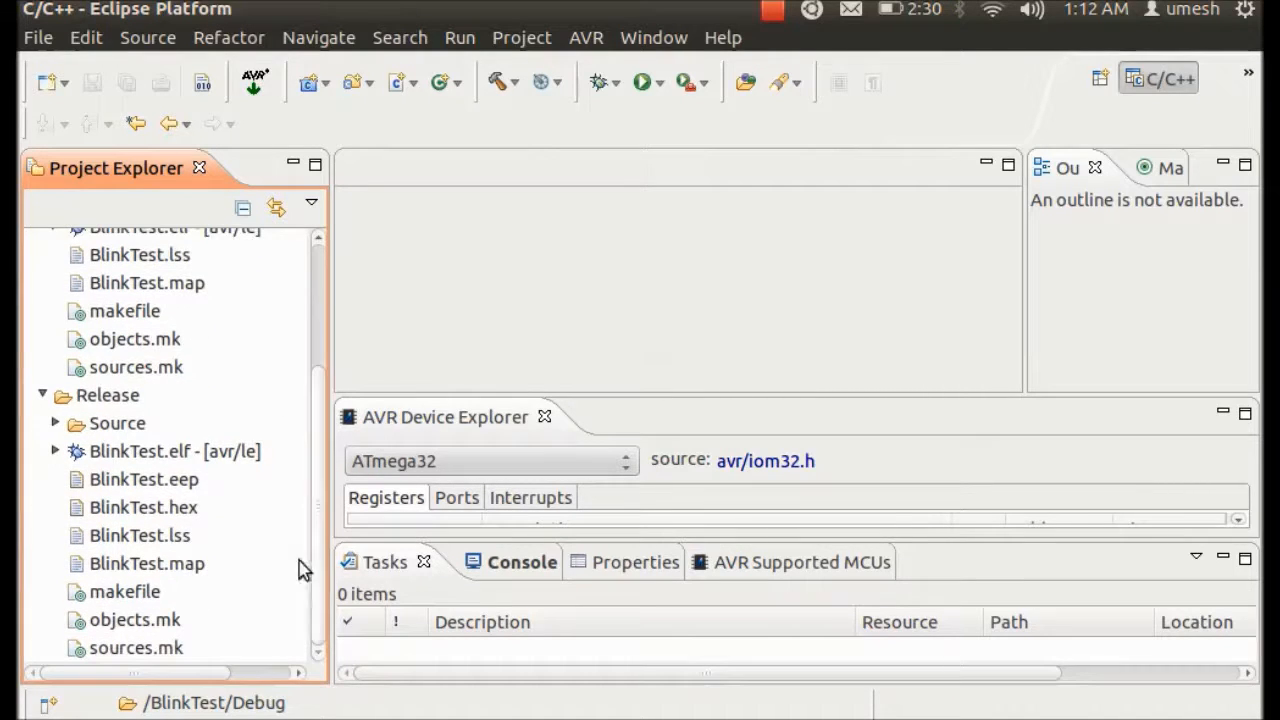
click(144, 508)
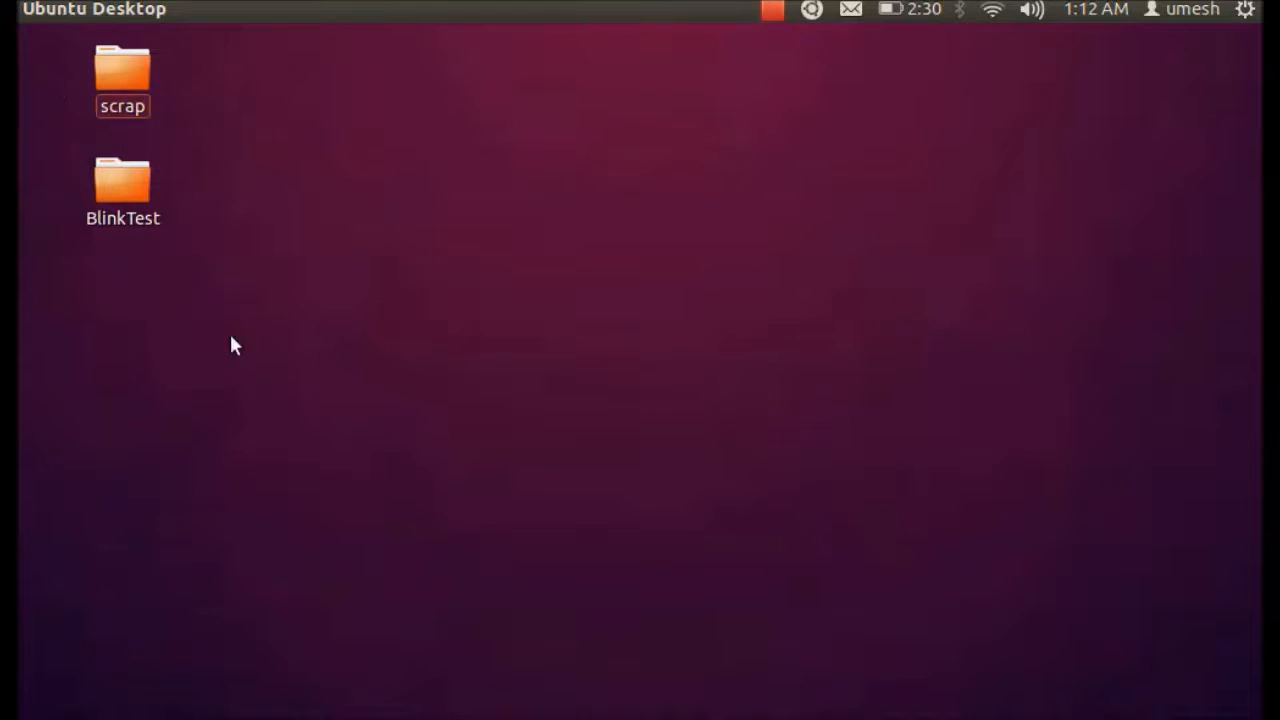
Open the BlinkTest folder on the desktop in Files.
click(122, 180)
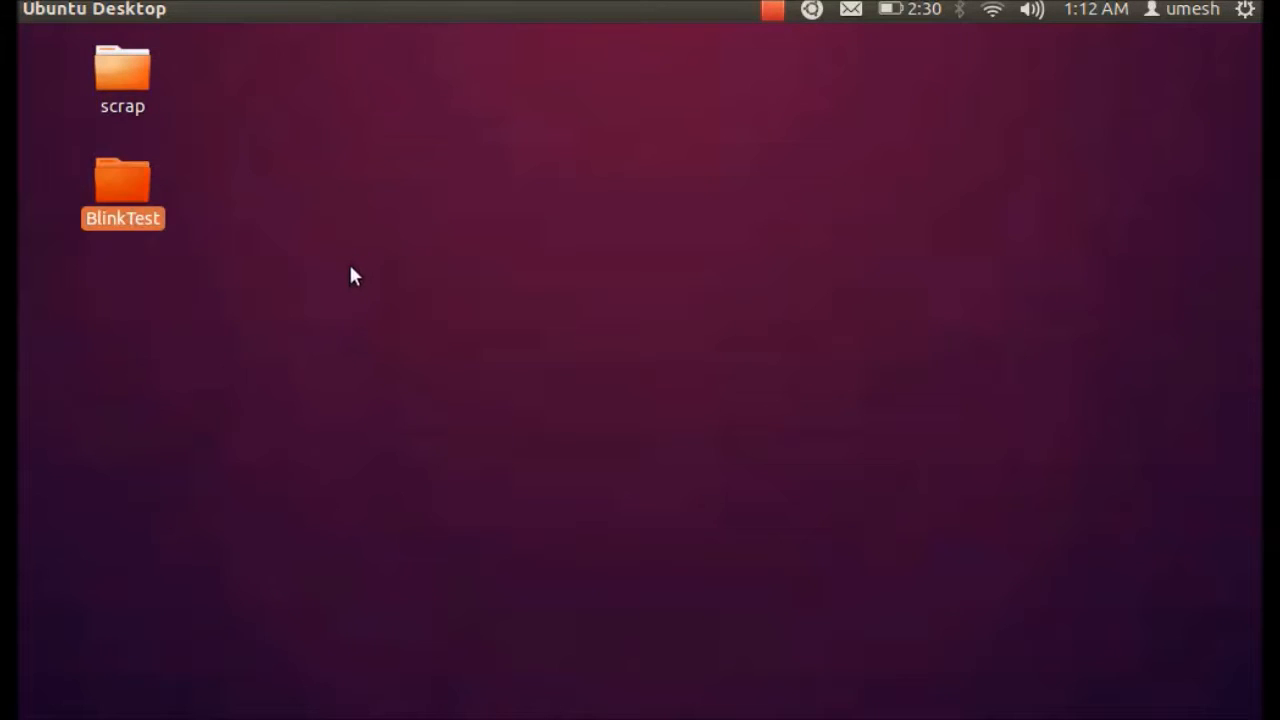
mouse_move(144, 210)
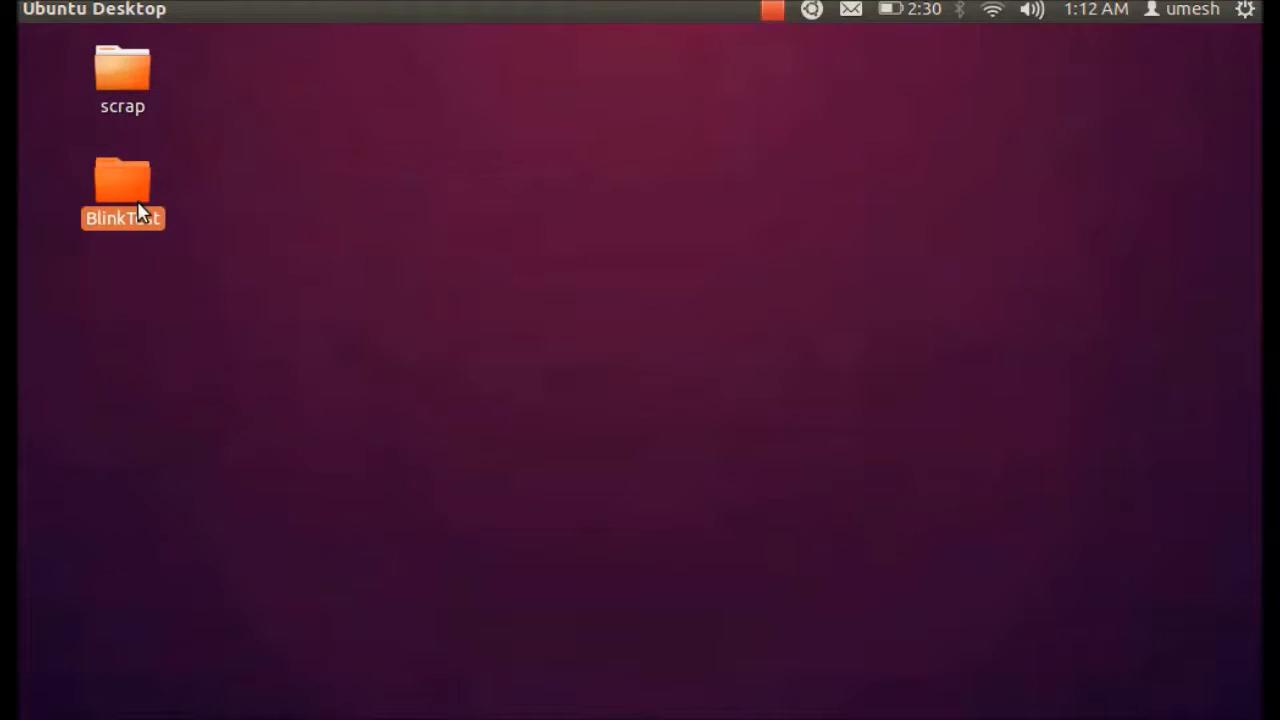
double_click(122, 184)
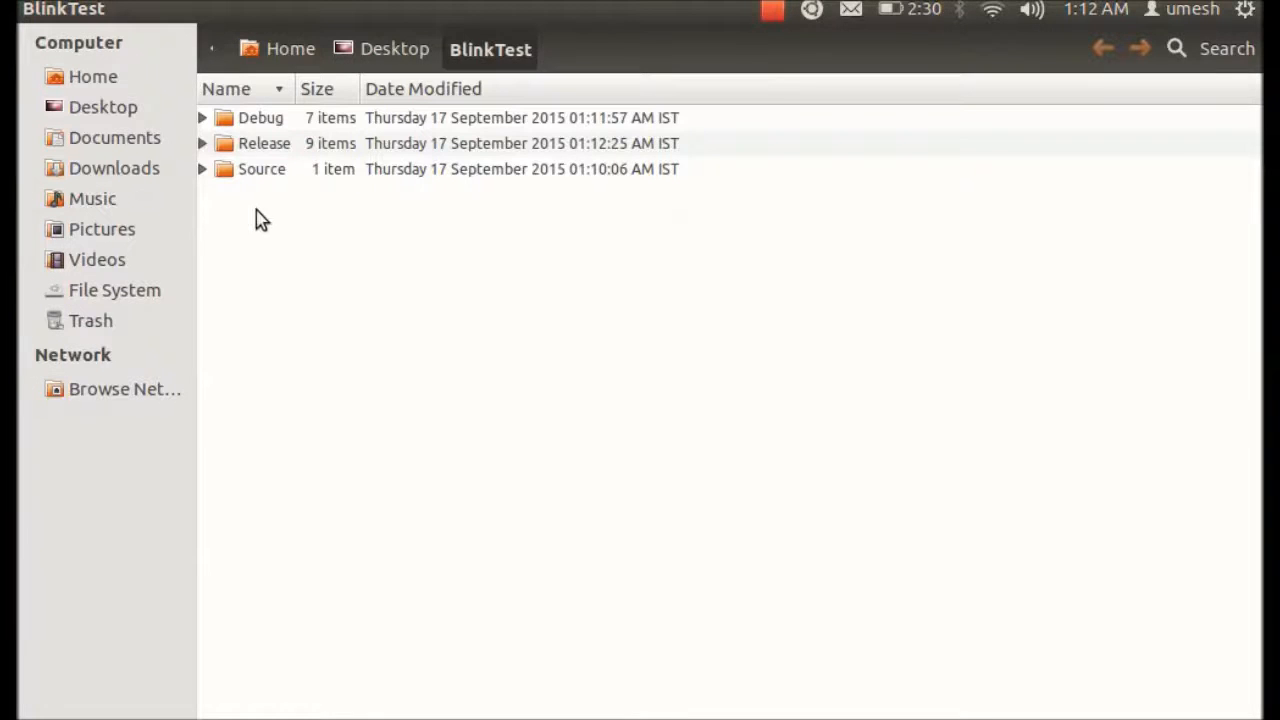
Open its Release folder and pick out BlinkTest.hex among the built files.
click(264, 144)
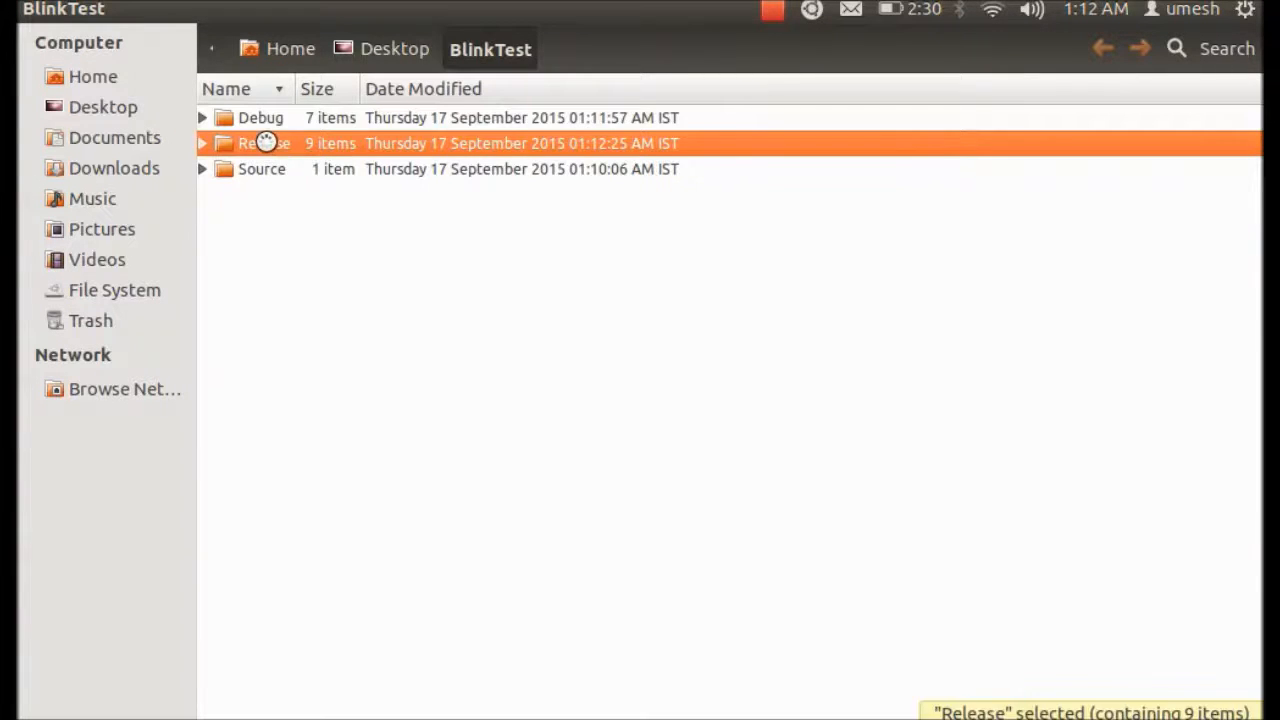
double_click(264, 144)
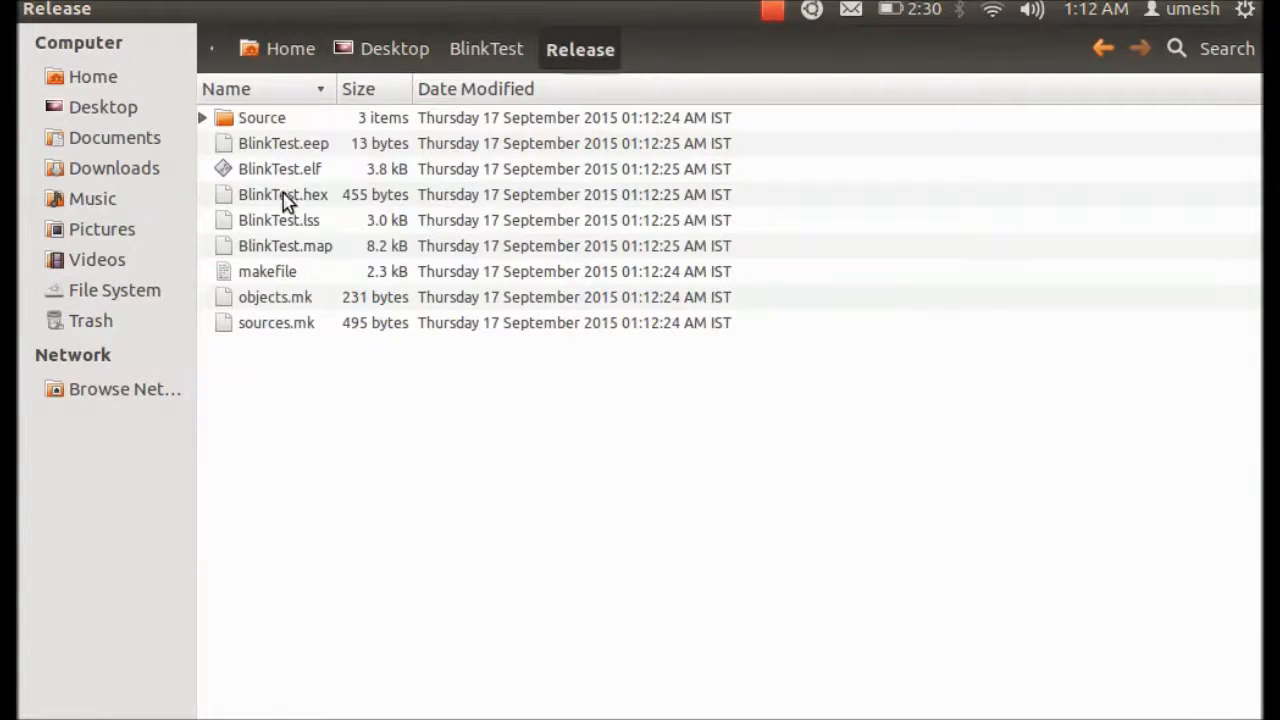
click(284, 194)
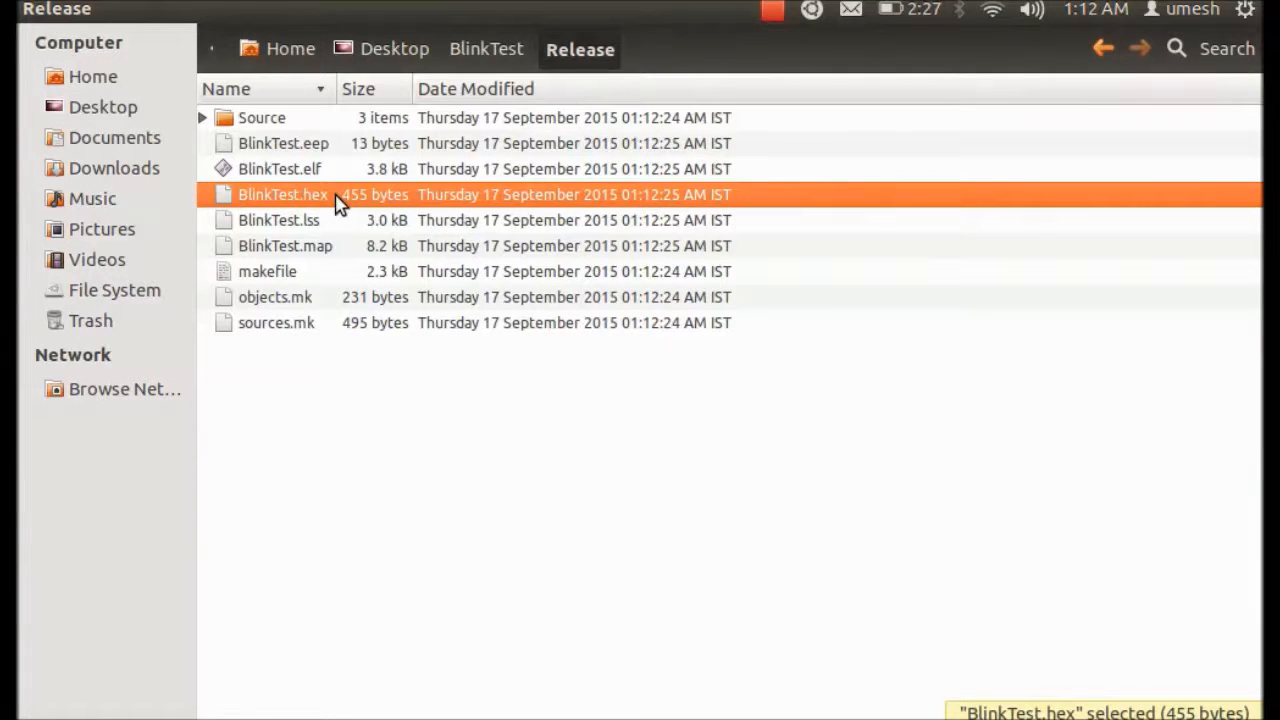
mouse_move(318, 210)
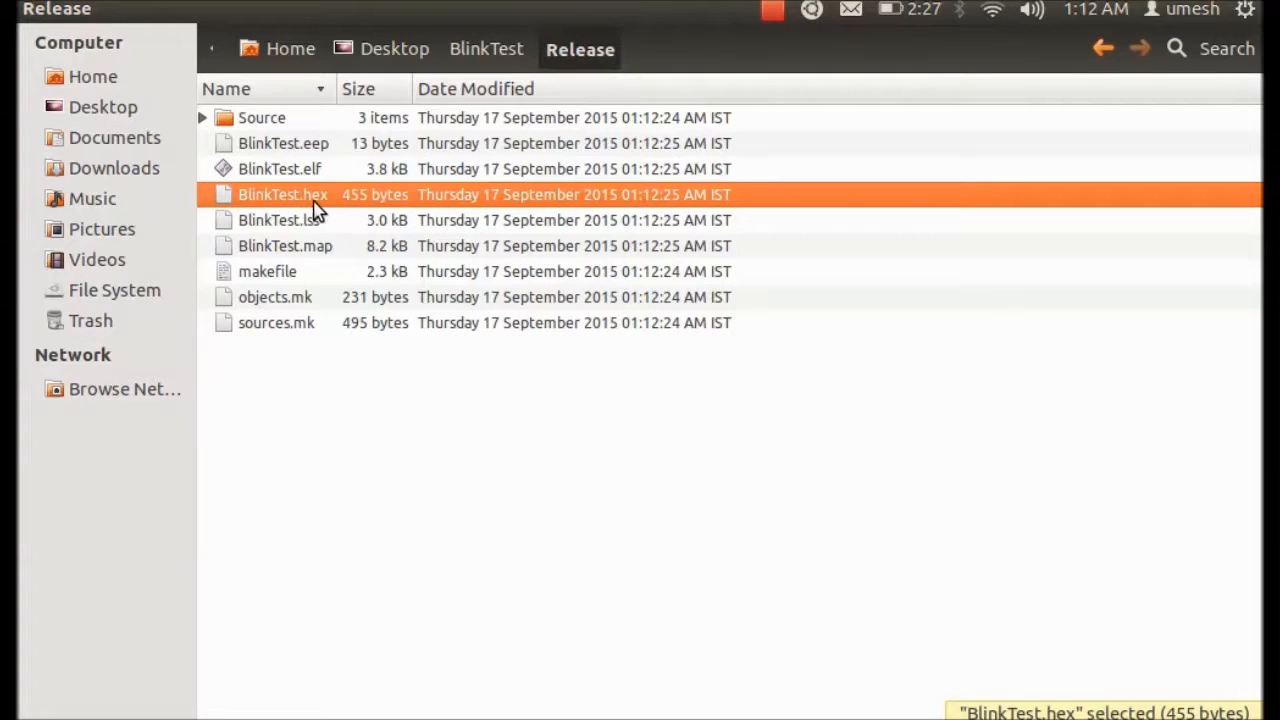
mouse_move(536, 210)
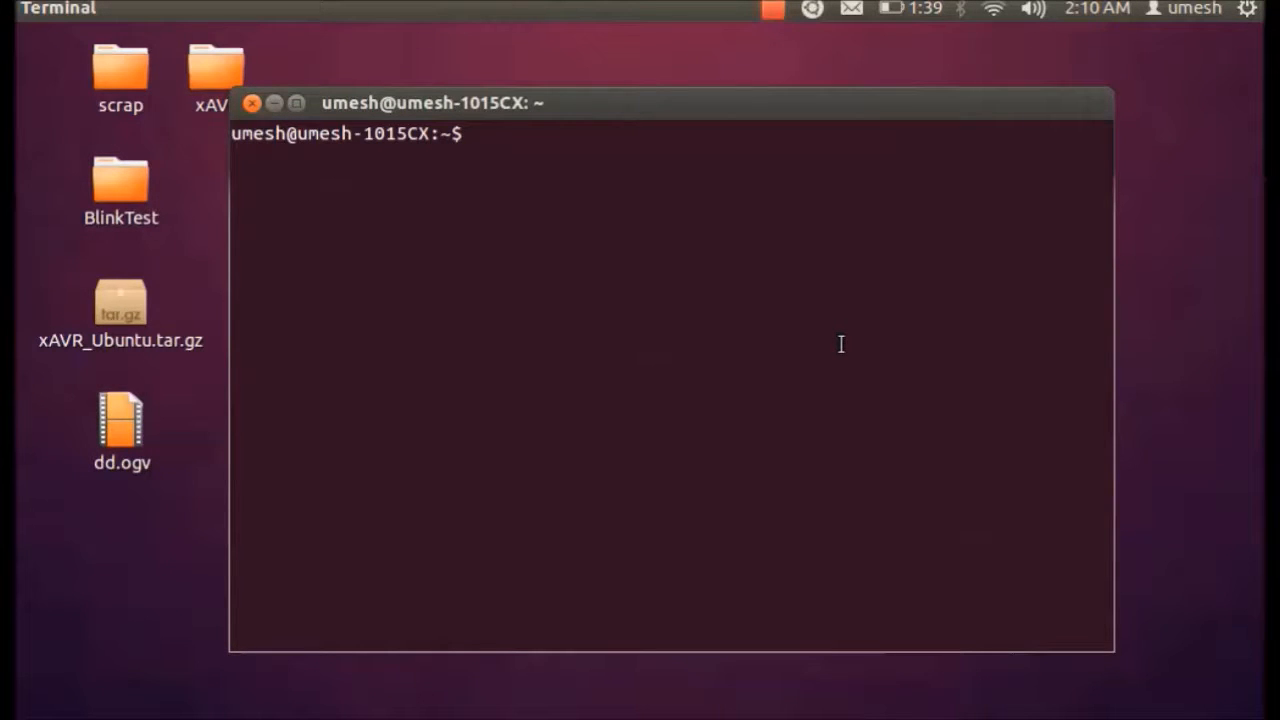
Become root with sudo su, cd into Desktop/BlinkTest/Release and list its built files.
text(sudo su)
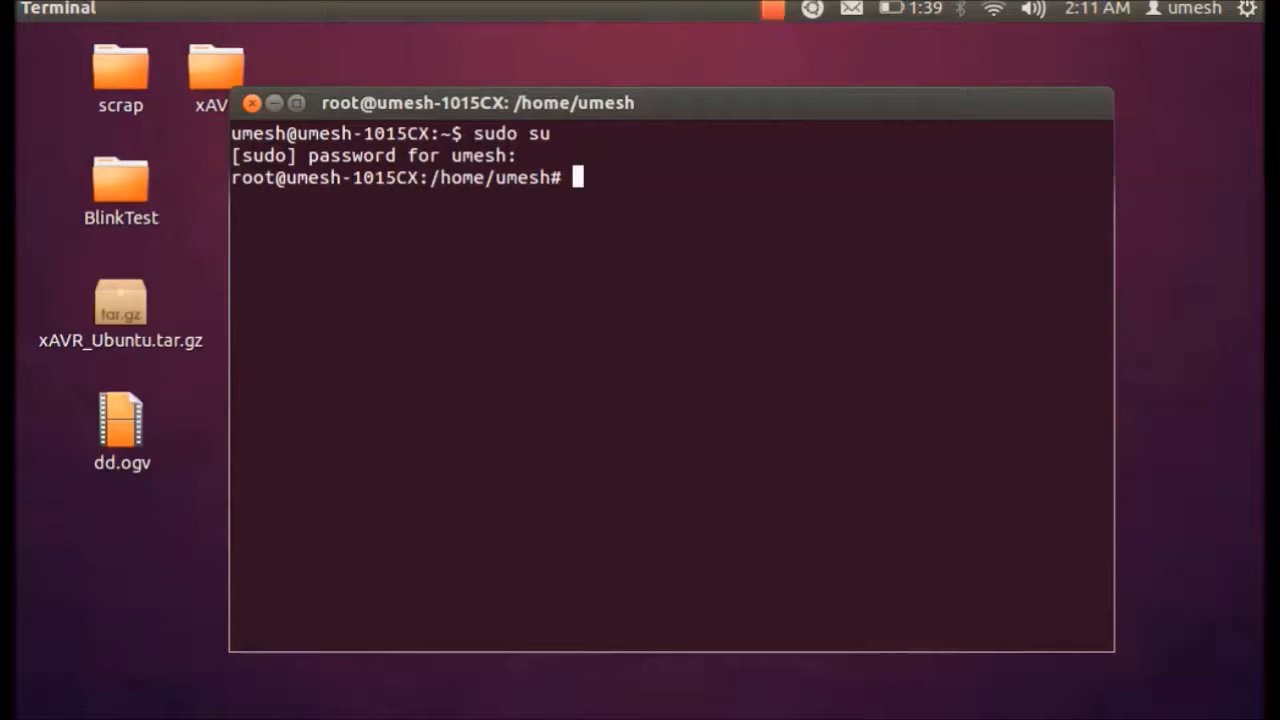
text(cd Desktop/)
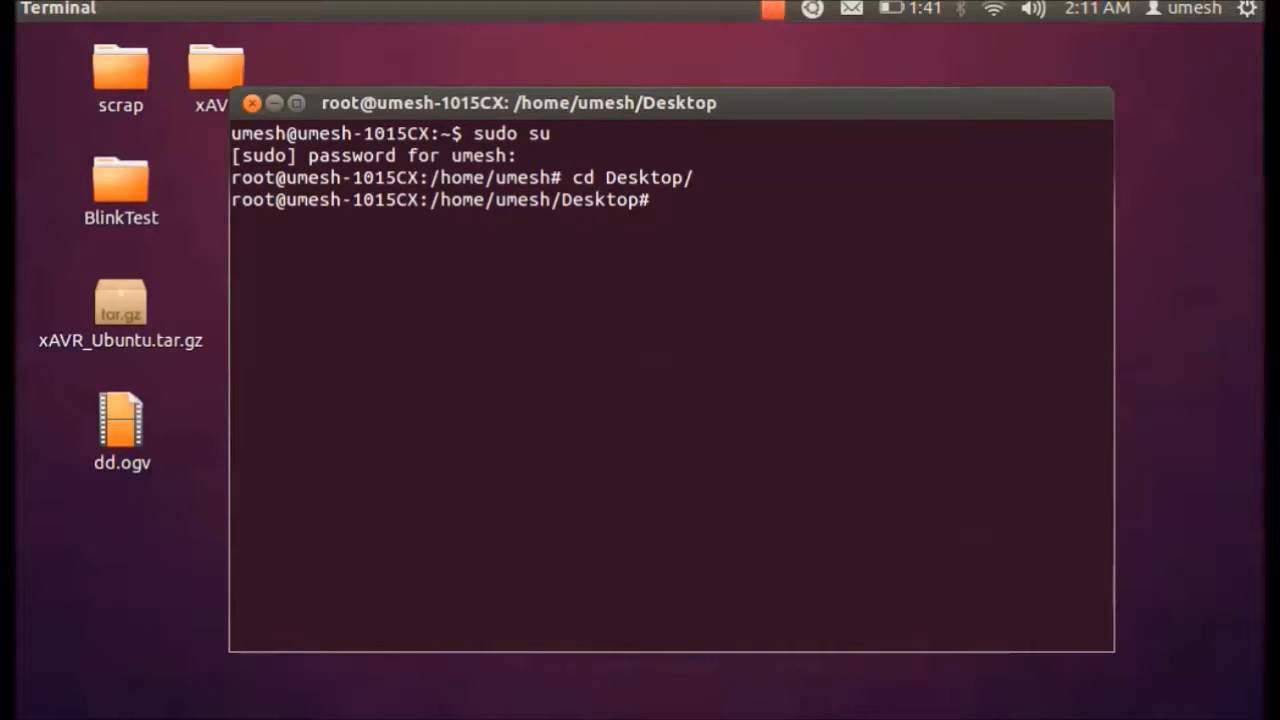
text(cd)
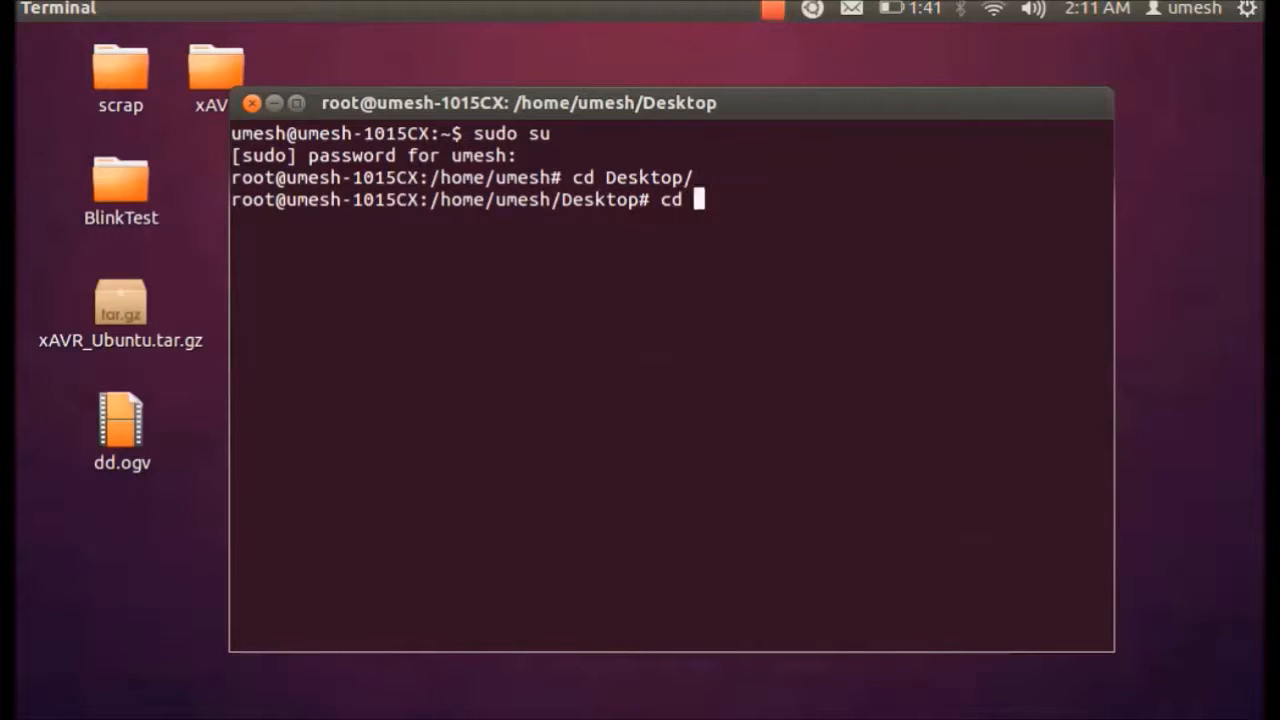
text(BlinkTest/)
text(ls)
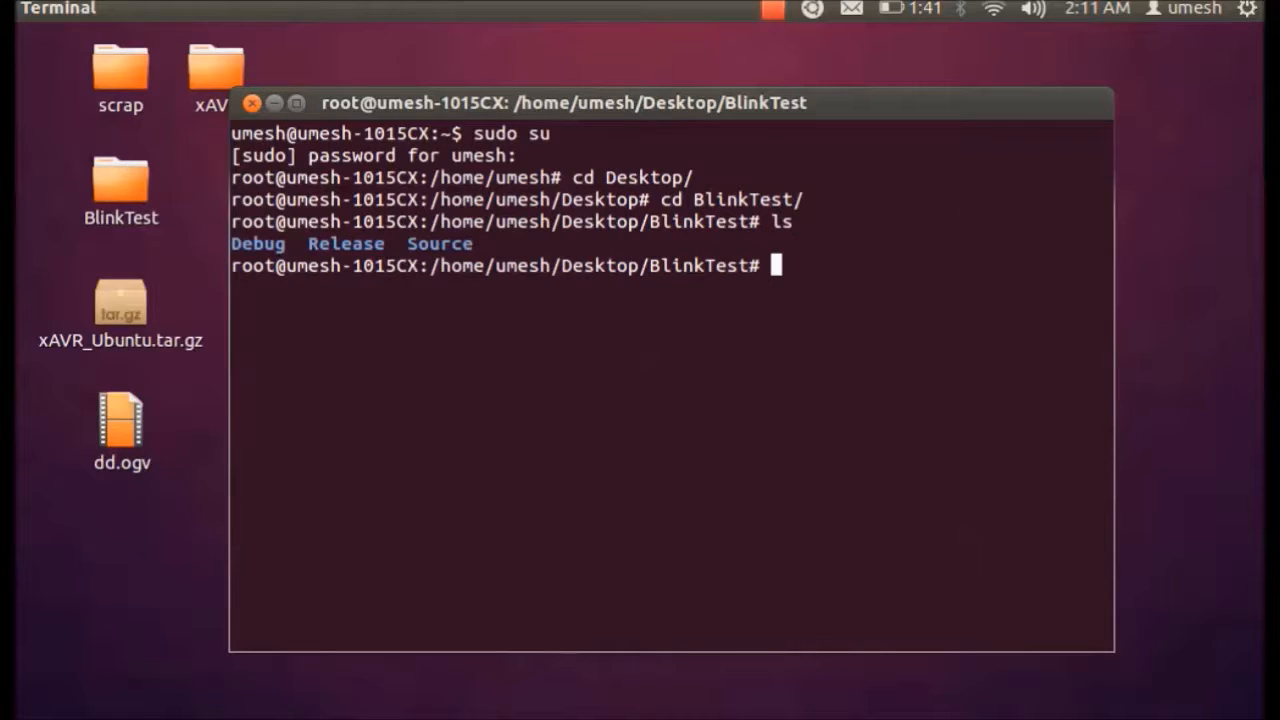
text(cd Release/)
text(ls)
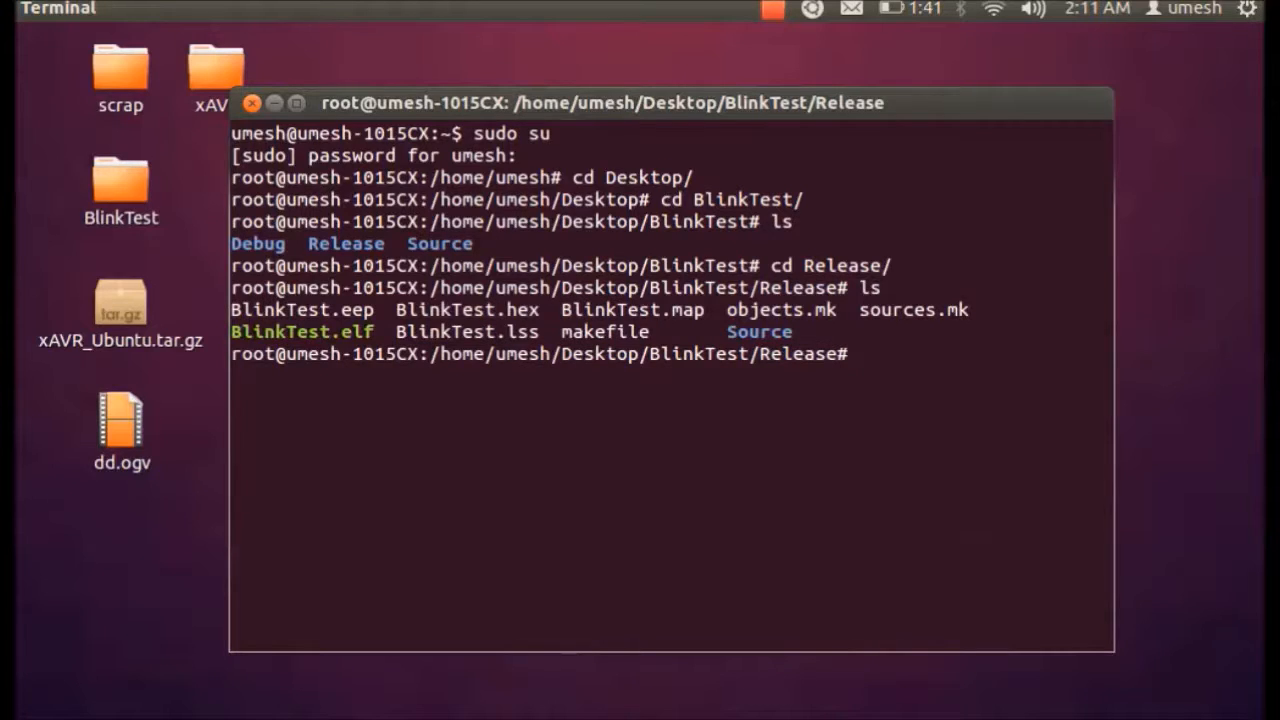
double_click(424, 308)
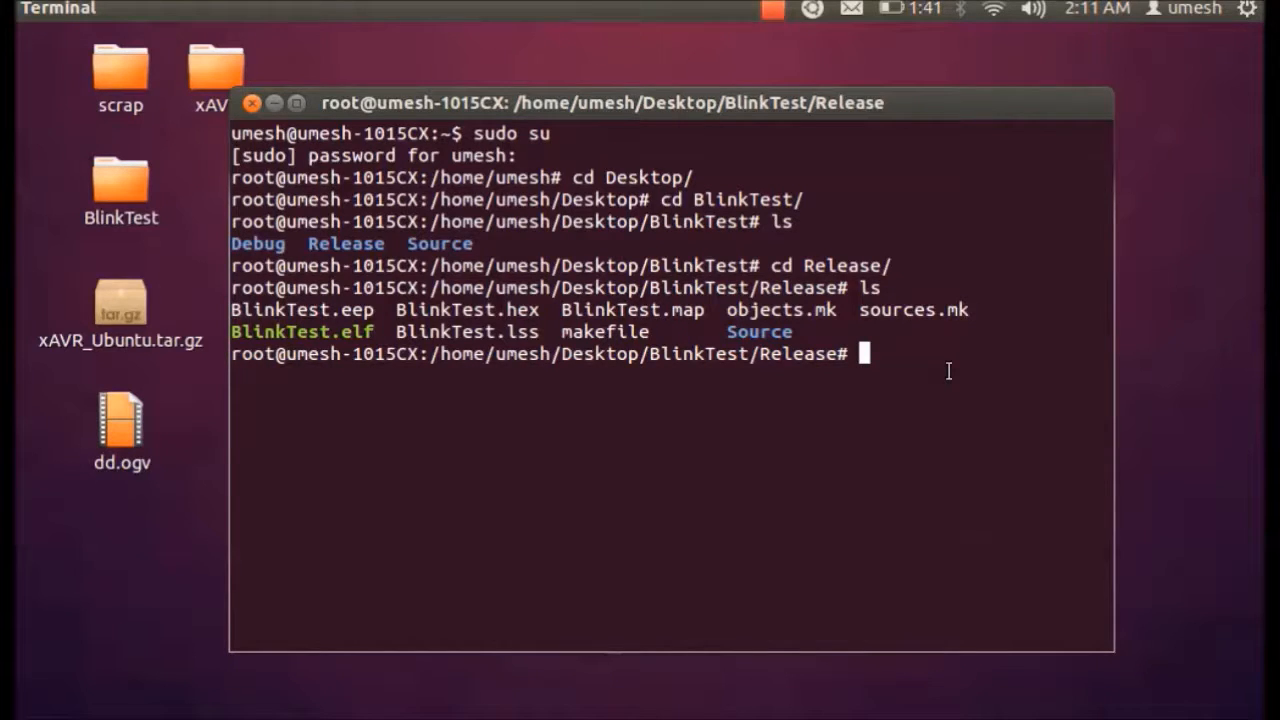
Start the avrdude command with -c usbasp programmer and -p m32 for the ATmega32.
text(avr)
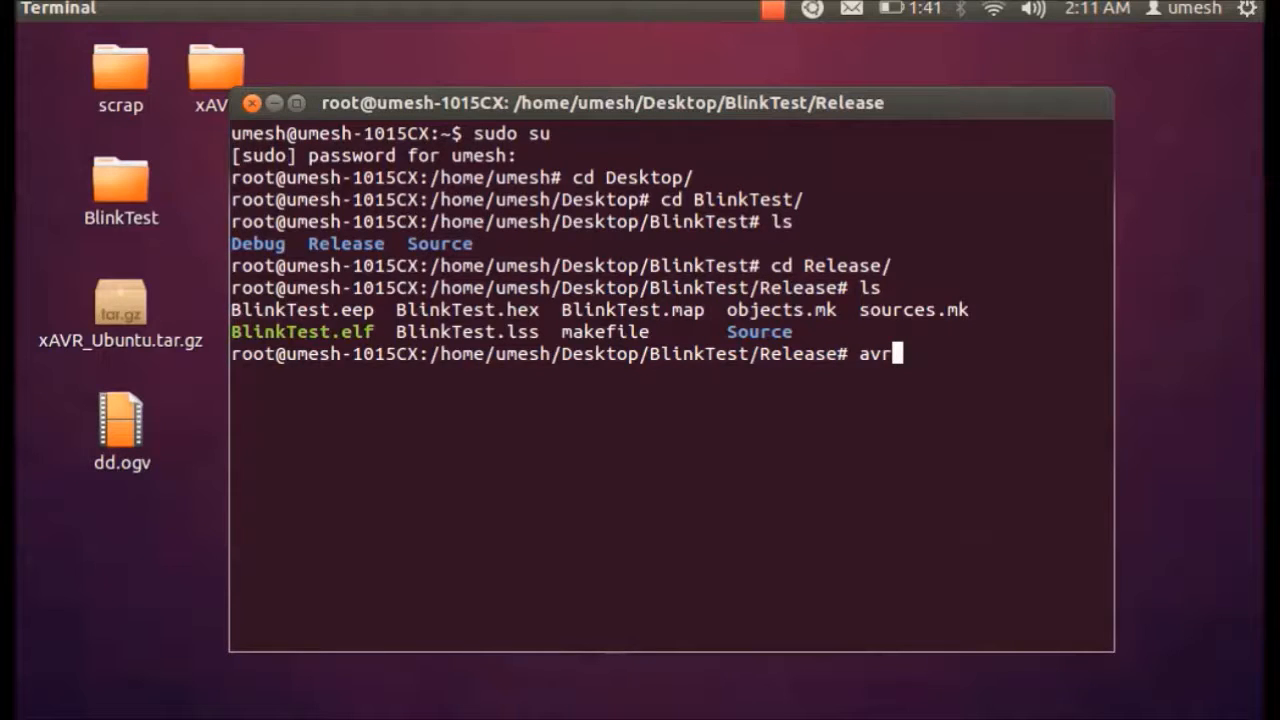
text(dud)
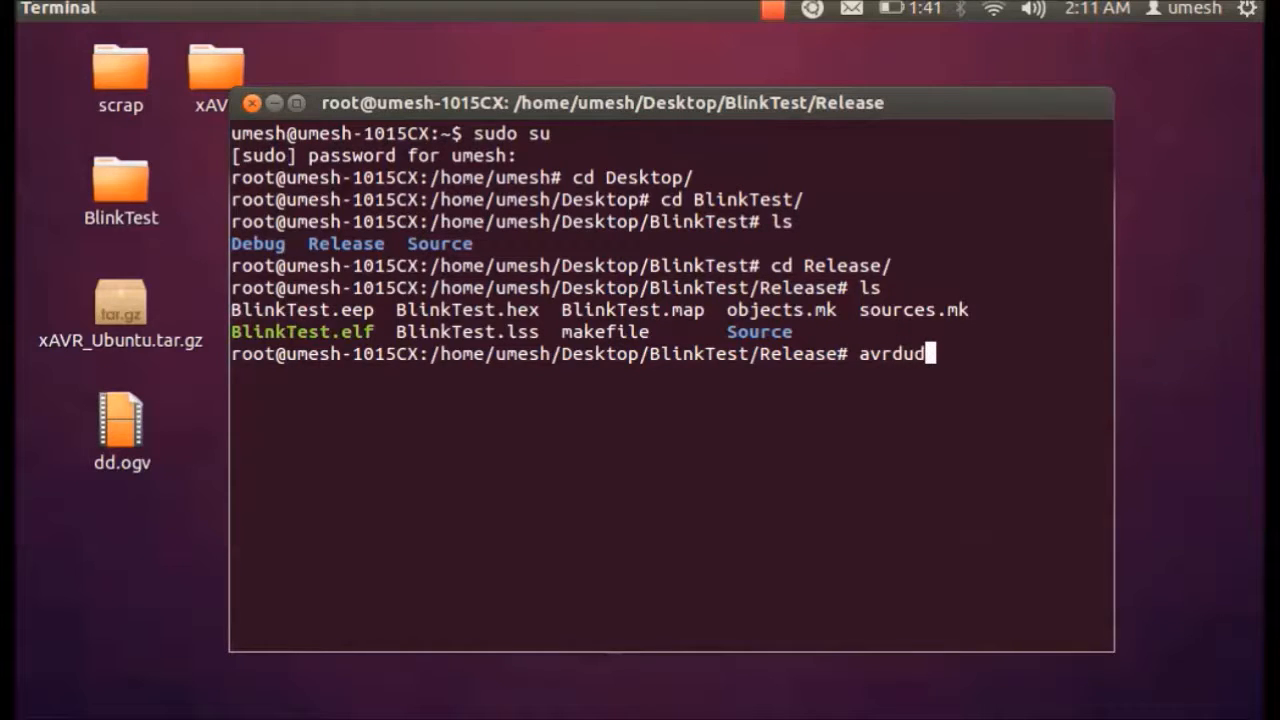
text(e -c us)
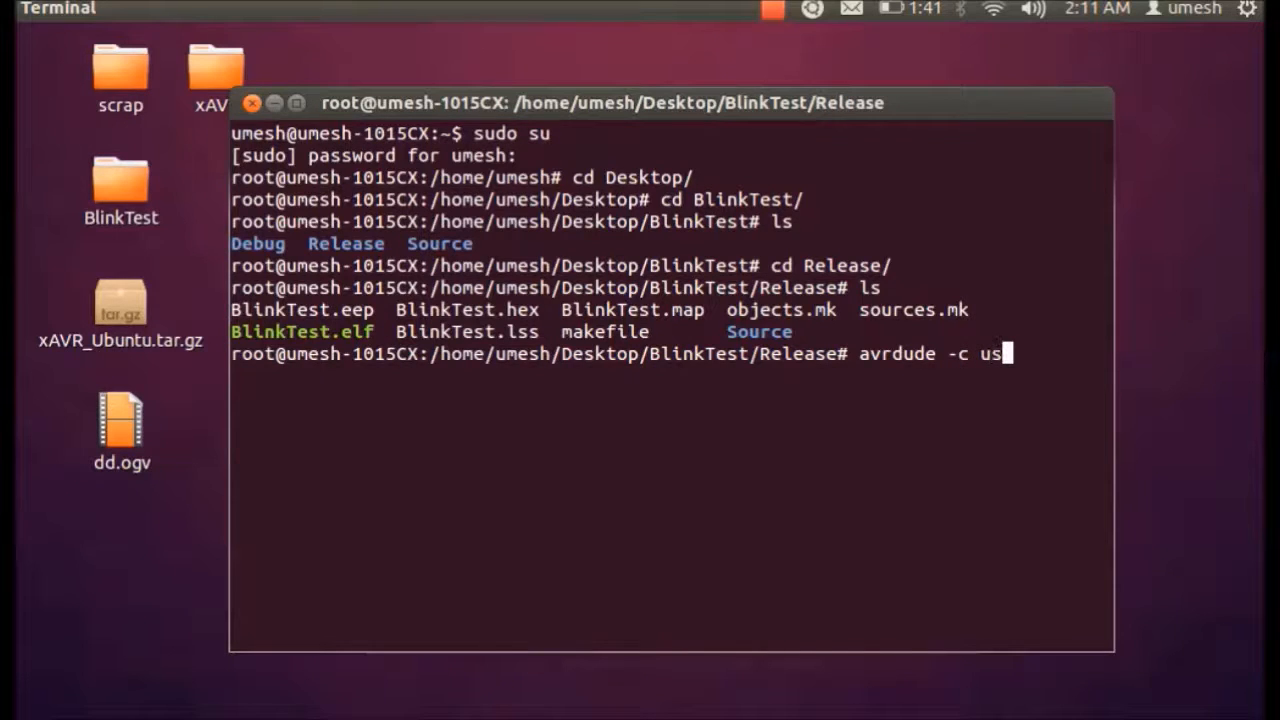
text(basp)
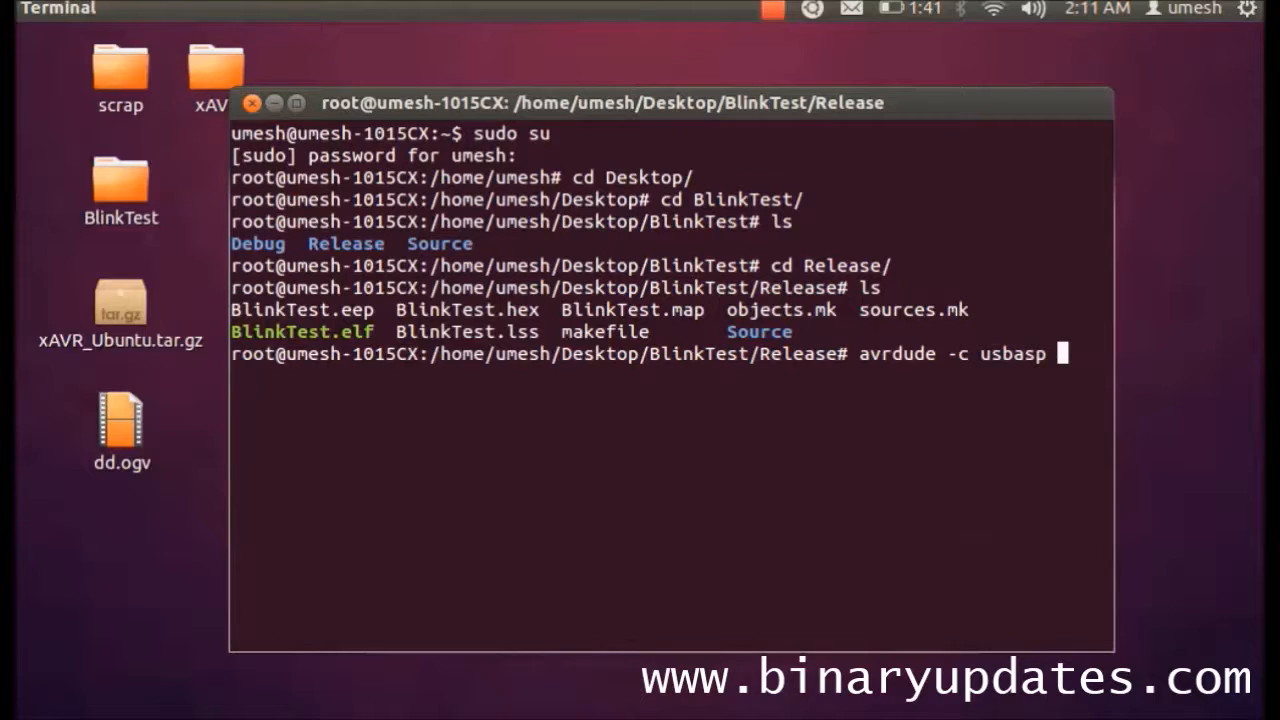
text(-p)
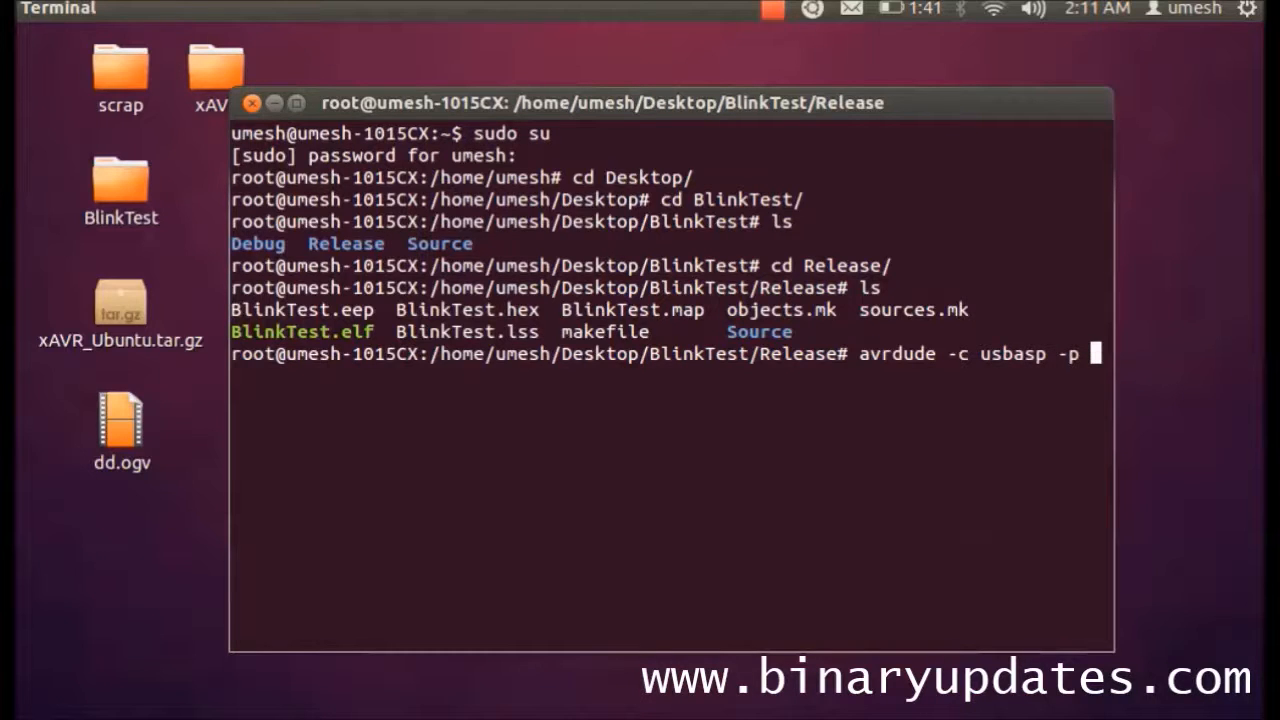
text(m32)
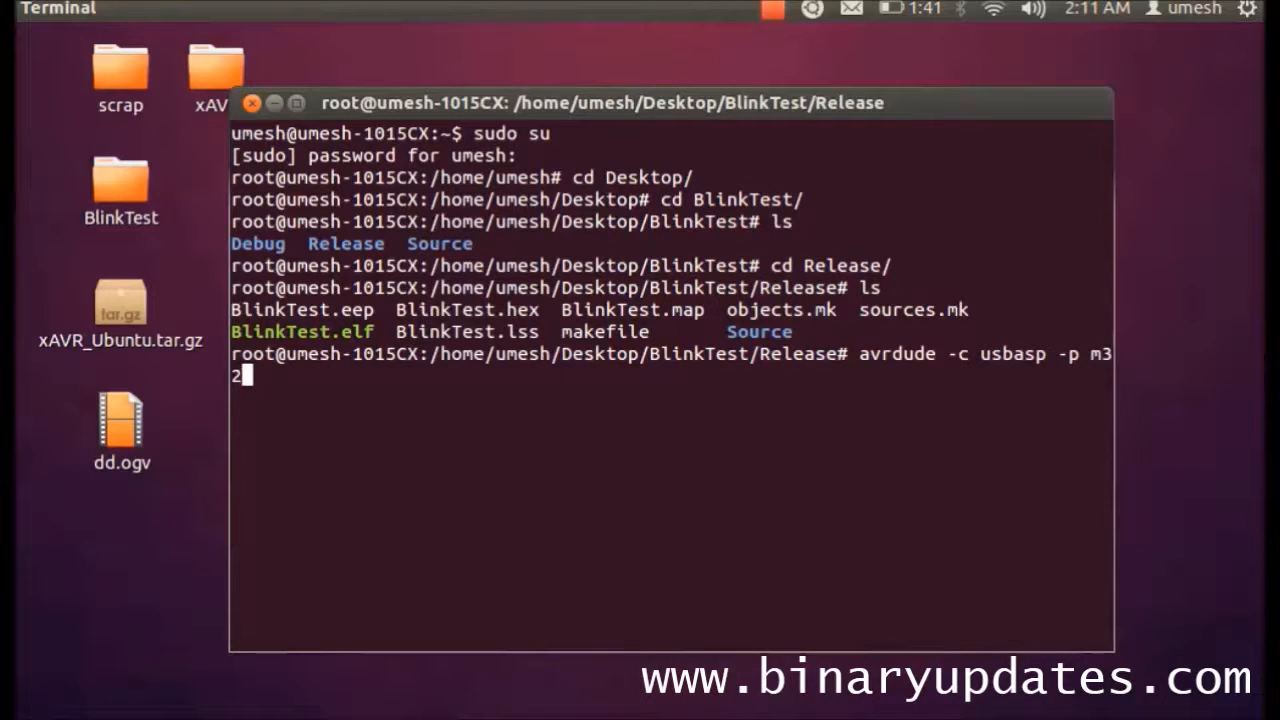
Complete it with the -U flash:w:BlinkTest.hex option to write the hex to flash.
text(-u -U)
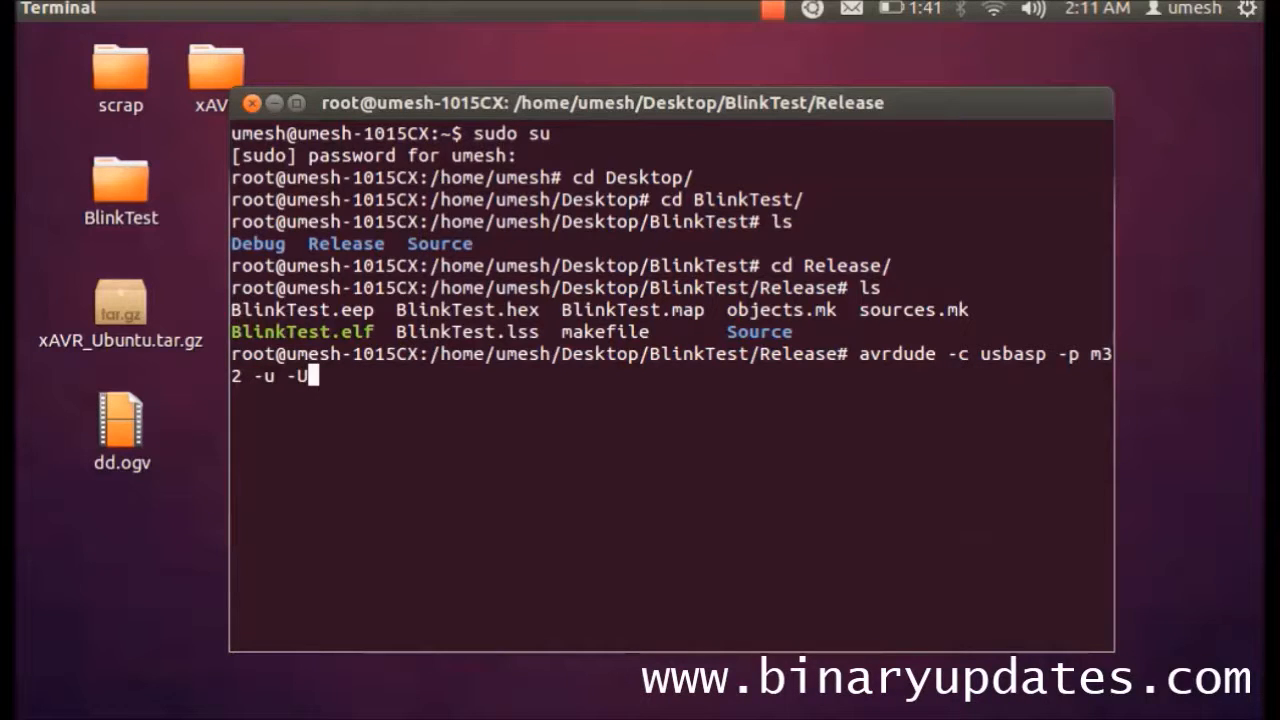
text(flash)
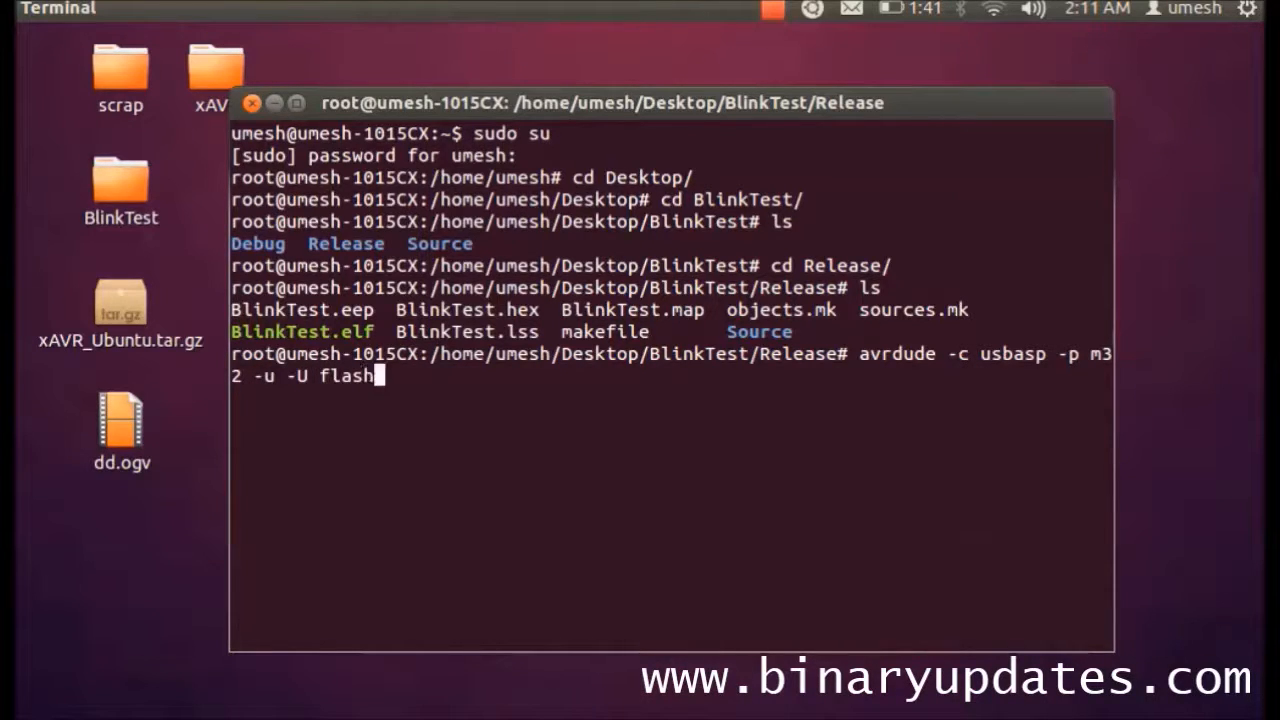
text(:w:)
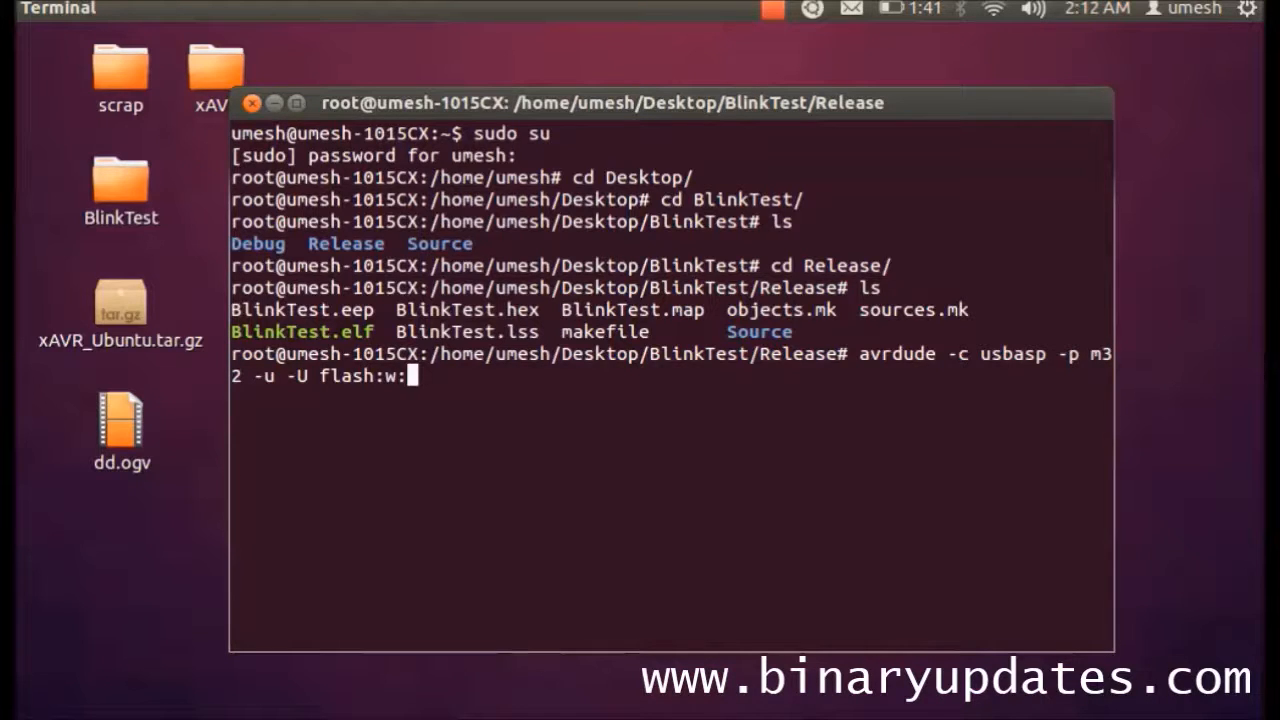
text(BlinkTest.)
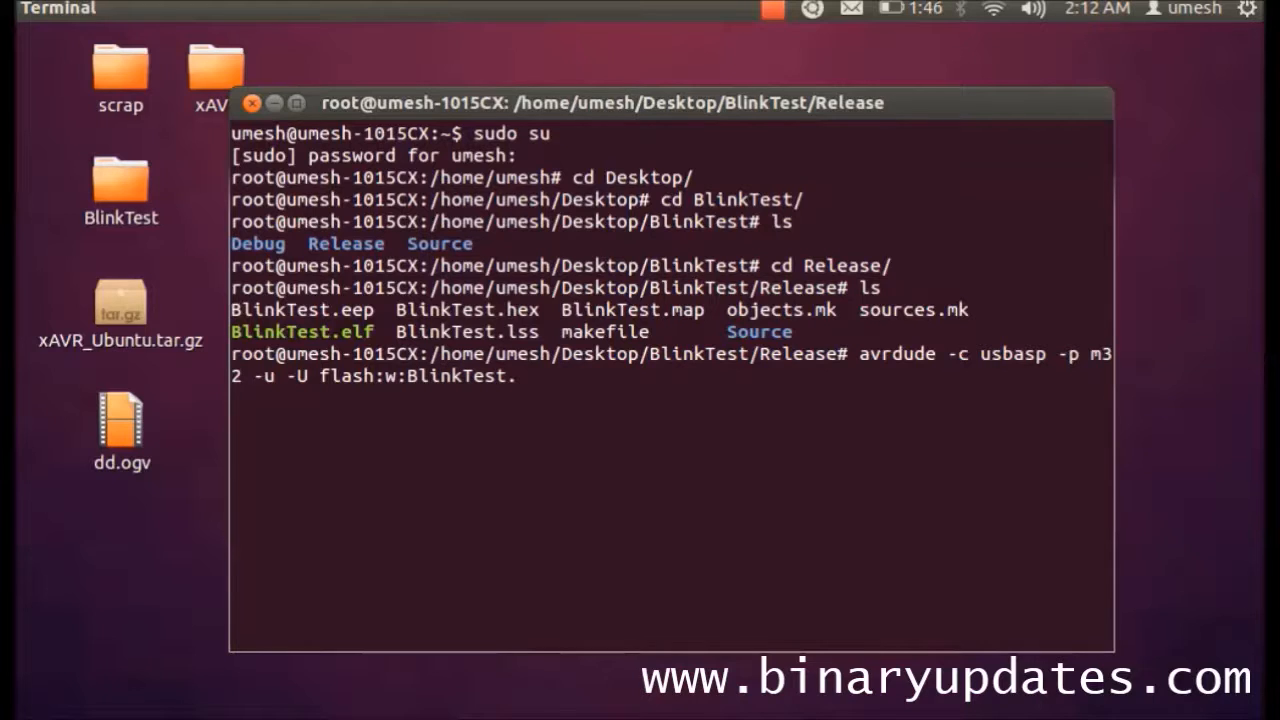
text(hex)
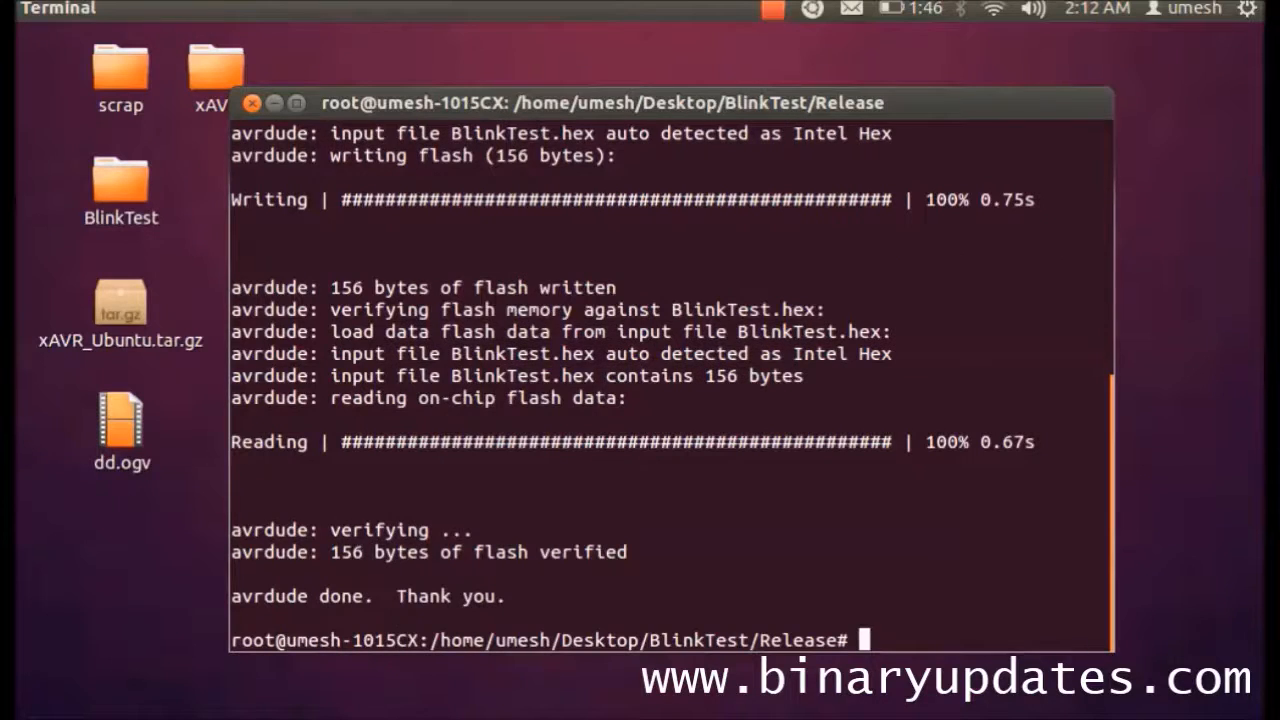
mouse_move(442, 528)
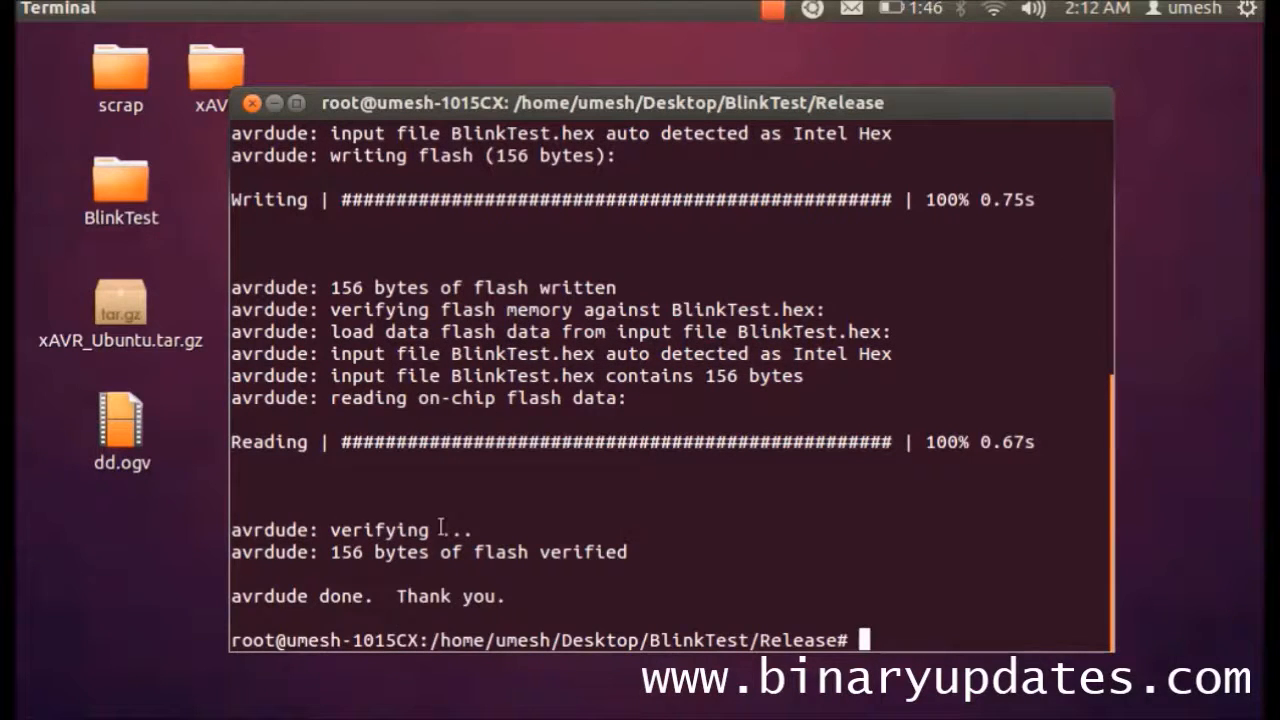
Run avrdude and confirm 156 bytes of flash were written and verified, ending 'avrdude done'.
double_click(390, 528)
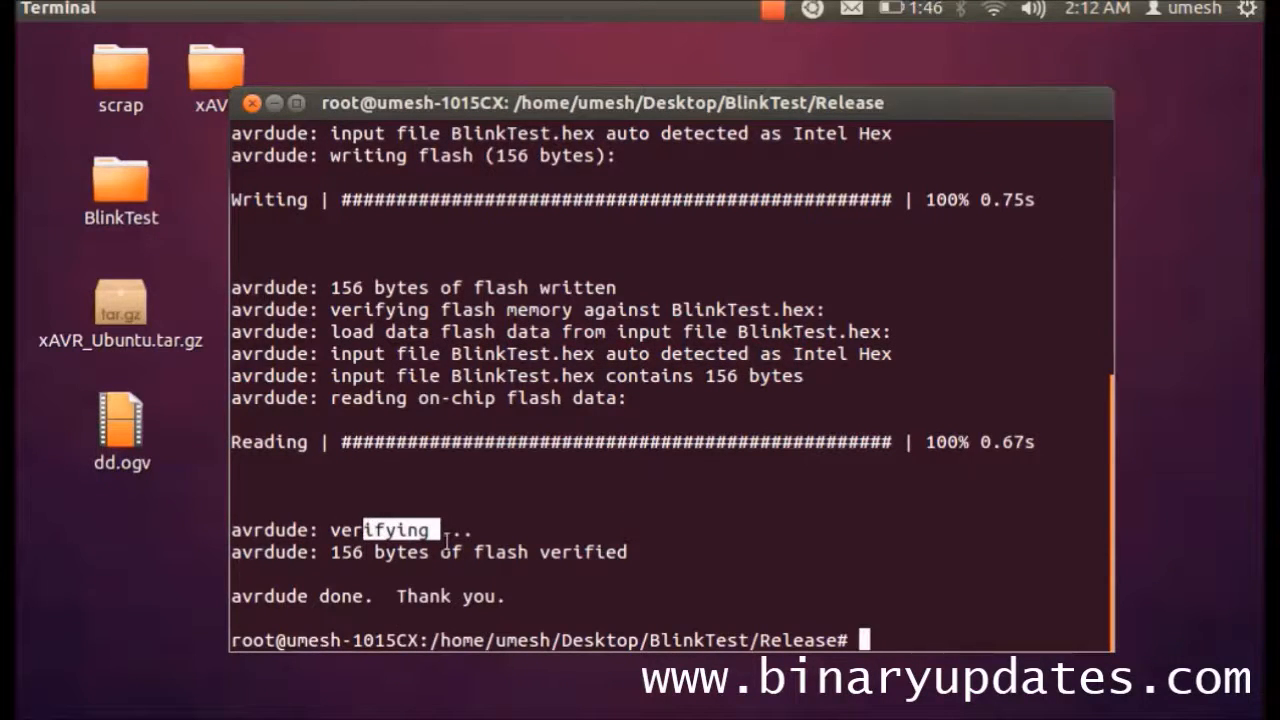